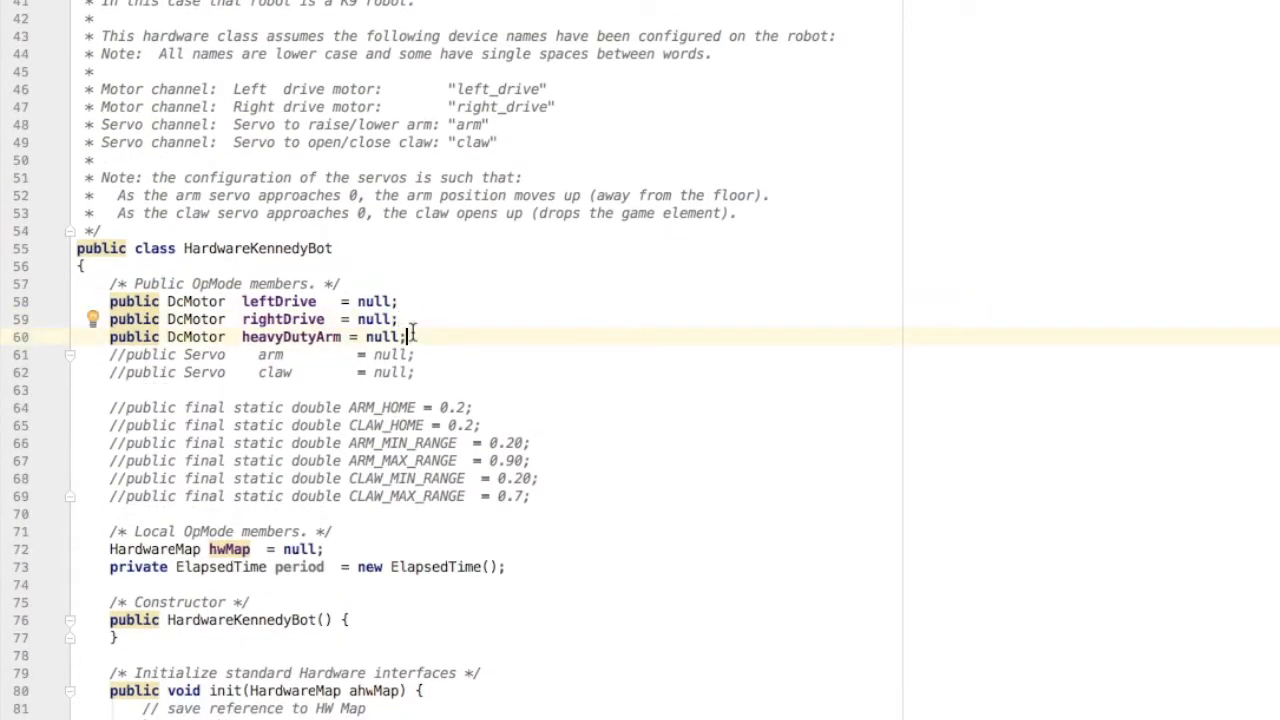
Step: Review heavyDutyArm's declaration in HardwareKennedyBot, then switch to DemoMotorEncoder.java
scroll("down", 3)
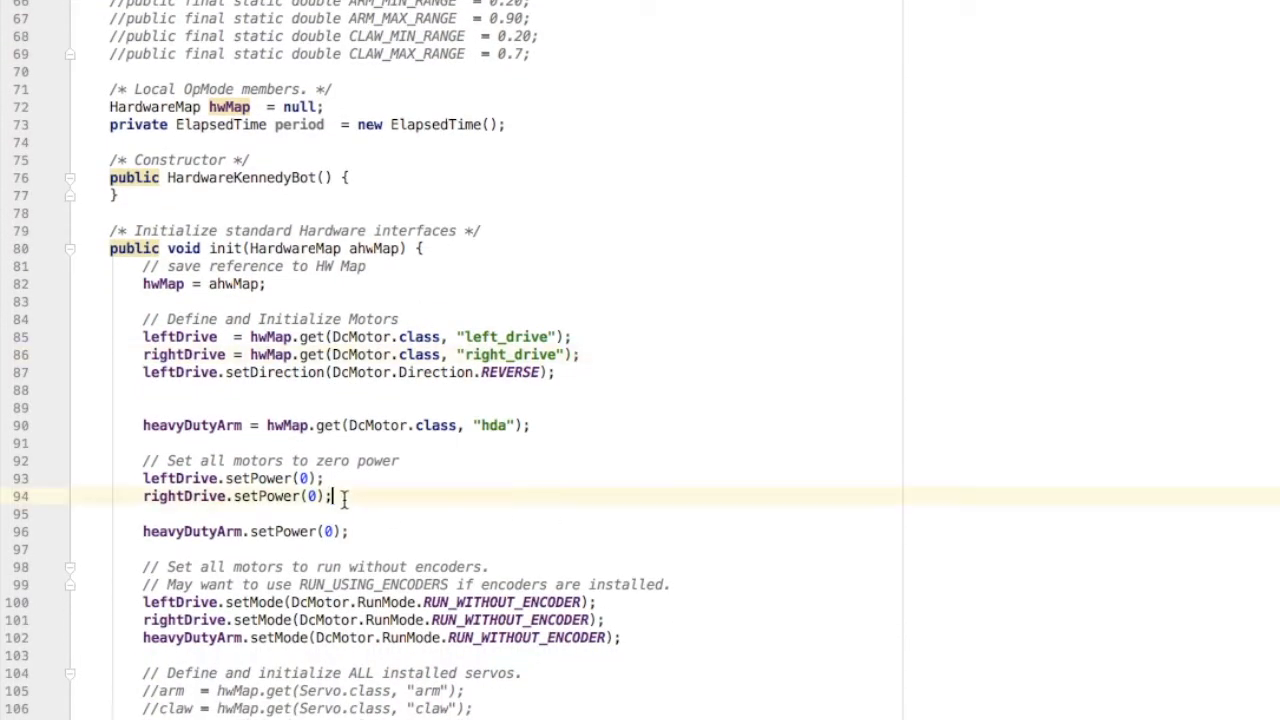
left_click(600, 620)
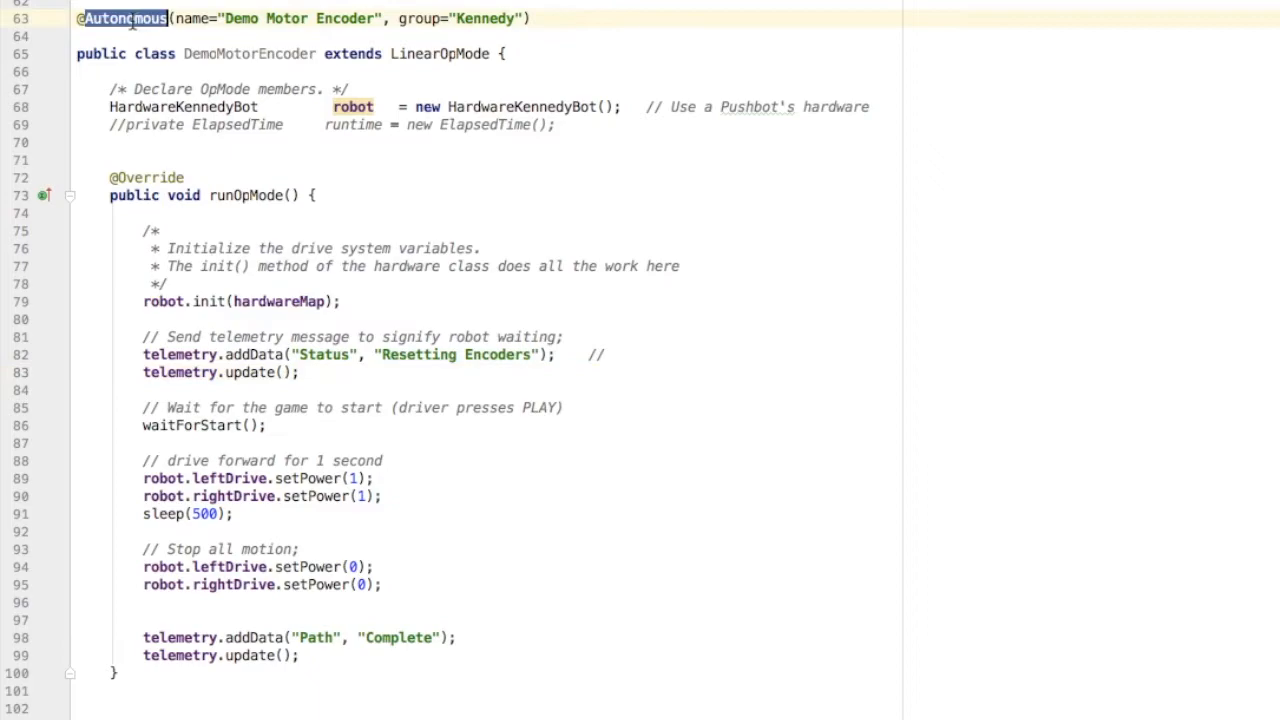
double_click(182, 107)
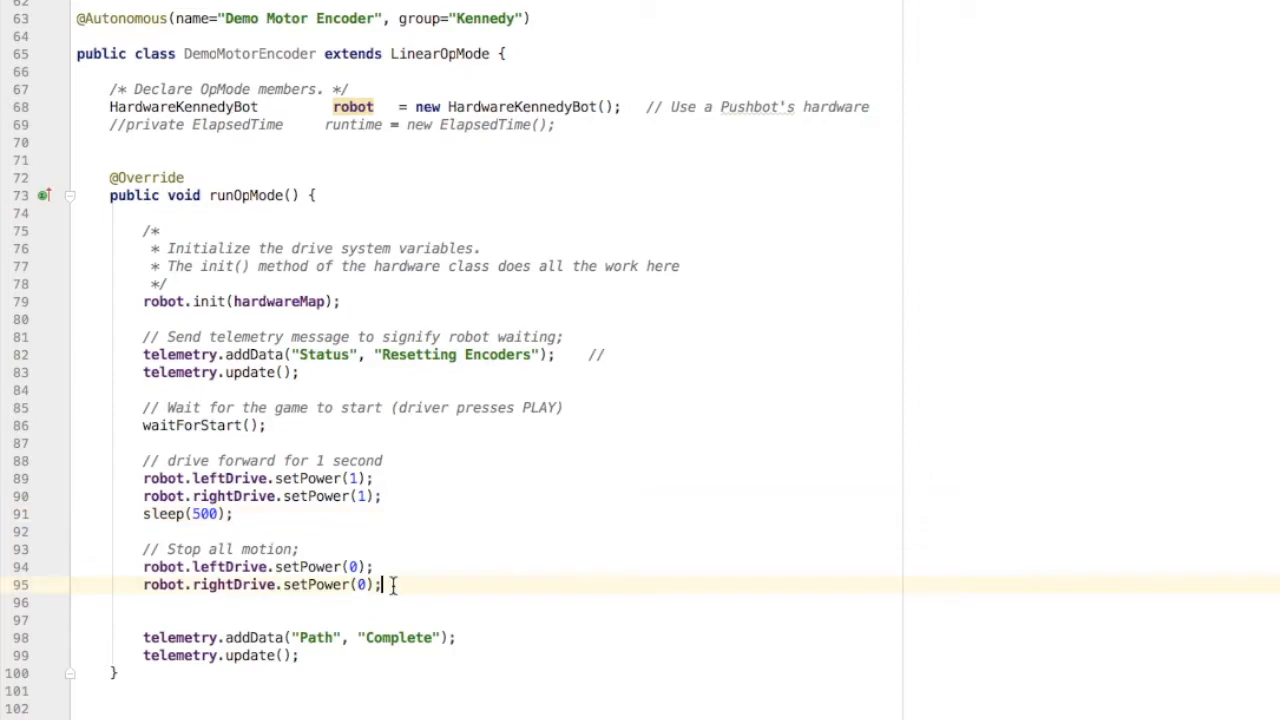
Step: Add the comment '// put code here to move the arm motor 90 degrees' on a new line
key("Enter")
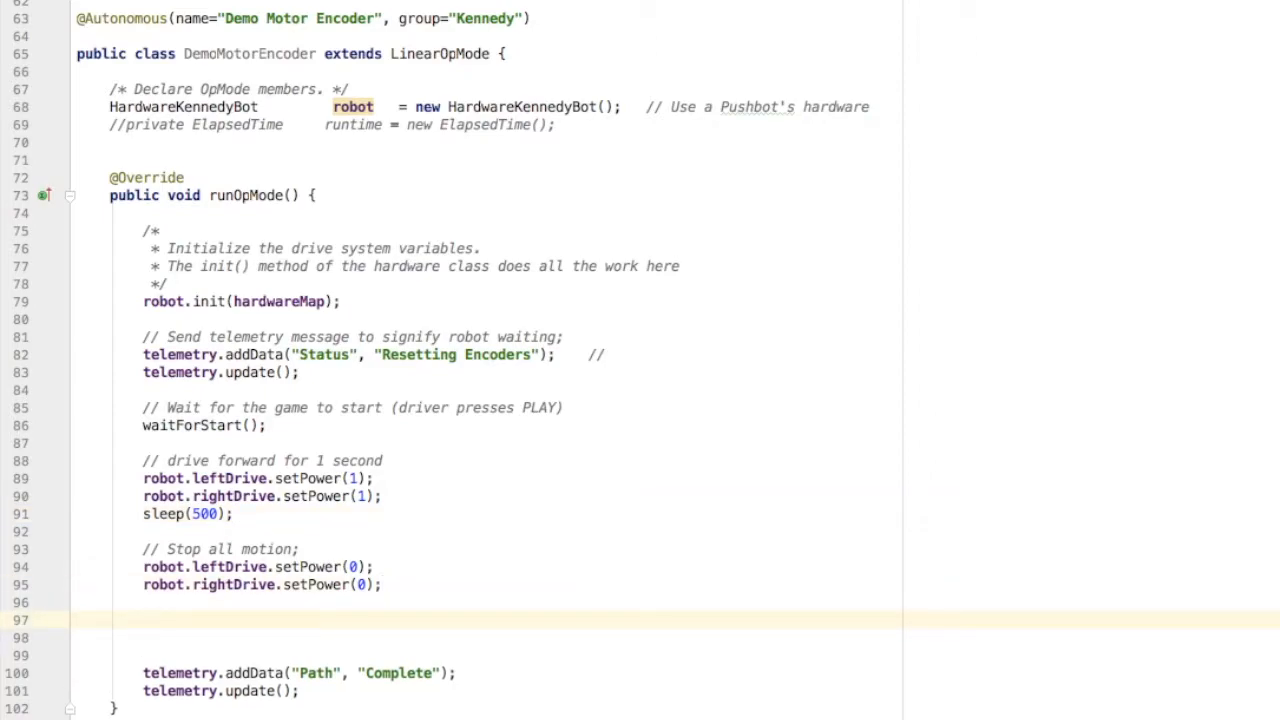
type("// p")
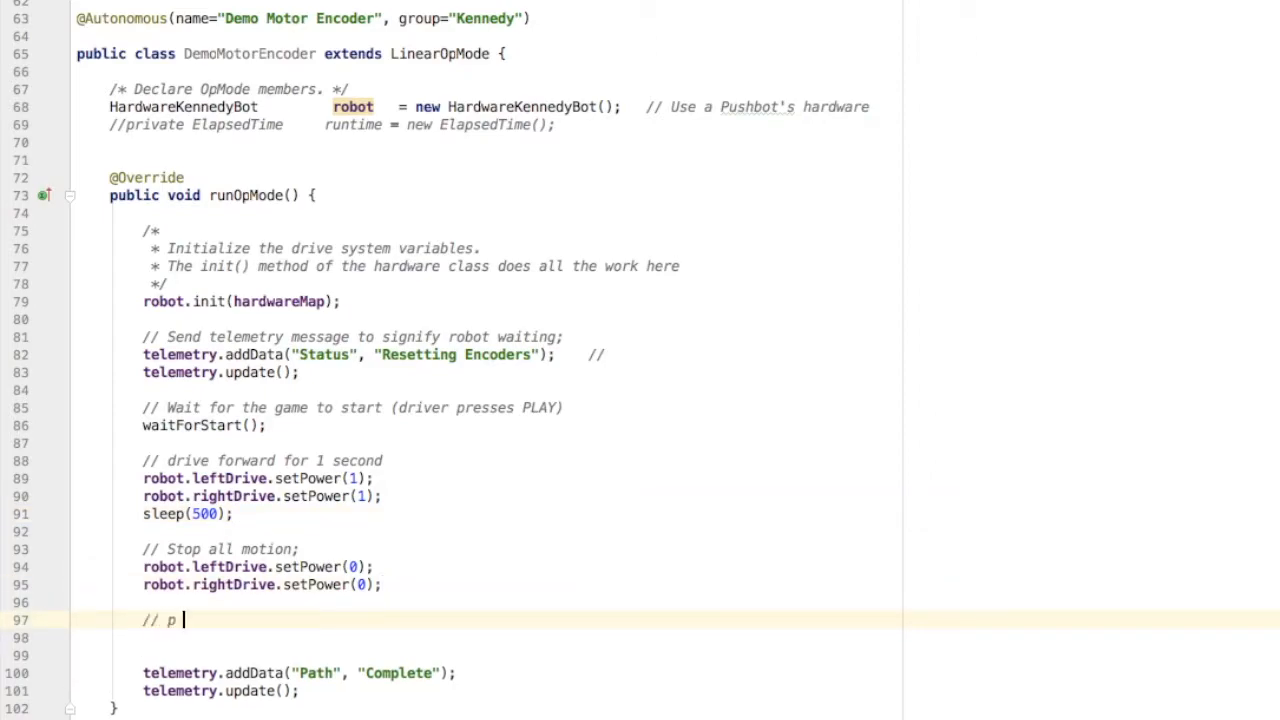
type("ut code here to move the arm")
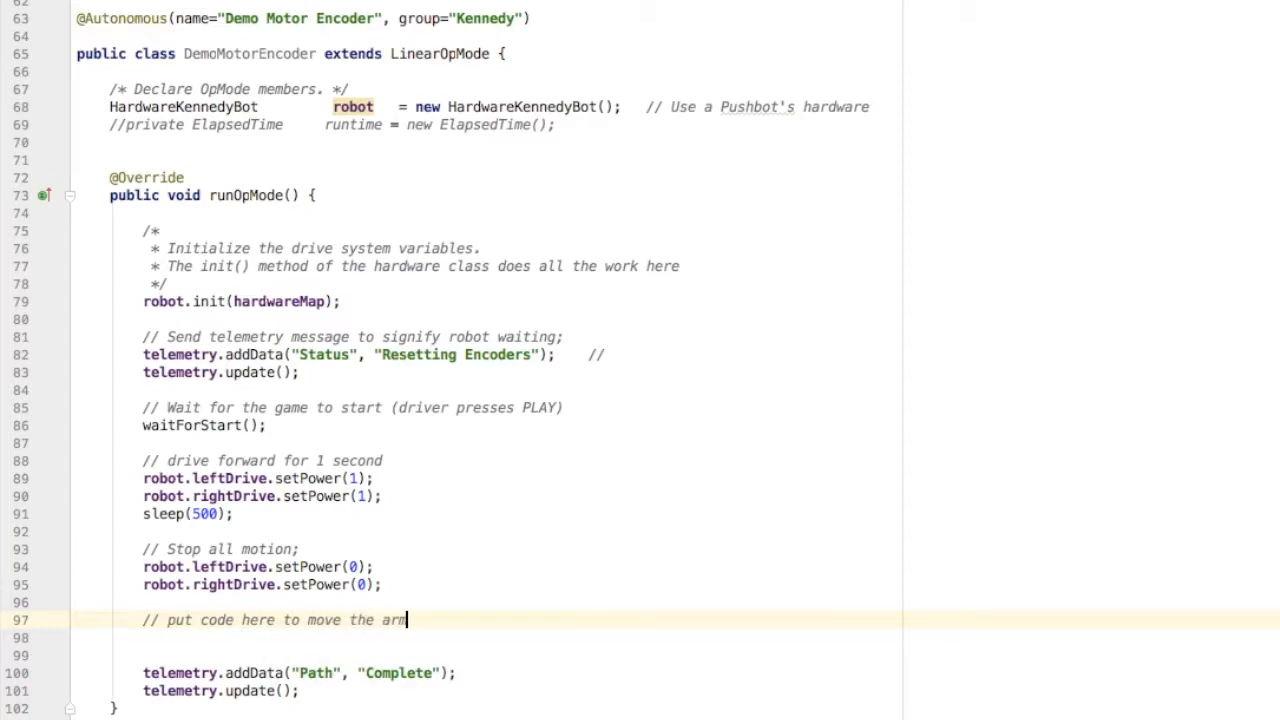
type("motor")
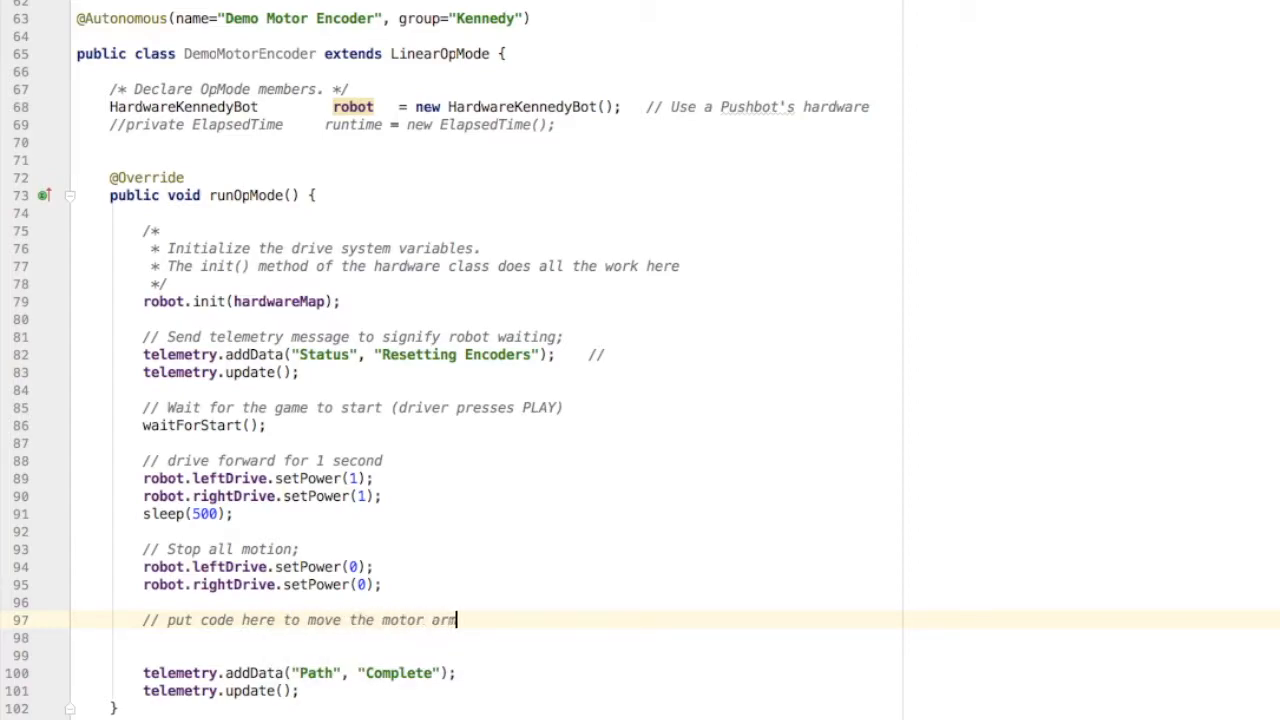
type("90 degrees")
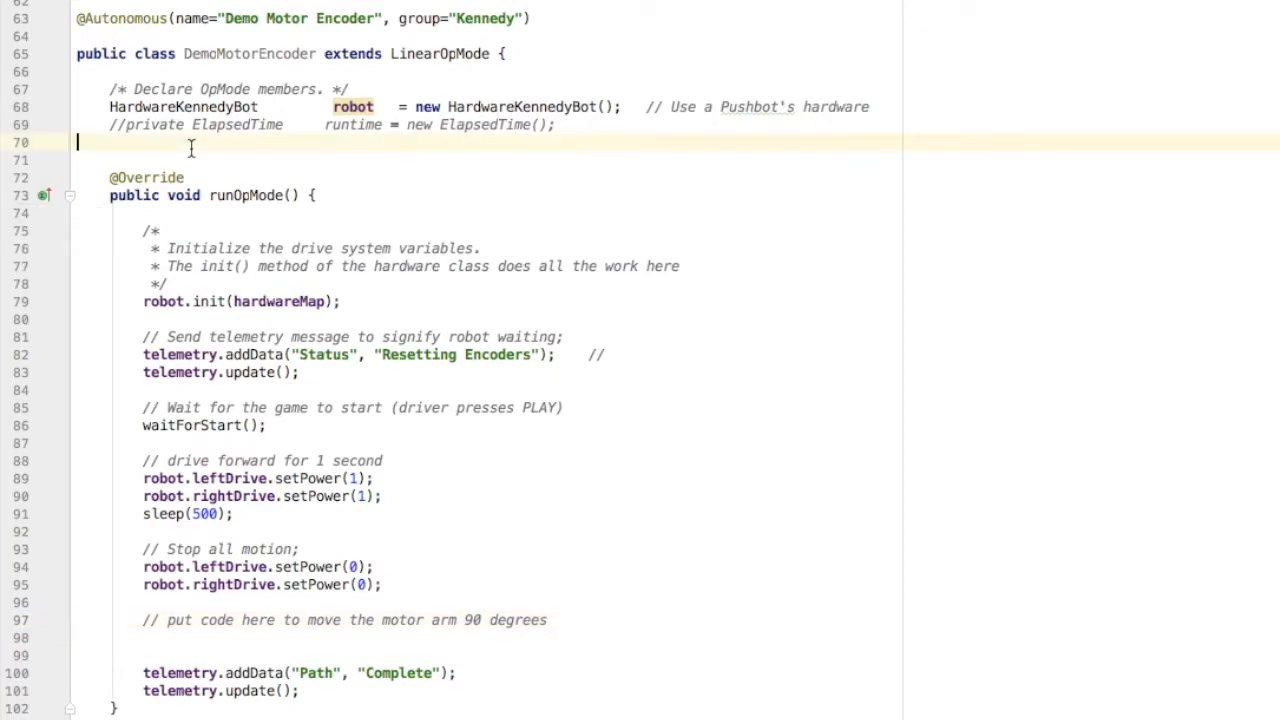
Step: Declare the constant 'static final double MOTOR_TICK_COUNT = 1120;'
type("static f")
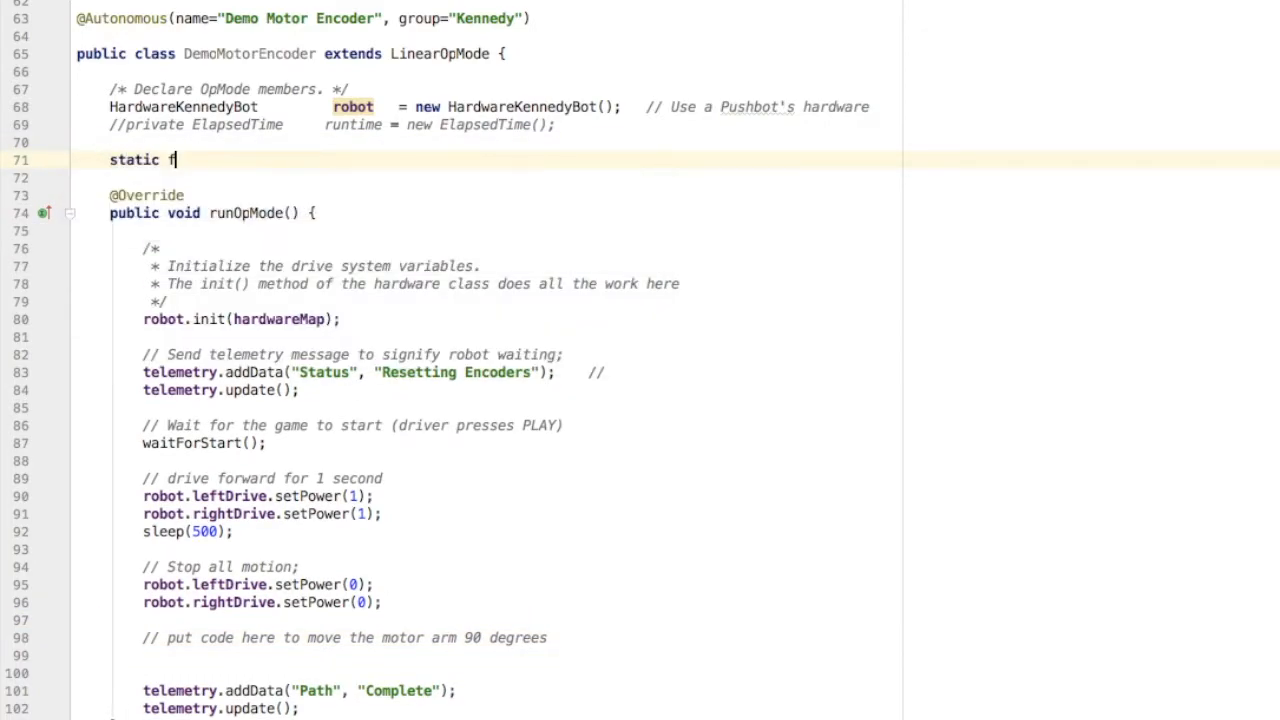
type("inal double")
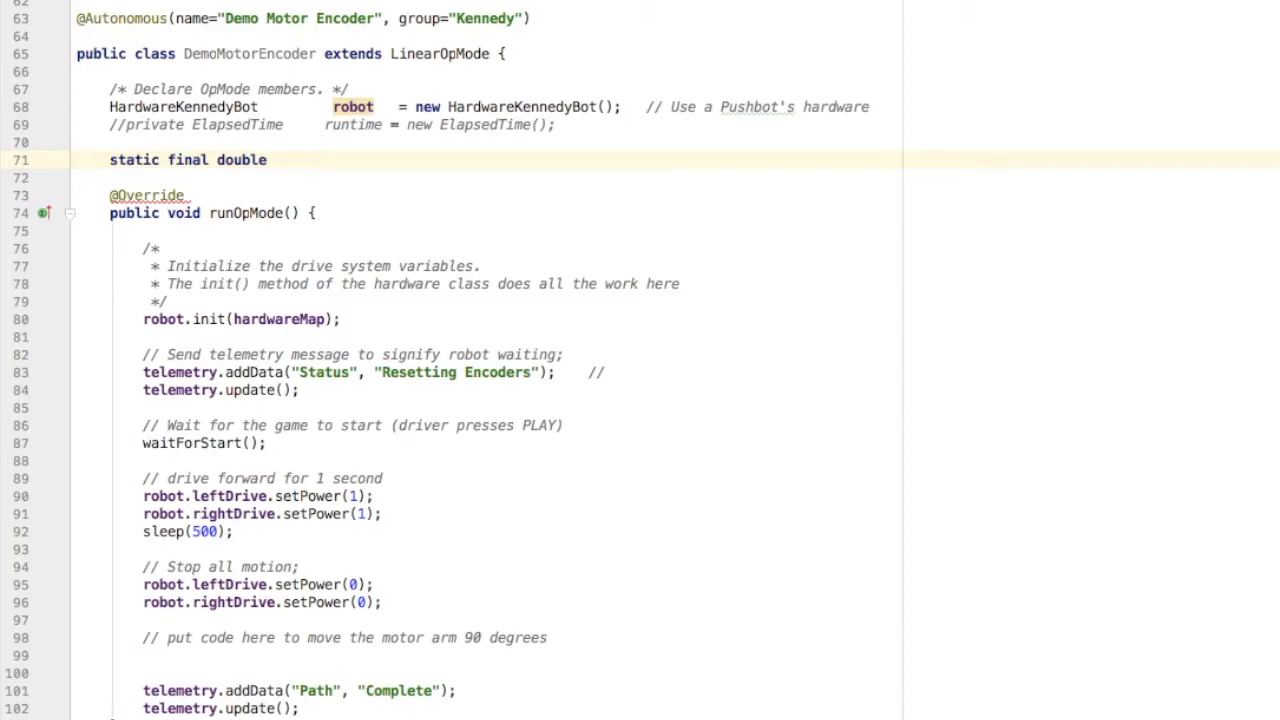
type("MOTOR_TI")
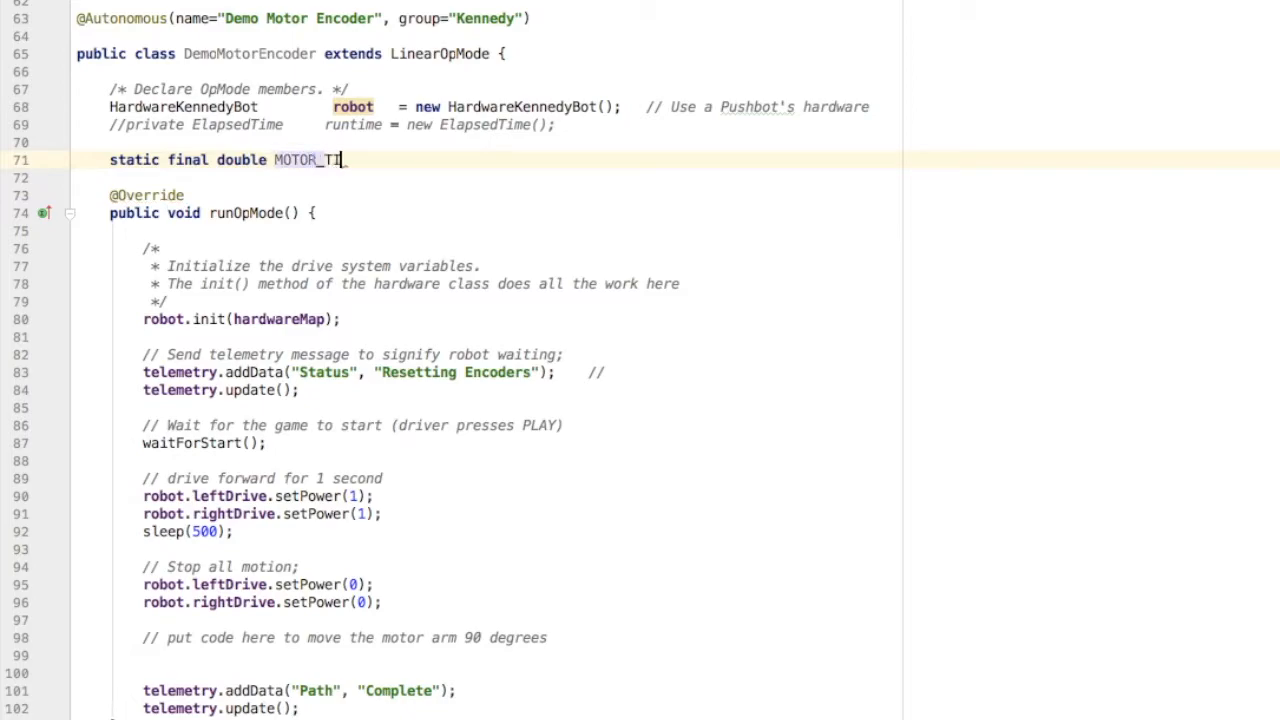
type("CK_")
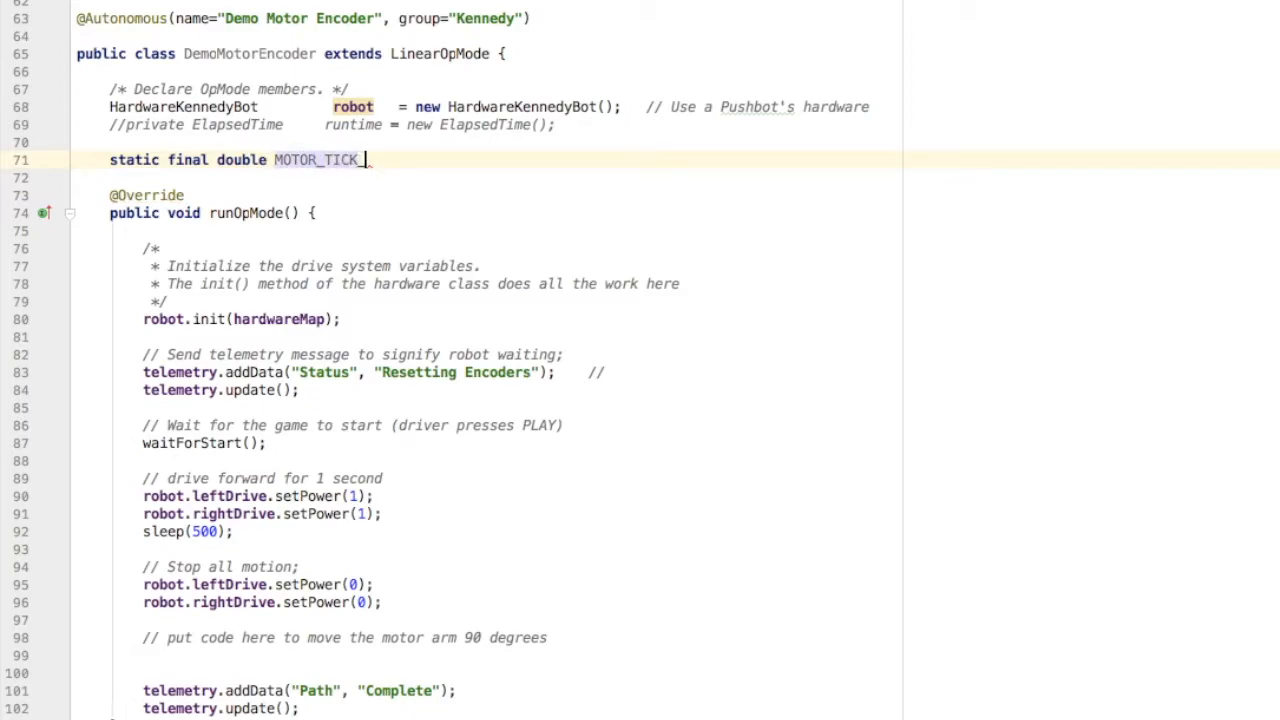
type("COUNT = 1120")
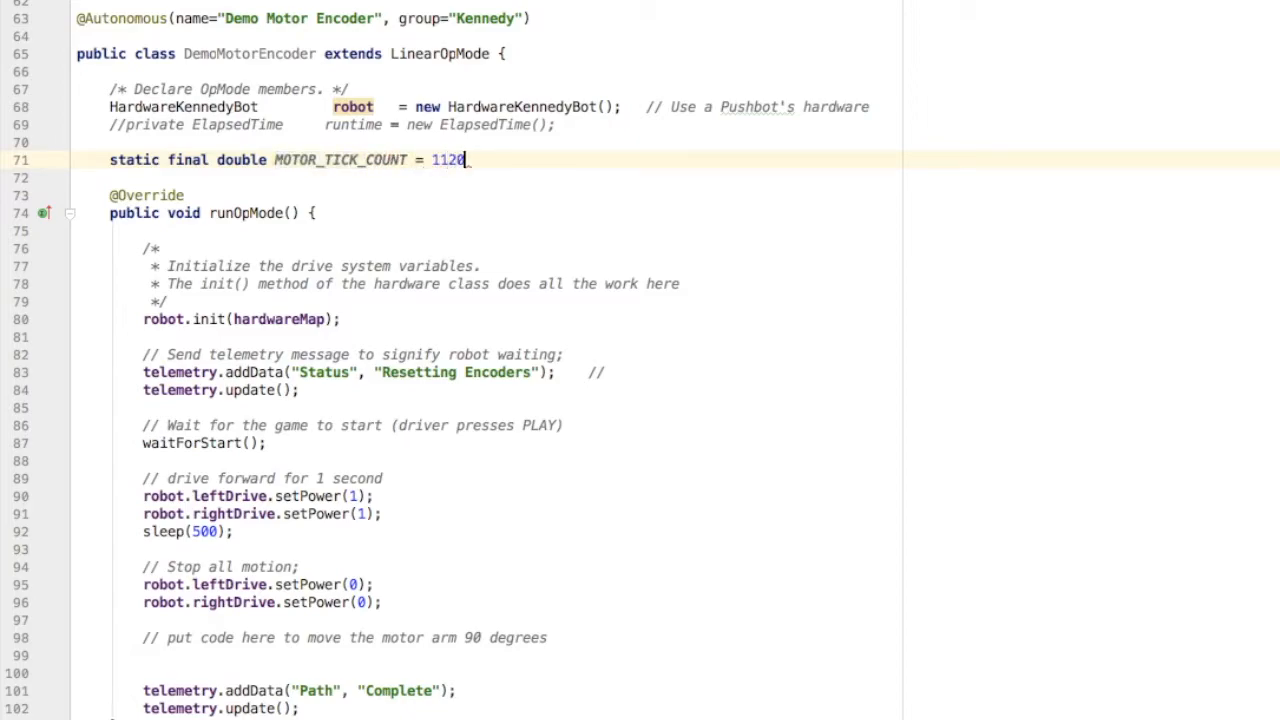
type(";")
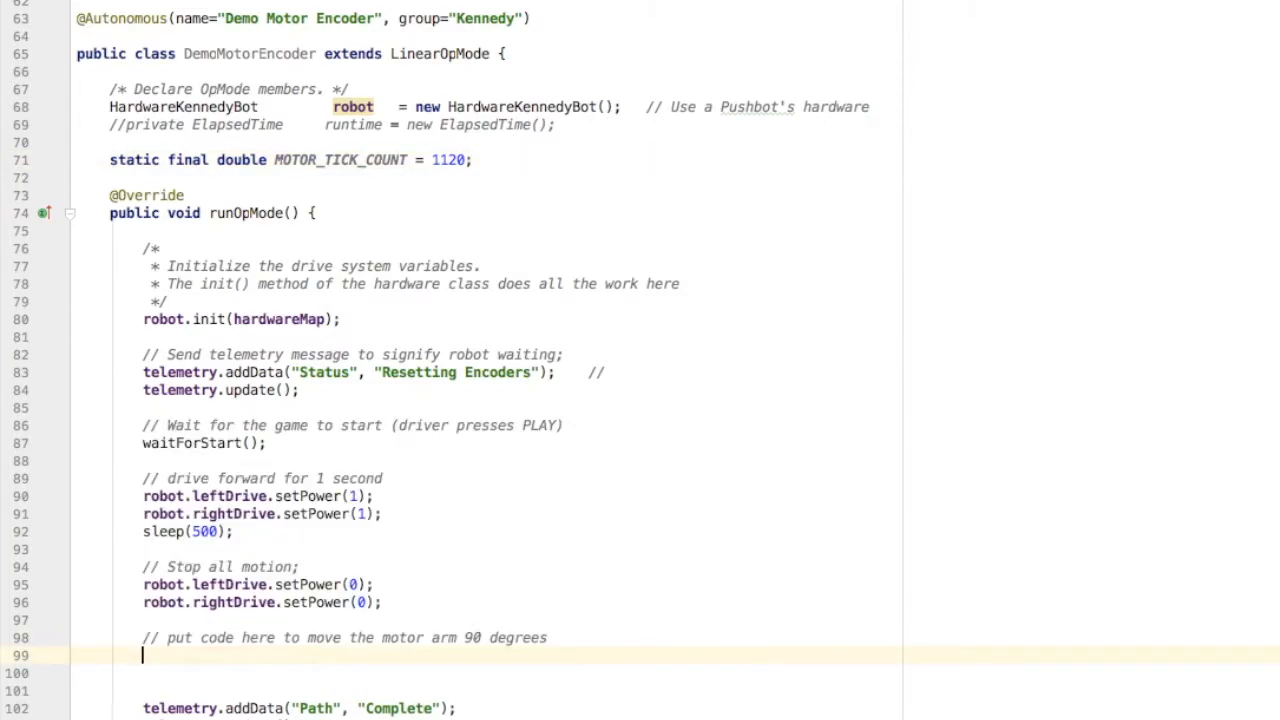
Step: Declare 'double quarterTurn = 1120/4;' below the arm comment
type("quarter")
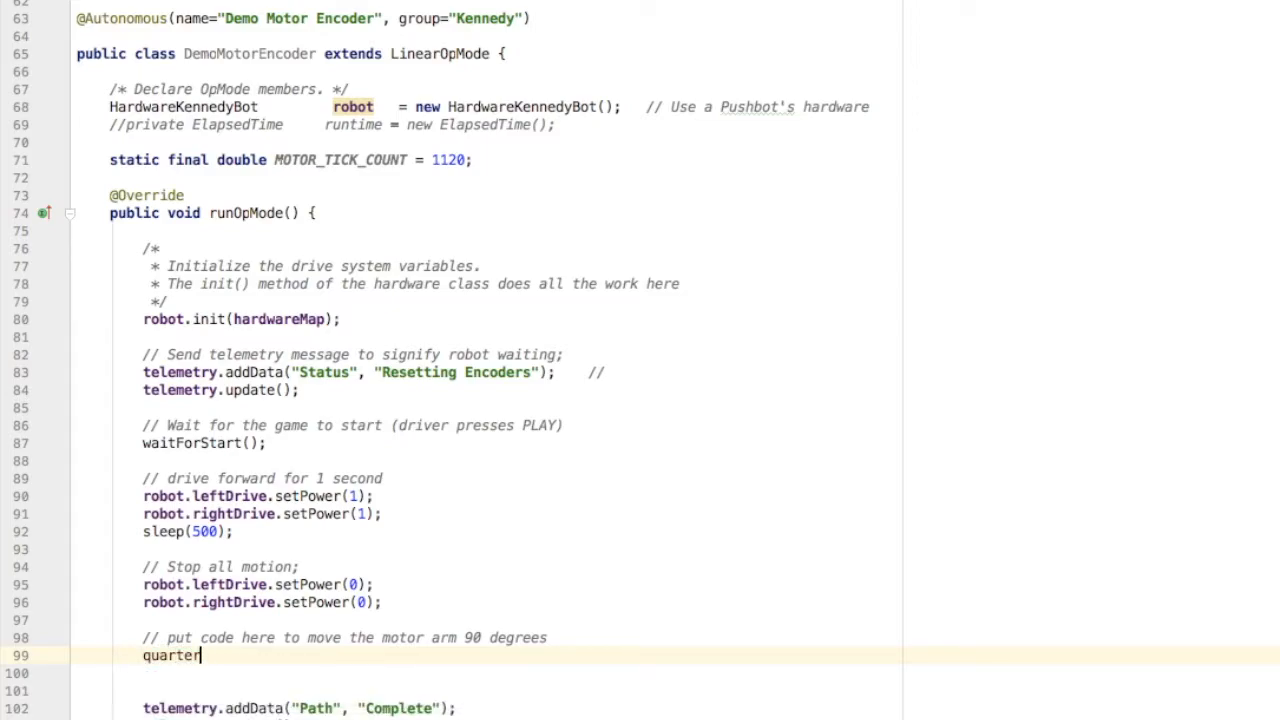
type("double")
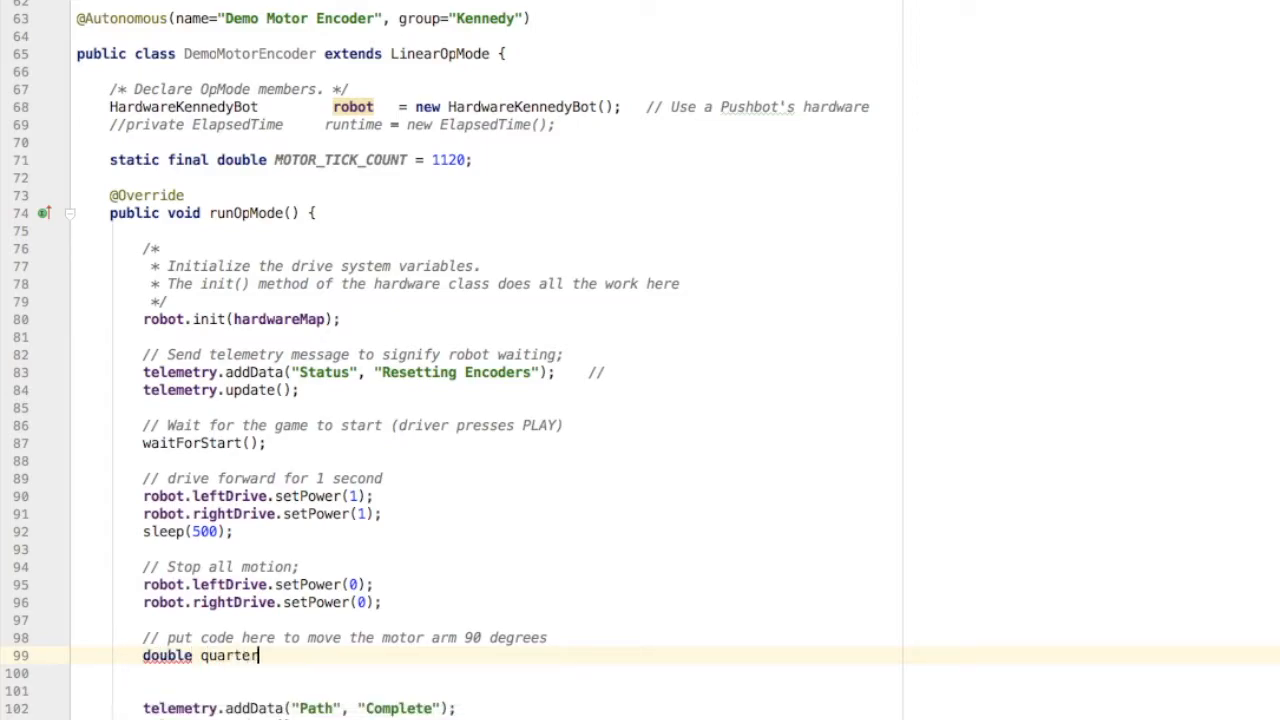
type("Turn = 1120/4;")
left_click(485, 690)
type("robot.heavyDutyArm.setMode(D);")
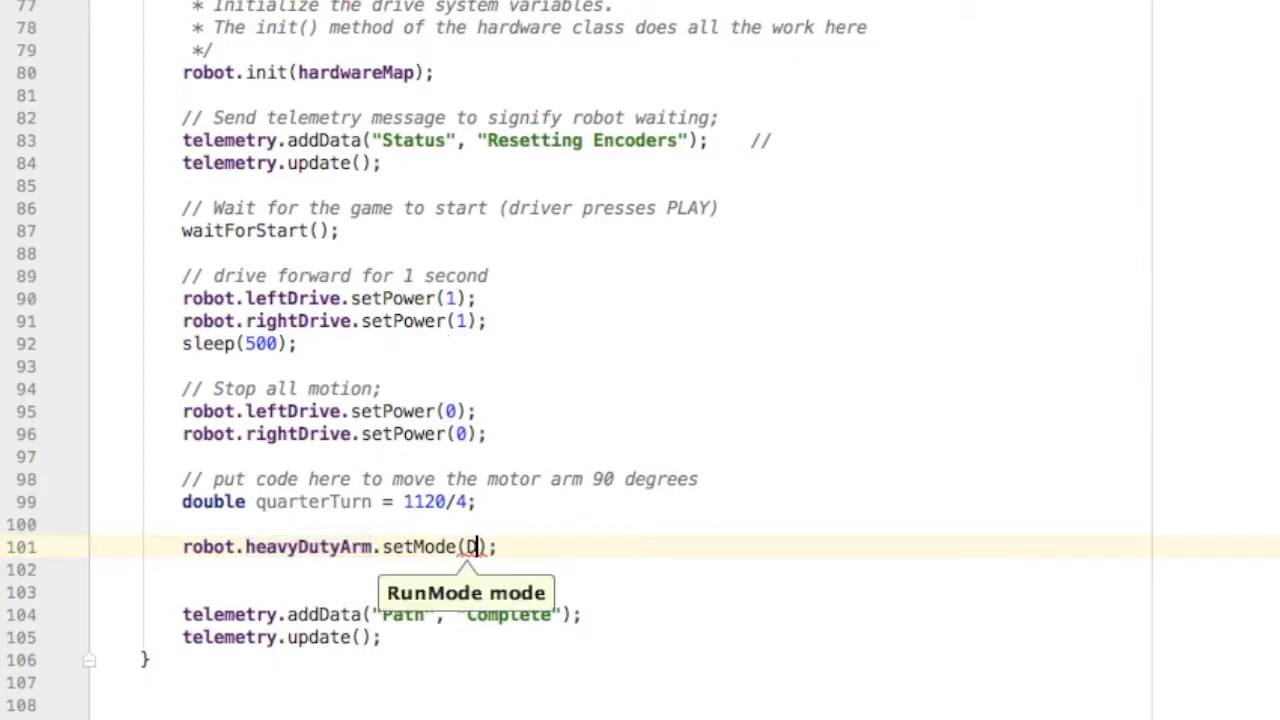
Step: Set heavyDutyArm to STOP_AND_RESET_ENCODER, commented 'sets the counter of ticks to 0'
type("D_RESET_ENCODER")
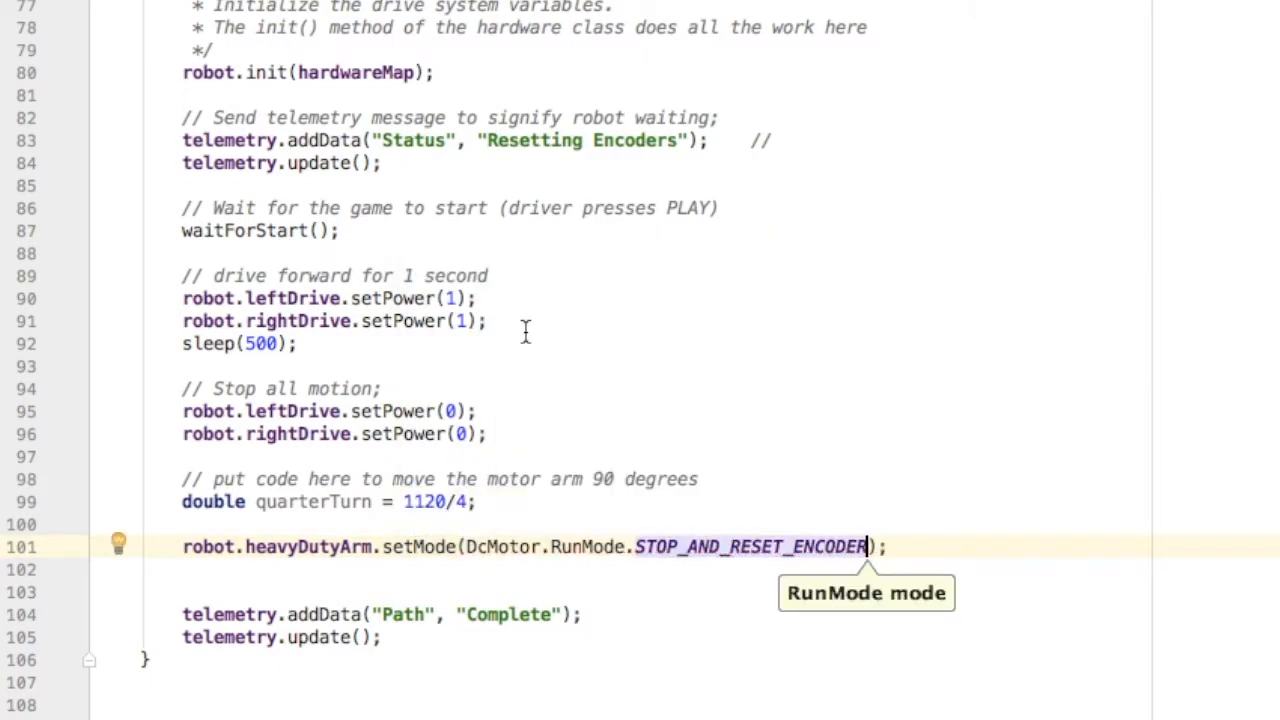
type("// set")
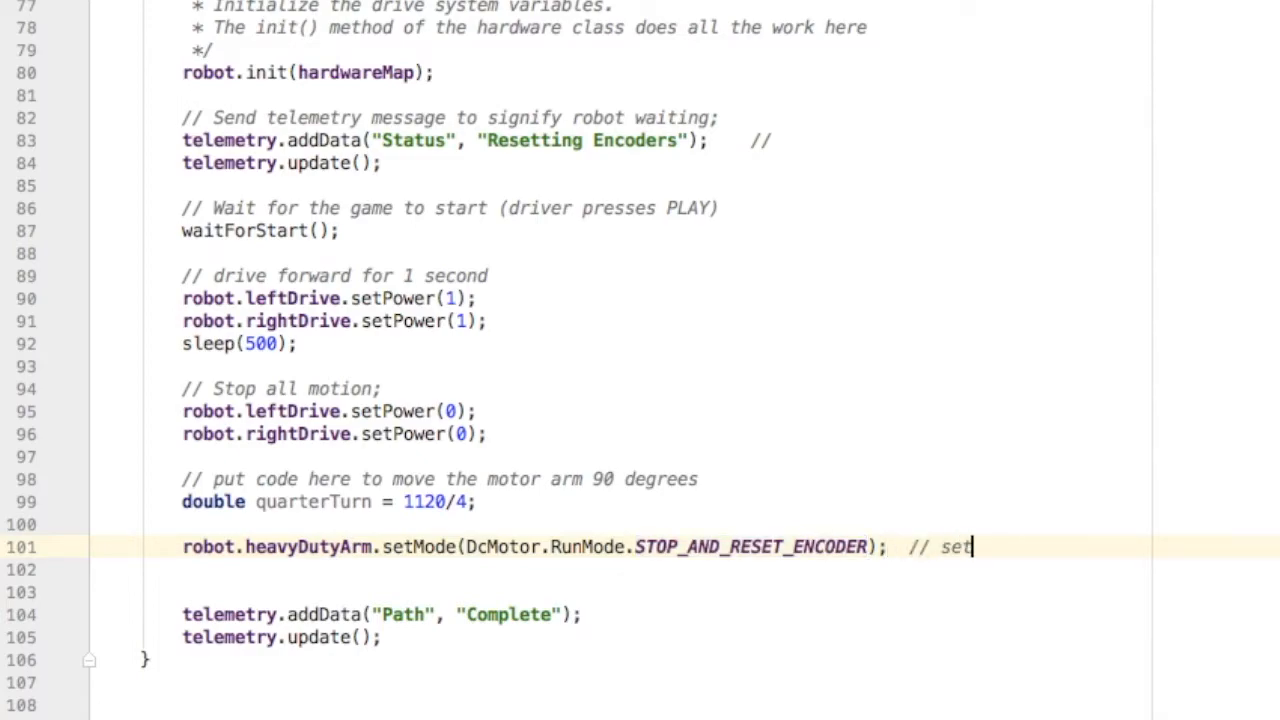
type("s the counter")
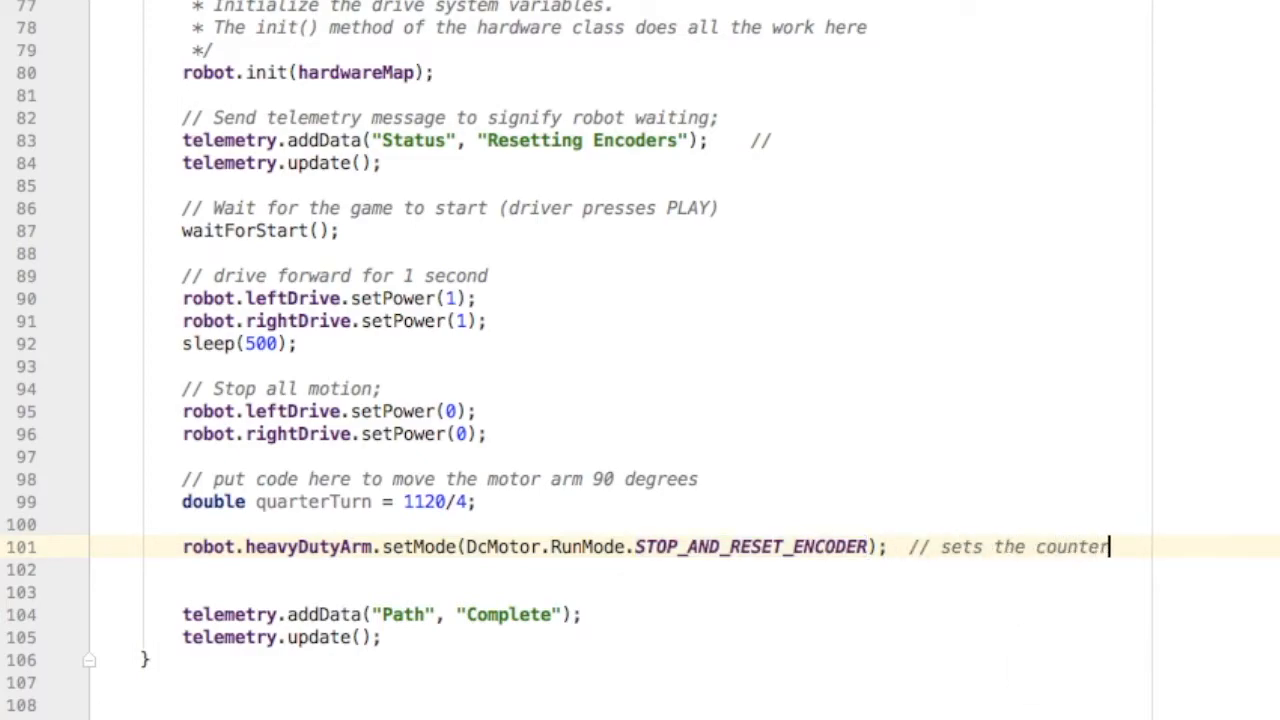
type("of ticks to 0")
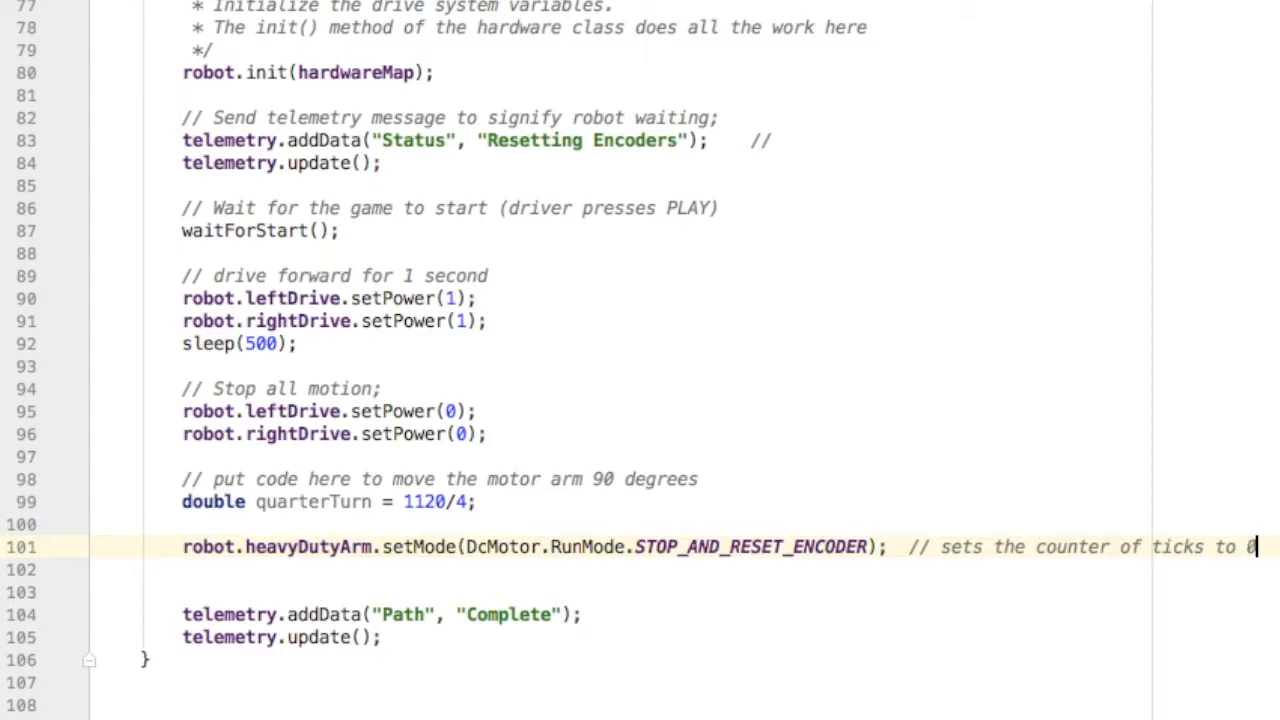
Step: Set heavyDutyArm's target position to (int)quarterTurn
type("robot")
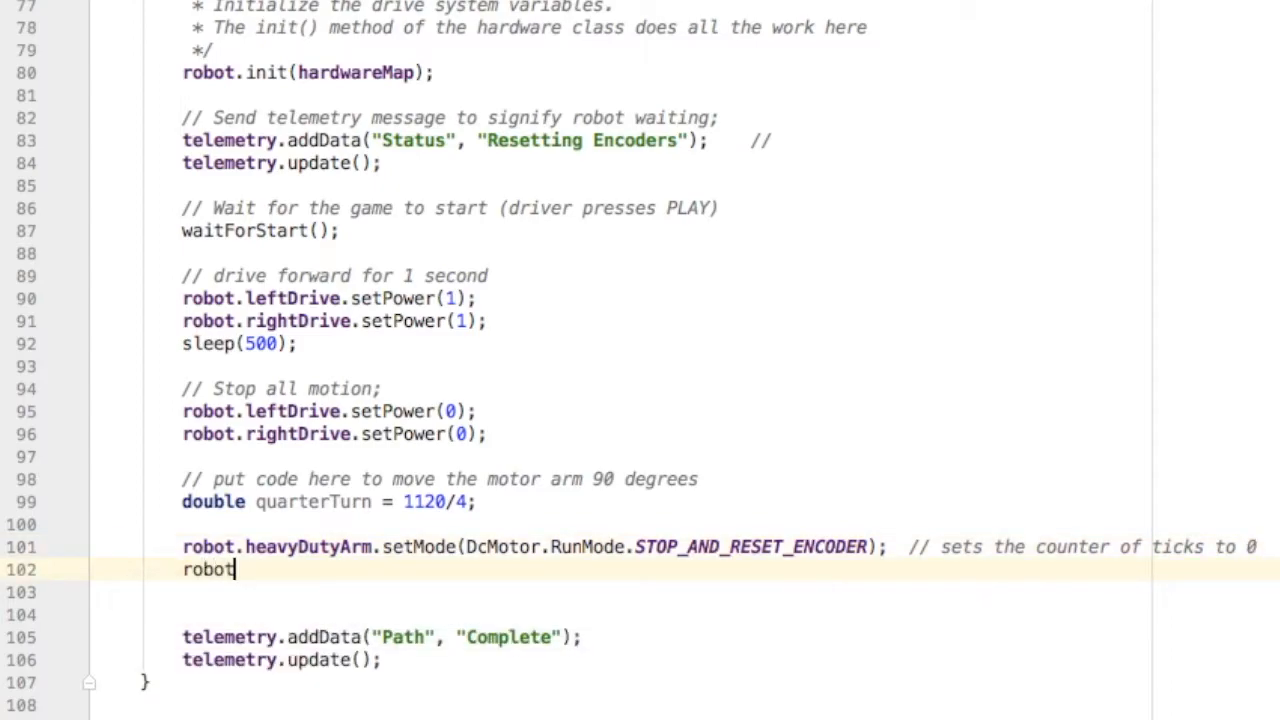
type(".heavyDutyArm")
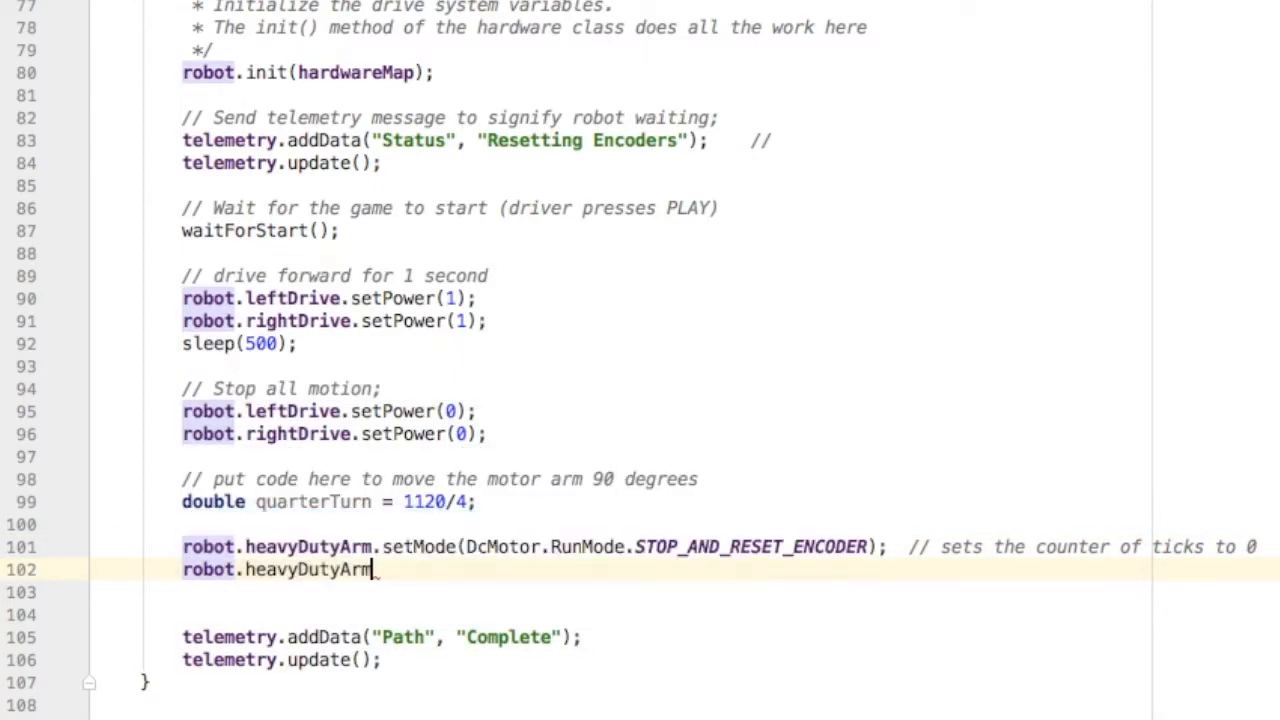
type(".setTargetPosition();")
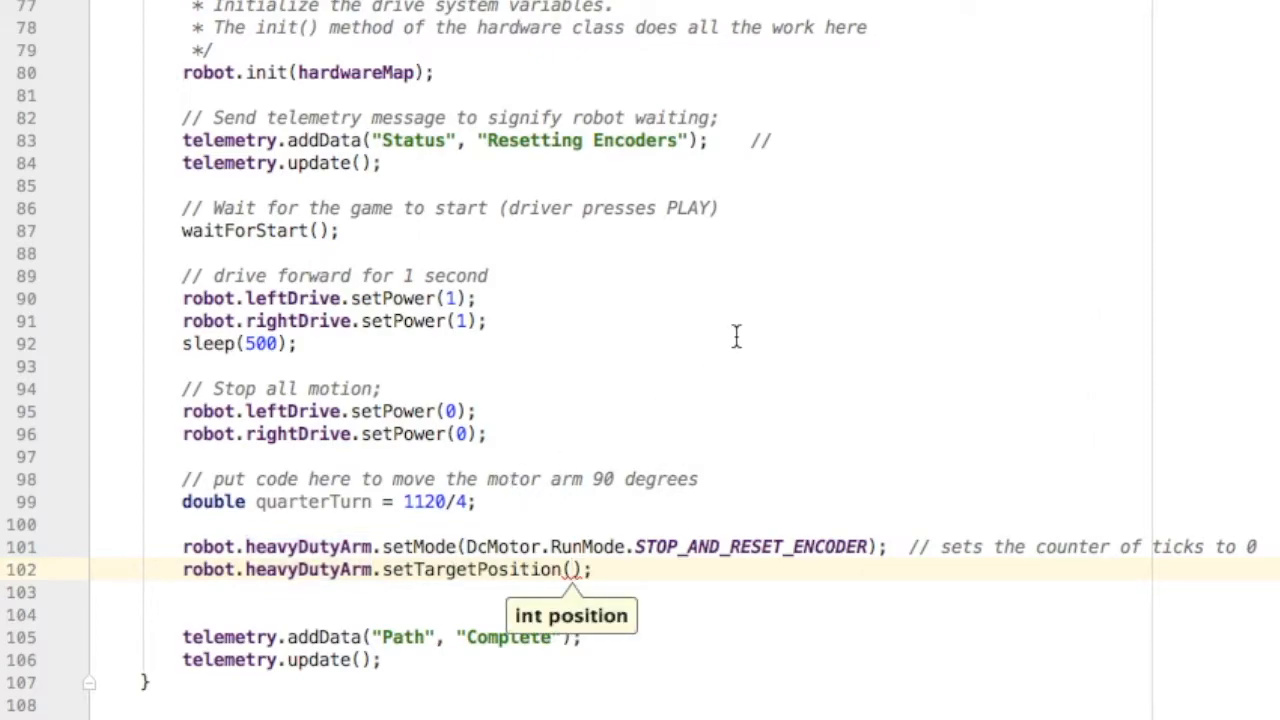
type("quarterTurn")
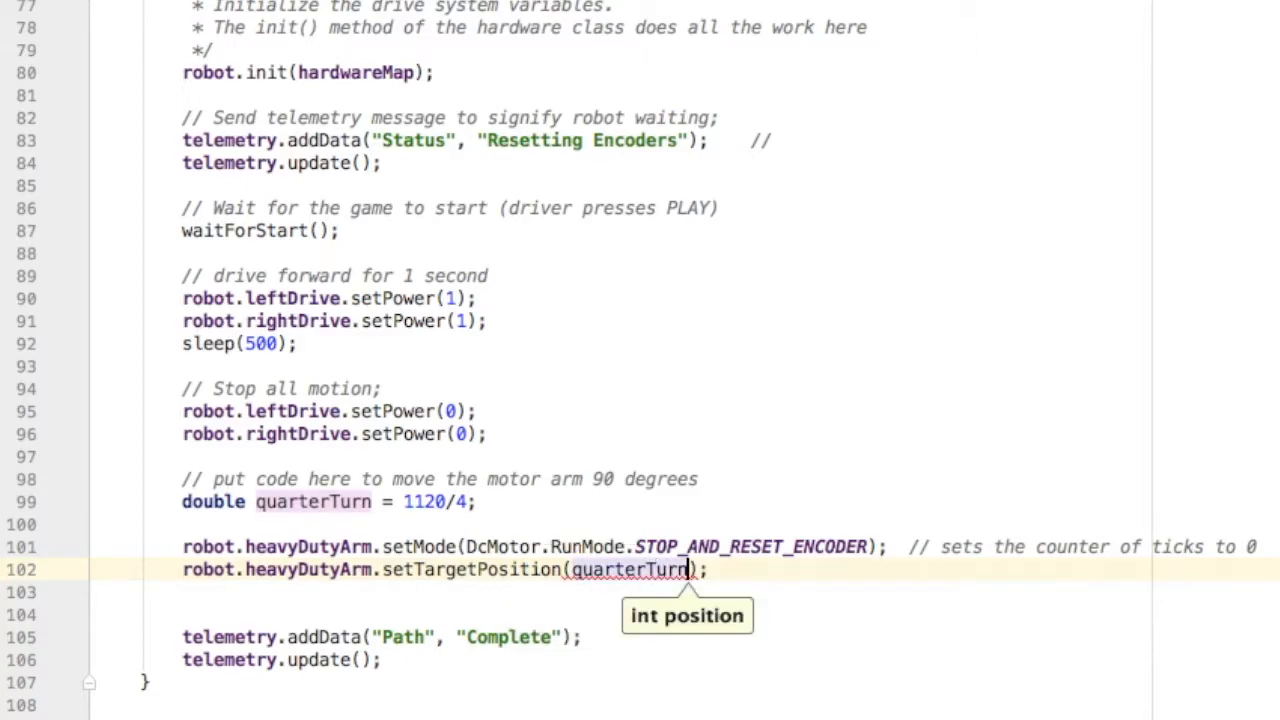
mouse_move(822, 402)
type("(")
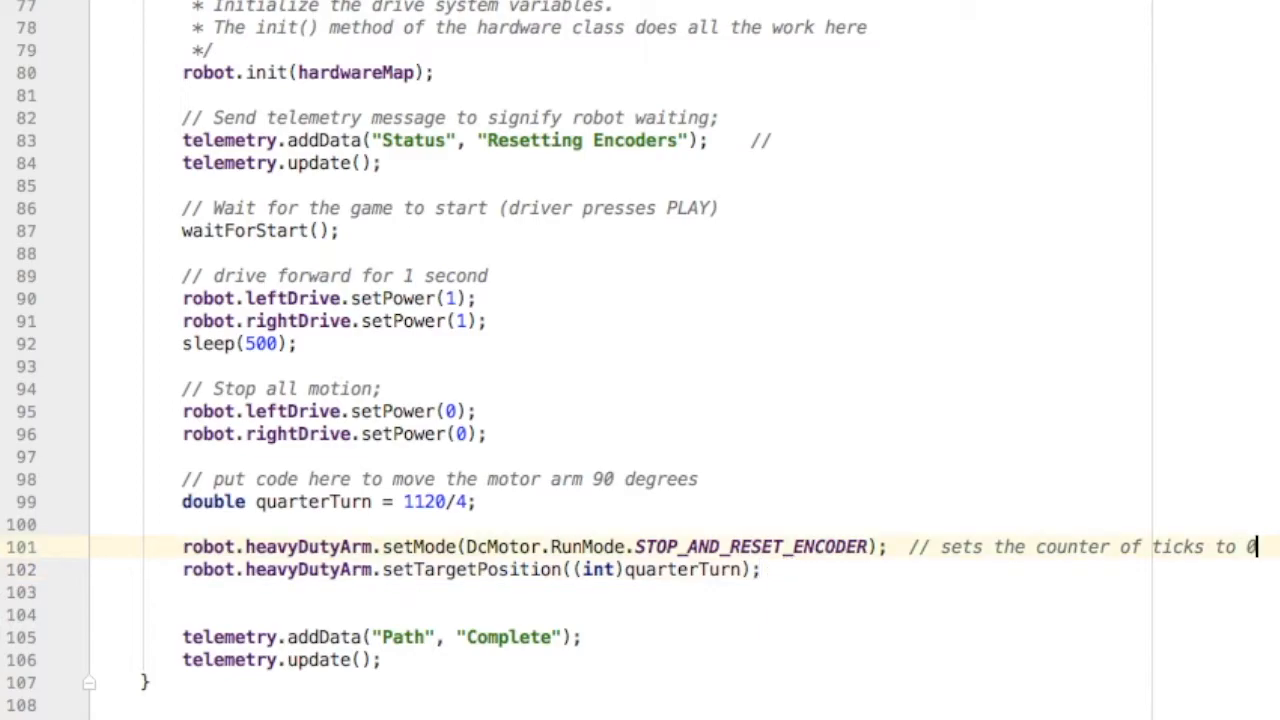
Step: Define int newTarget as current target plus (int)quarterTurn and pass it to setTargetPosition
type("int")
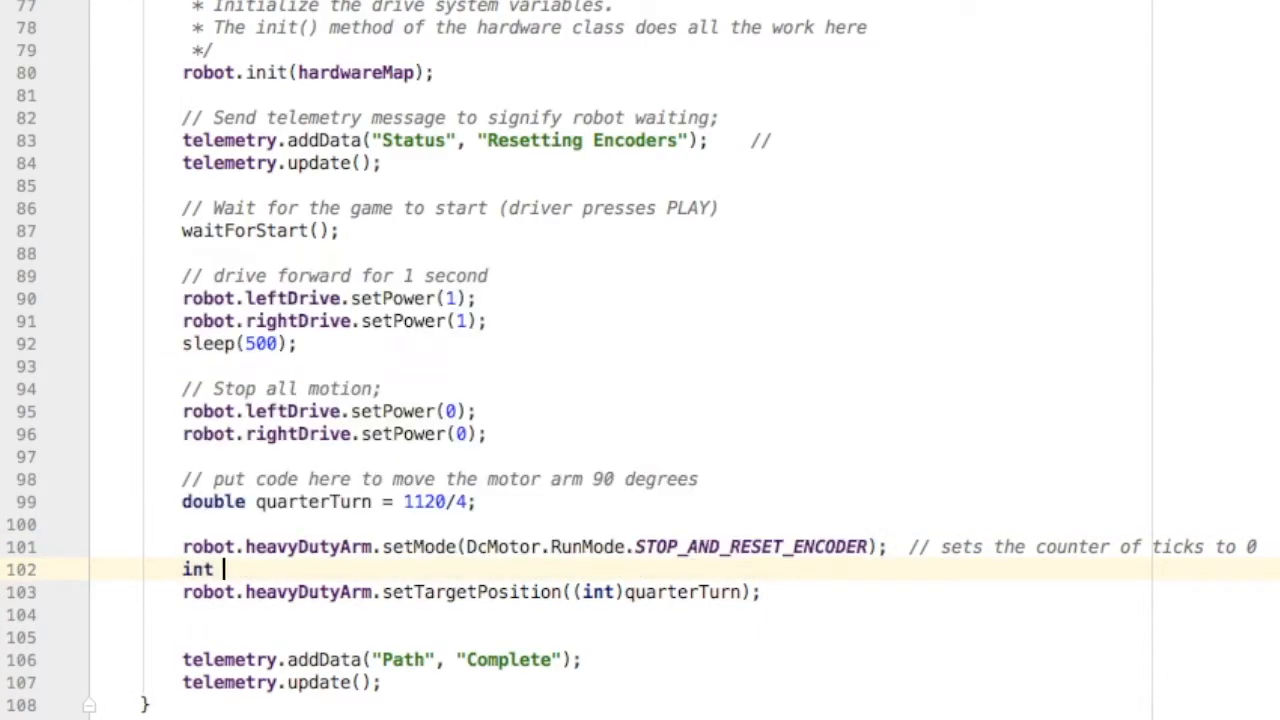
type("newTargetTi")
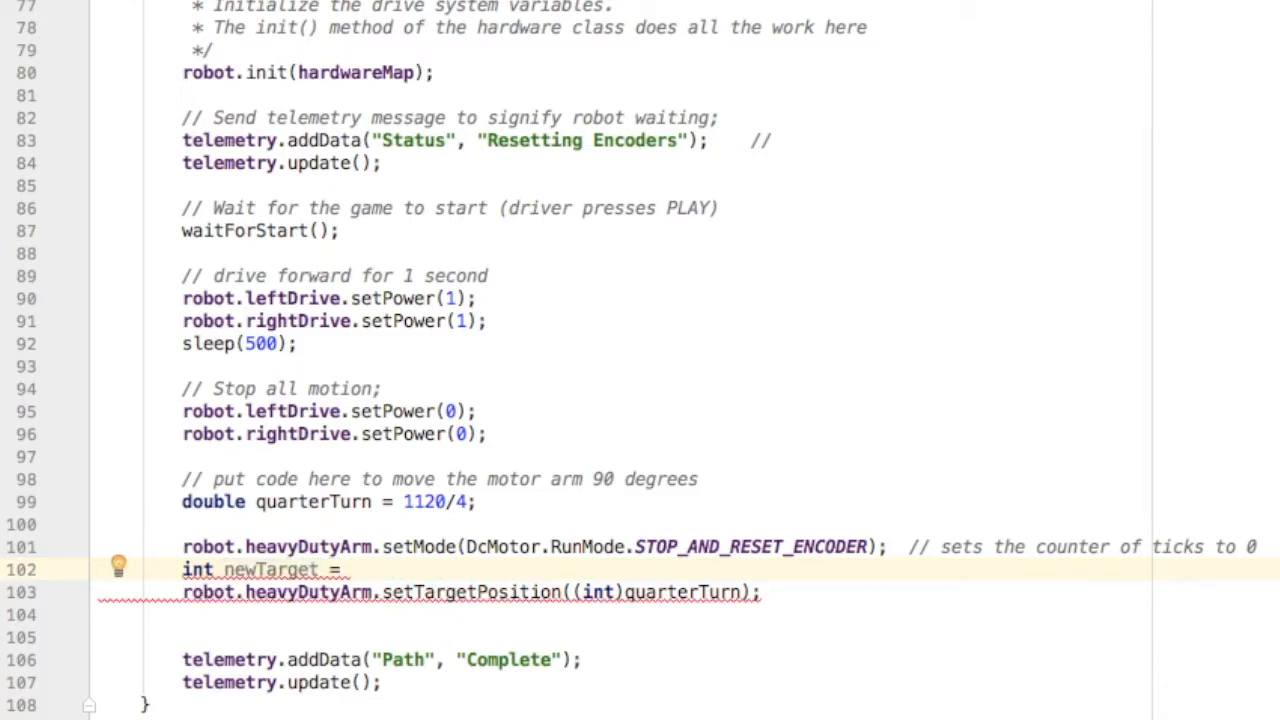
type("rod")
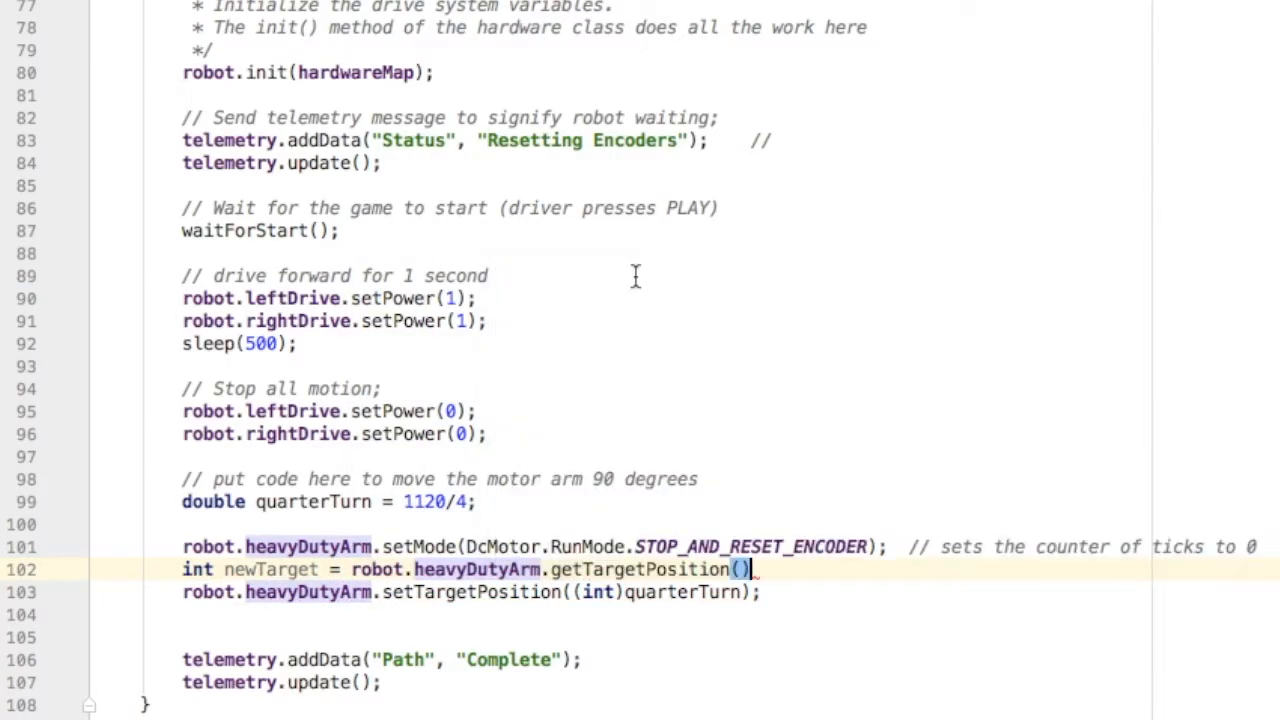
type("+")
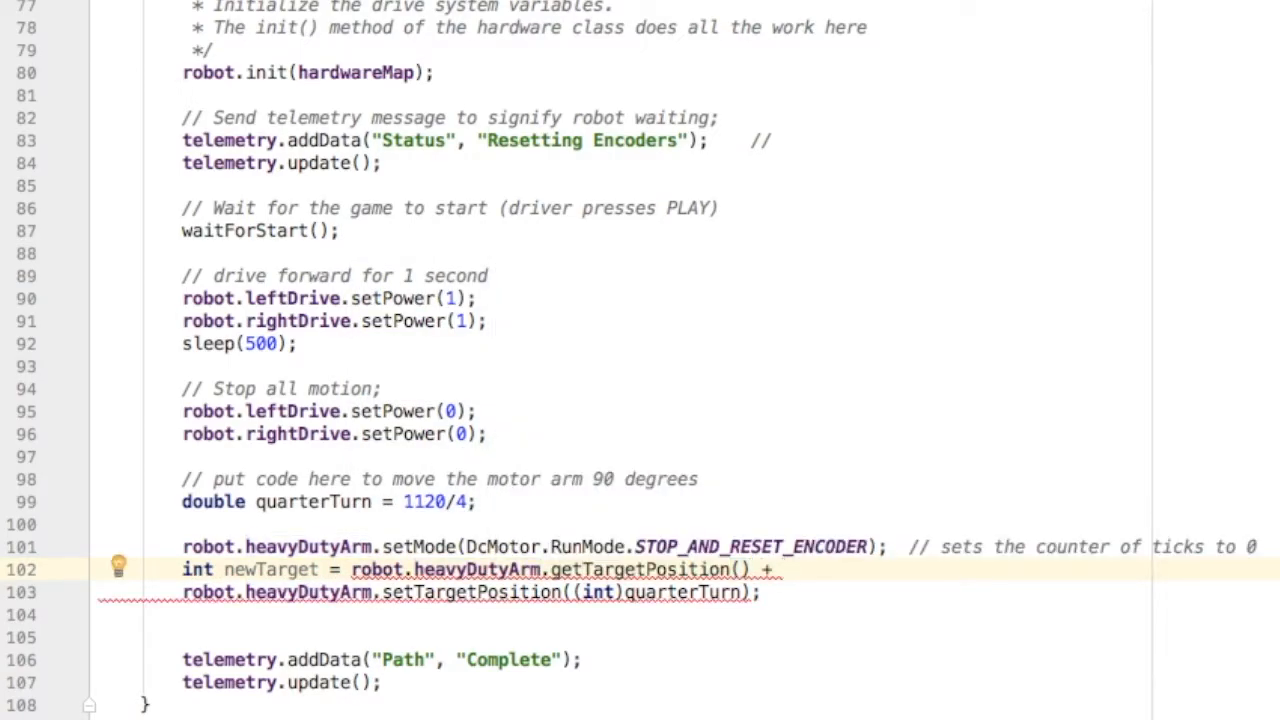
type("(int)quarterTurn;")
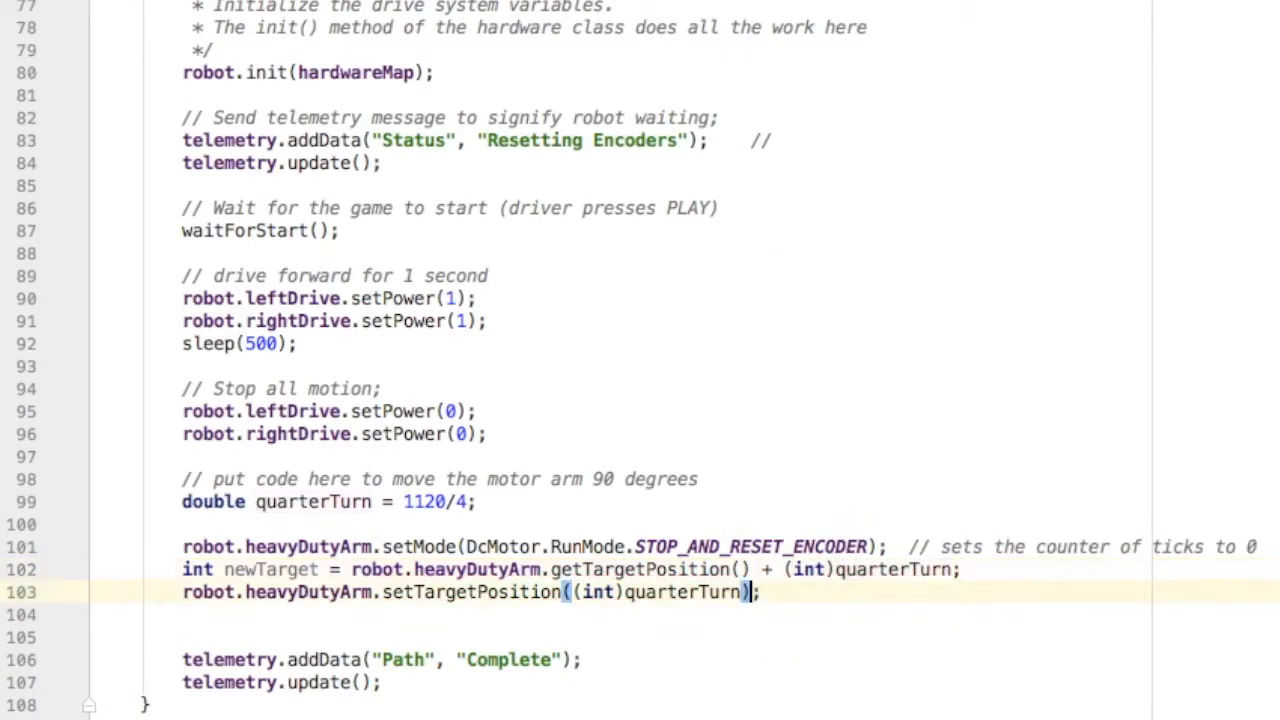
type("newTarge")
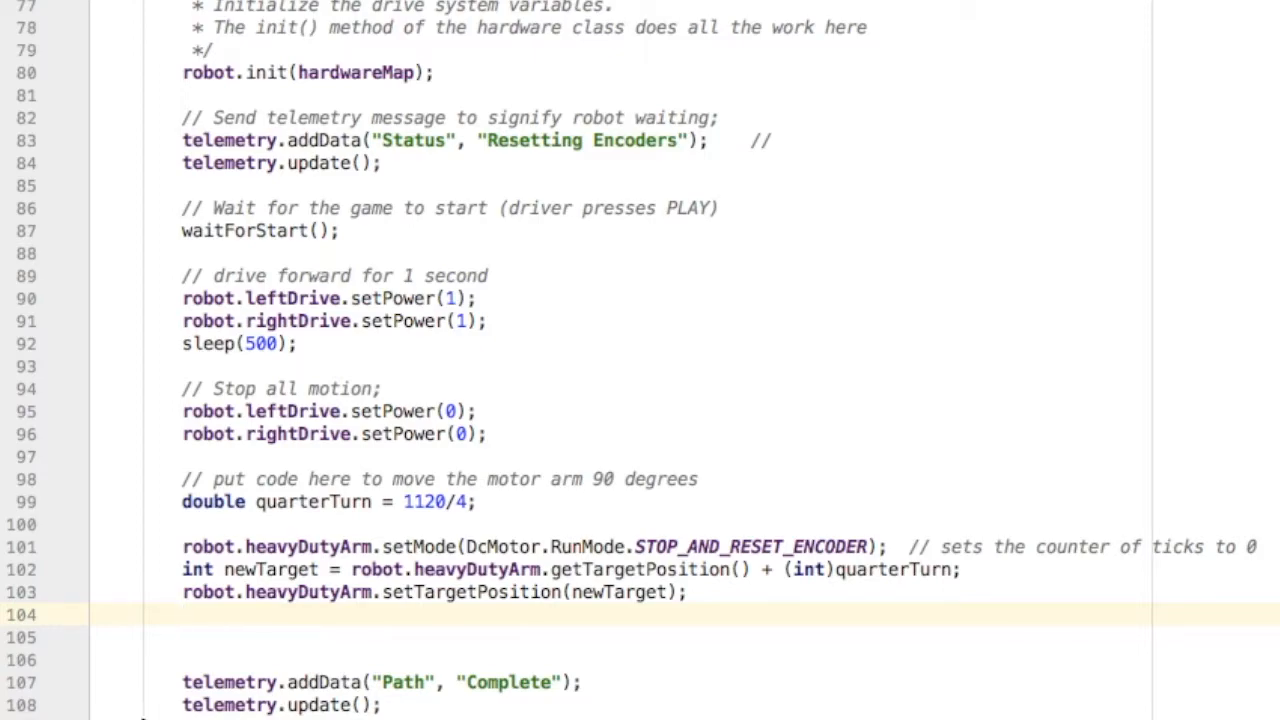
mouse_move(360, 33)
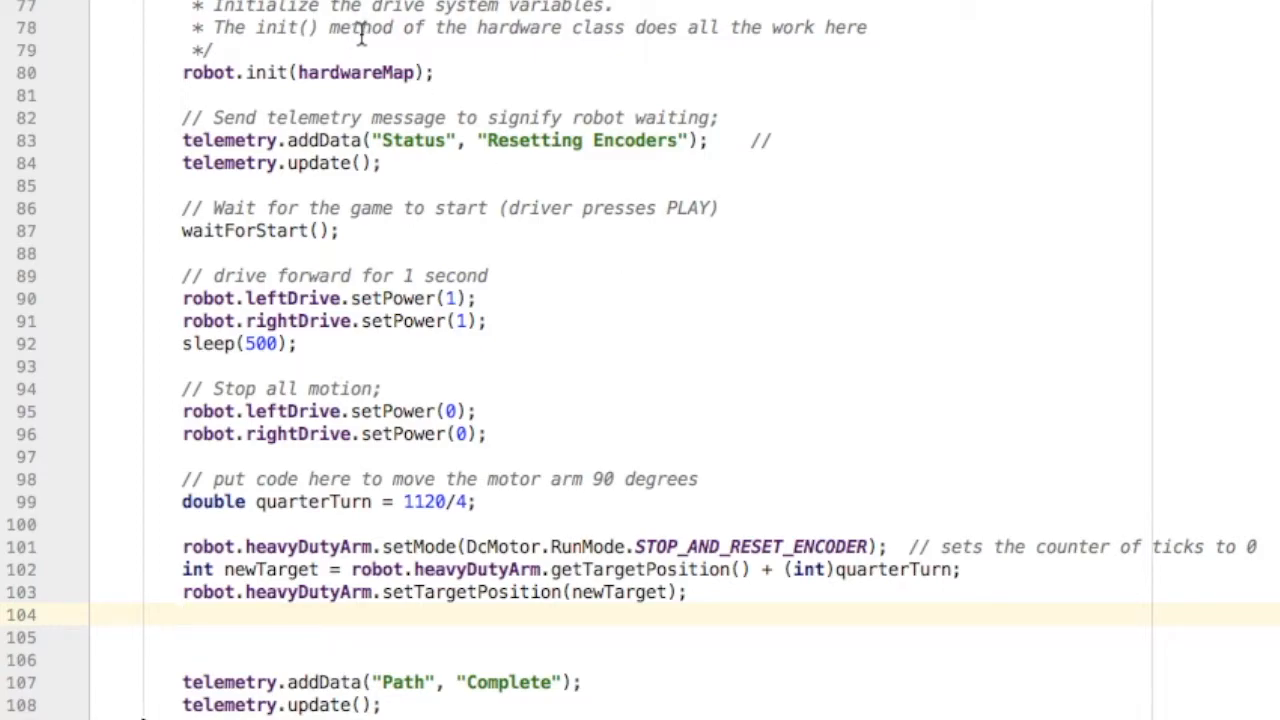
Step: Set heavyDutyArm power to 1 and its mode to RUN_TO_POSITION, with a comment
type("robot.set")
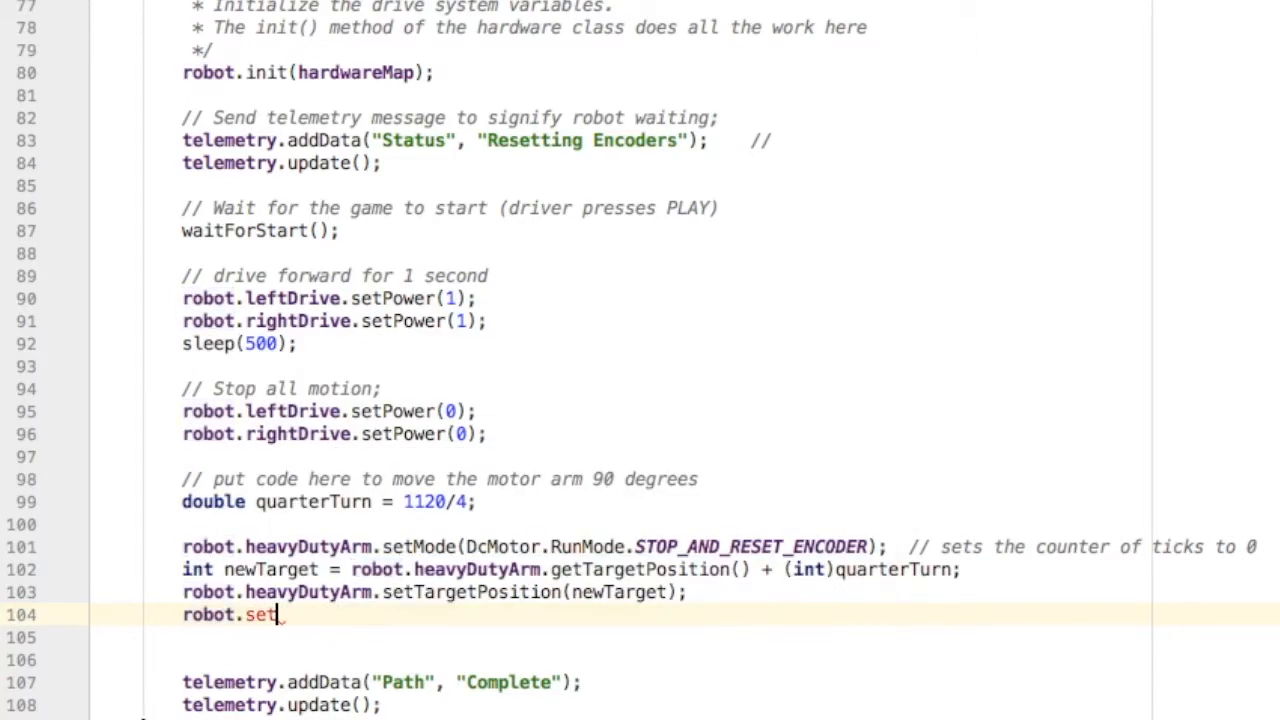
type("P")
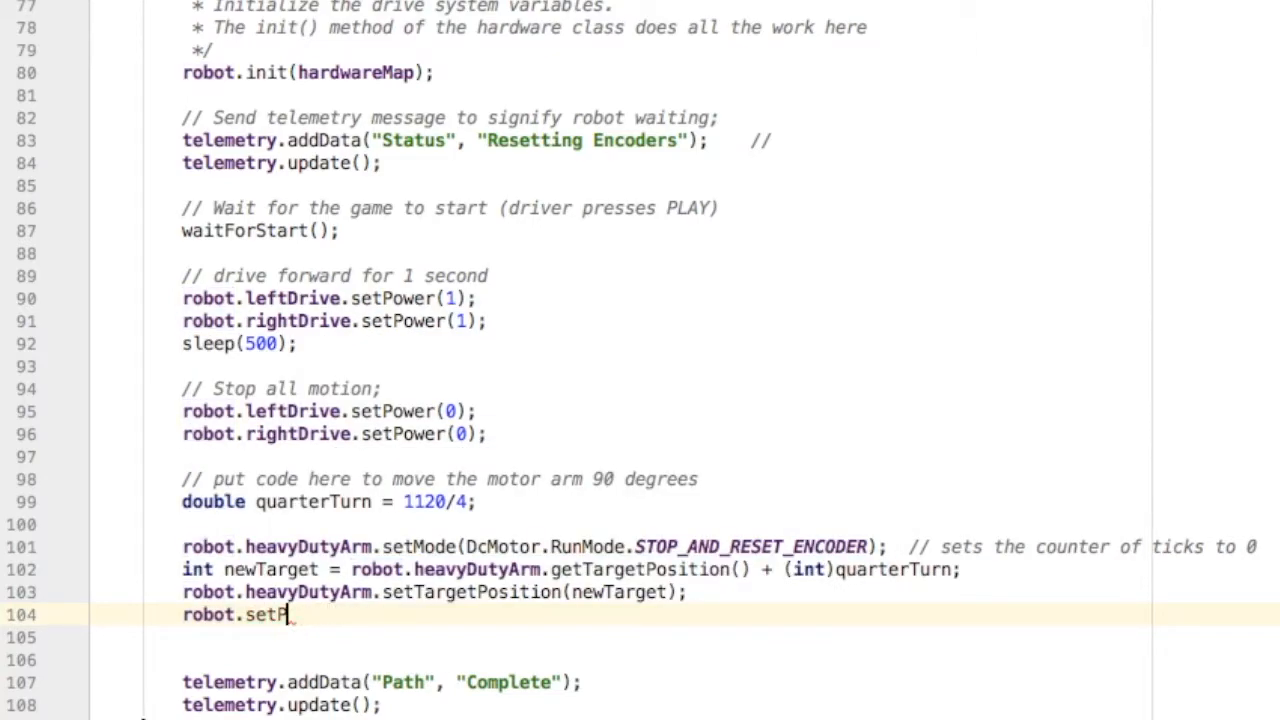
type("heavyDutyArm.")
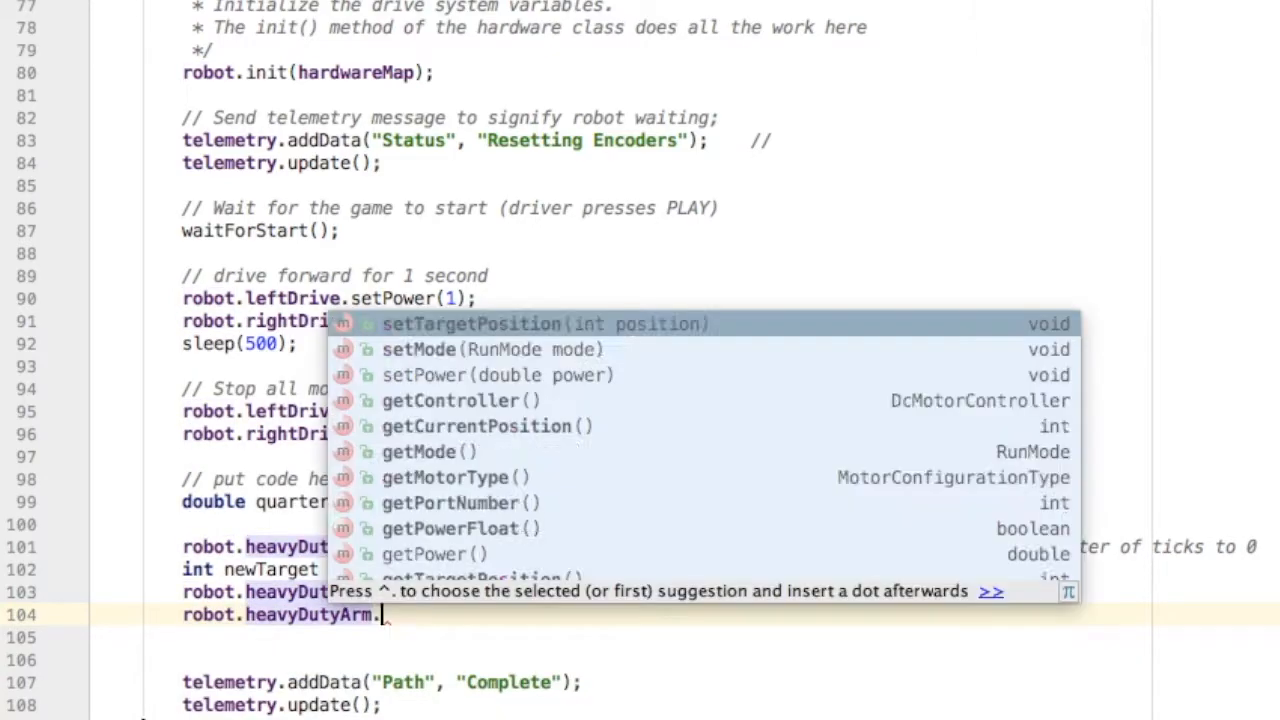
type("setPower(1)")
type("robot.heavyDutyArm.")
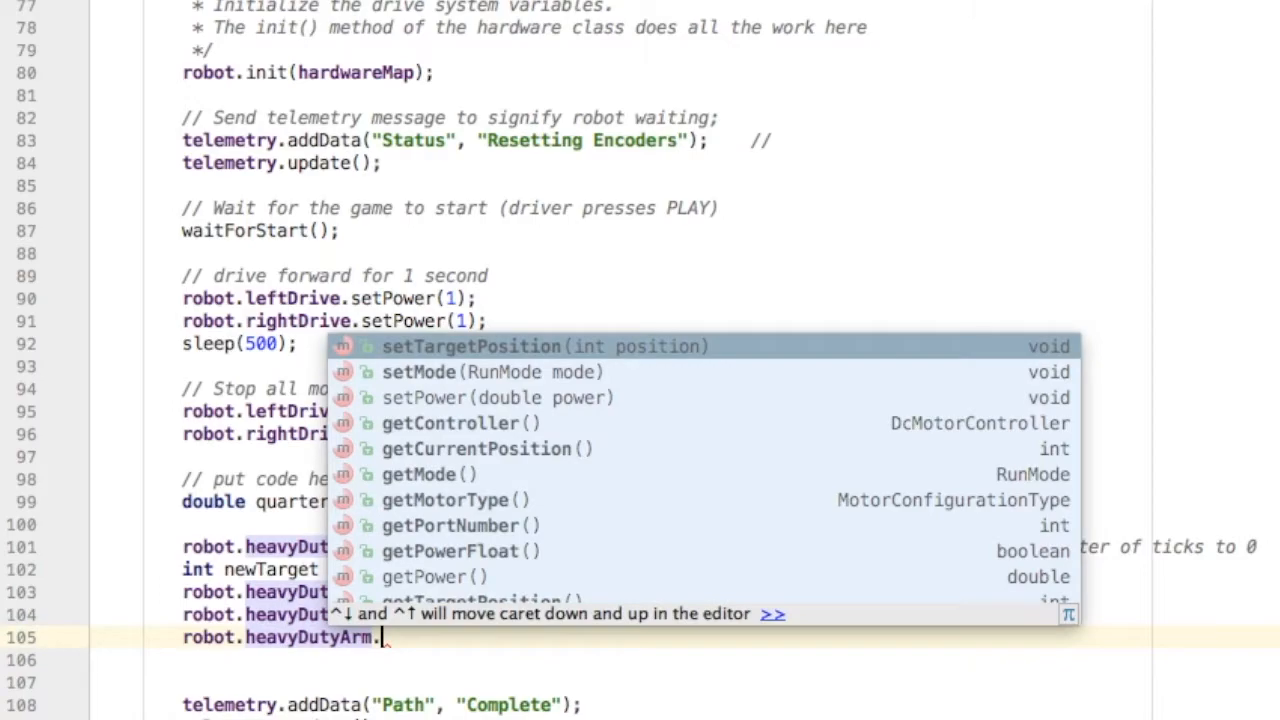
type("setMode(DcMotor.RunMode.RUN_TO_POSITION);  // Tell the motor to run to the target")
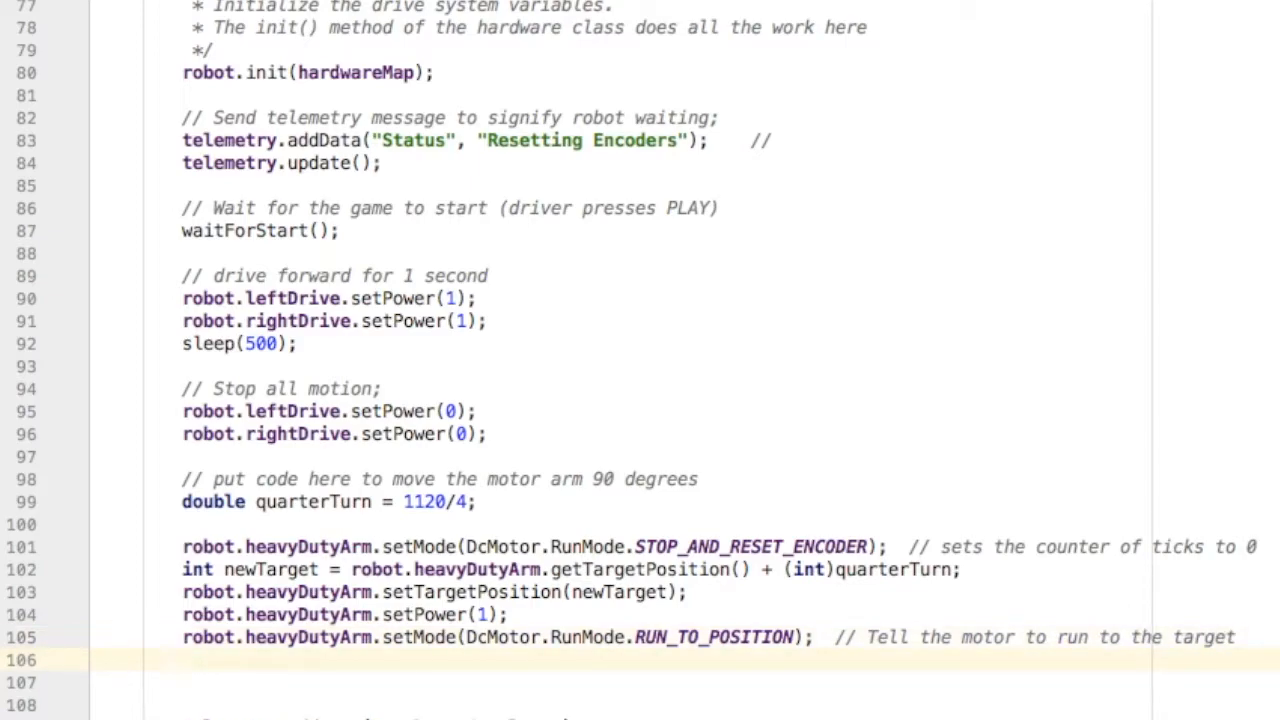
Step: Add the comment '// how do we know if the motor is done turning?'
type("// how do w")
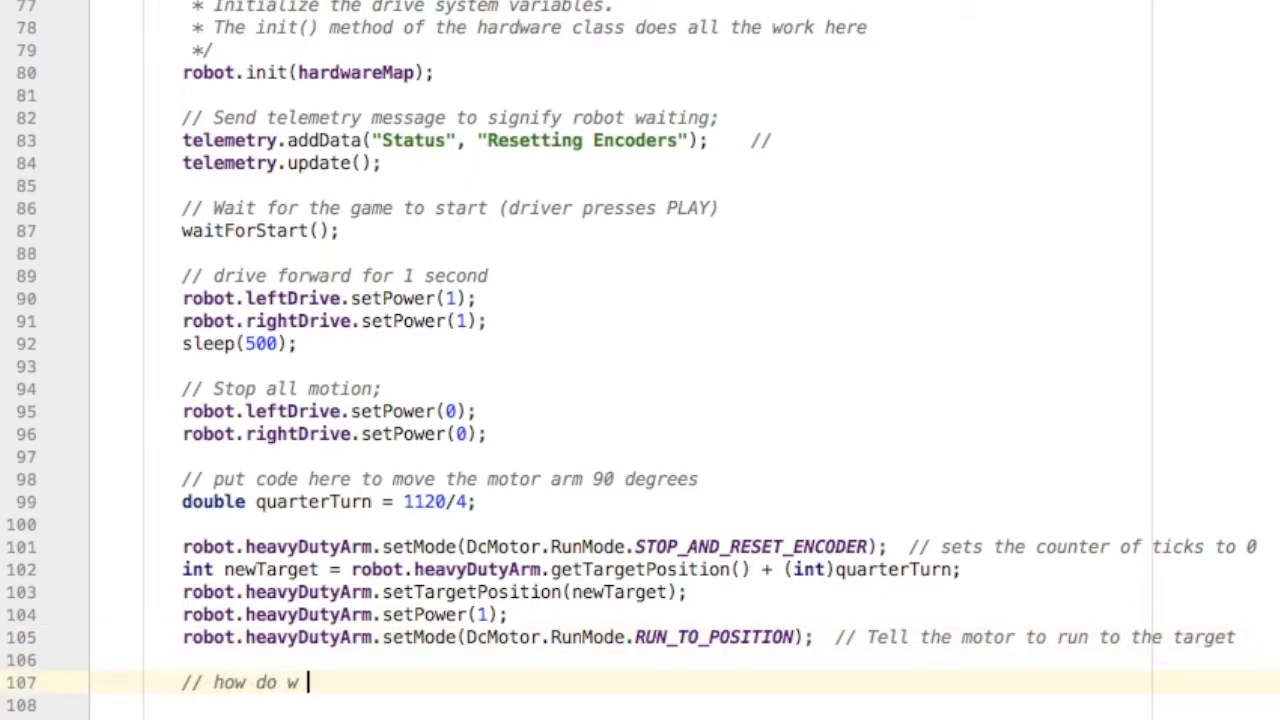
type("e know if the m")
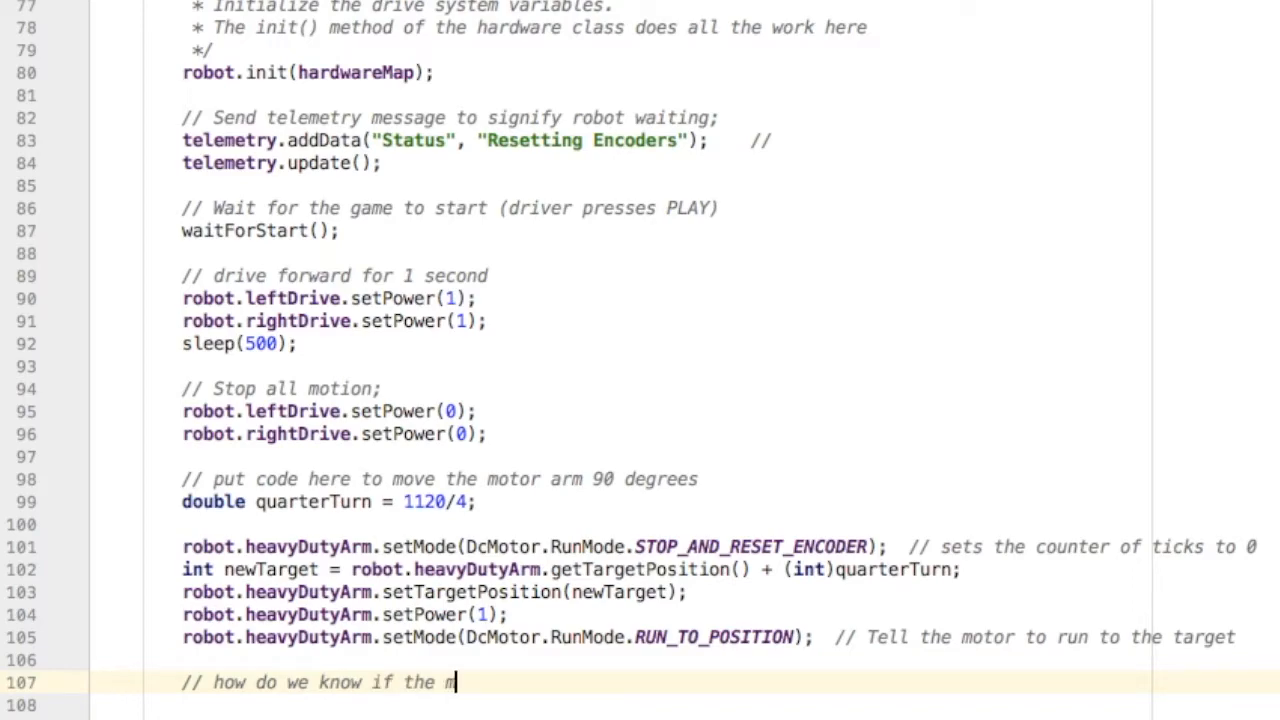
type("otor is done turning")
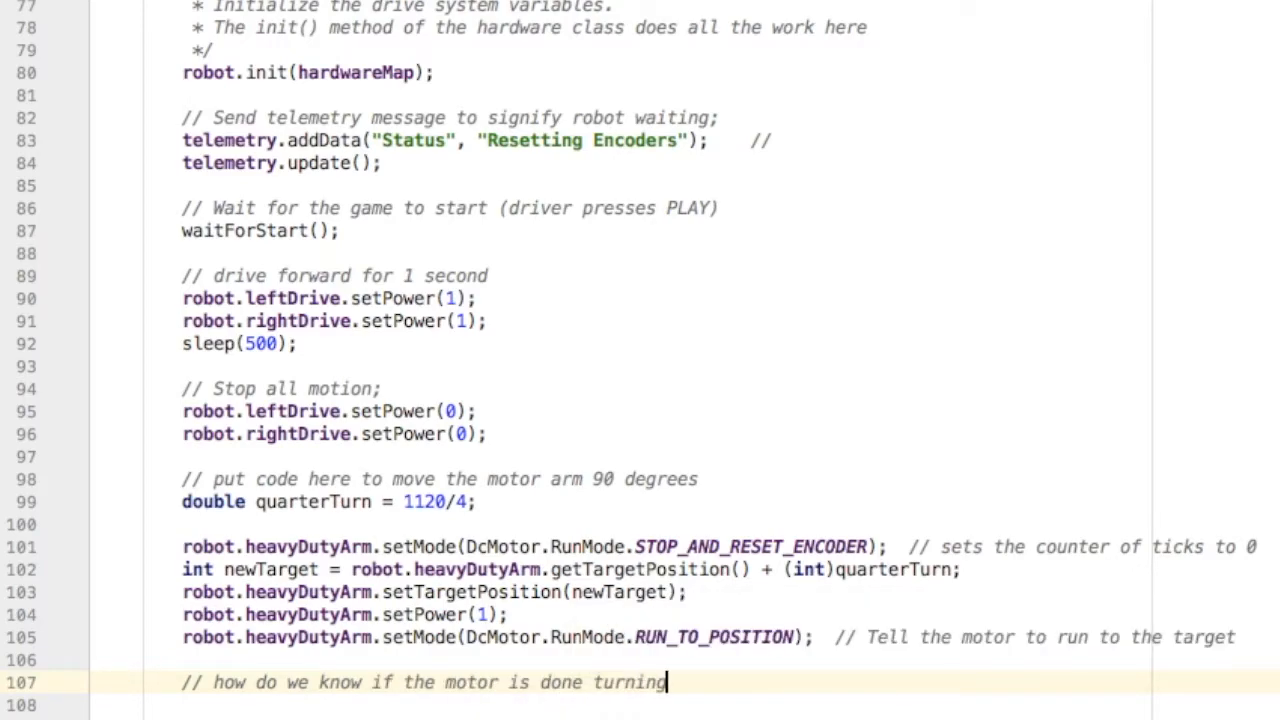
type("?")
left_click(685, 706)
type("while (")
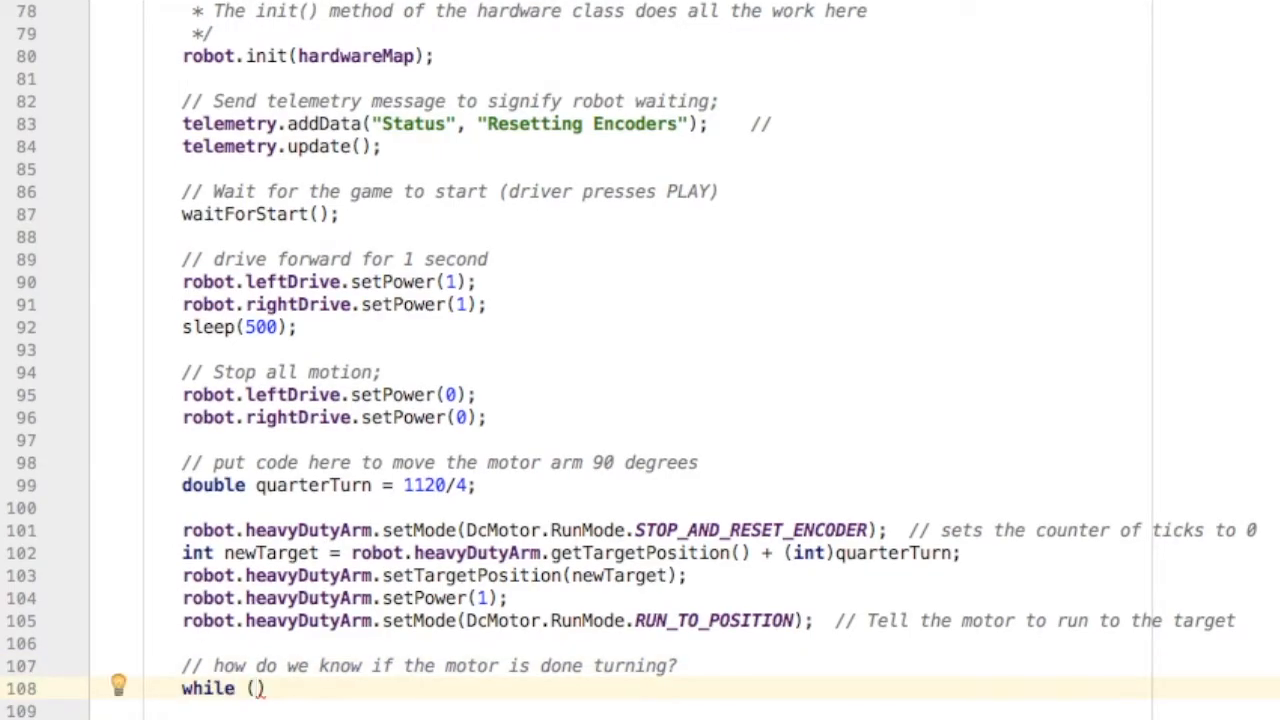
Step: Add a while-isBusy loop reporting 'Running the motor to a quarter turn' telemetry
type("robot.heavyDutyArm.isBusy(")
left_click(730, 710)
type("// do")
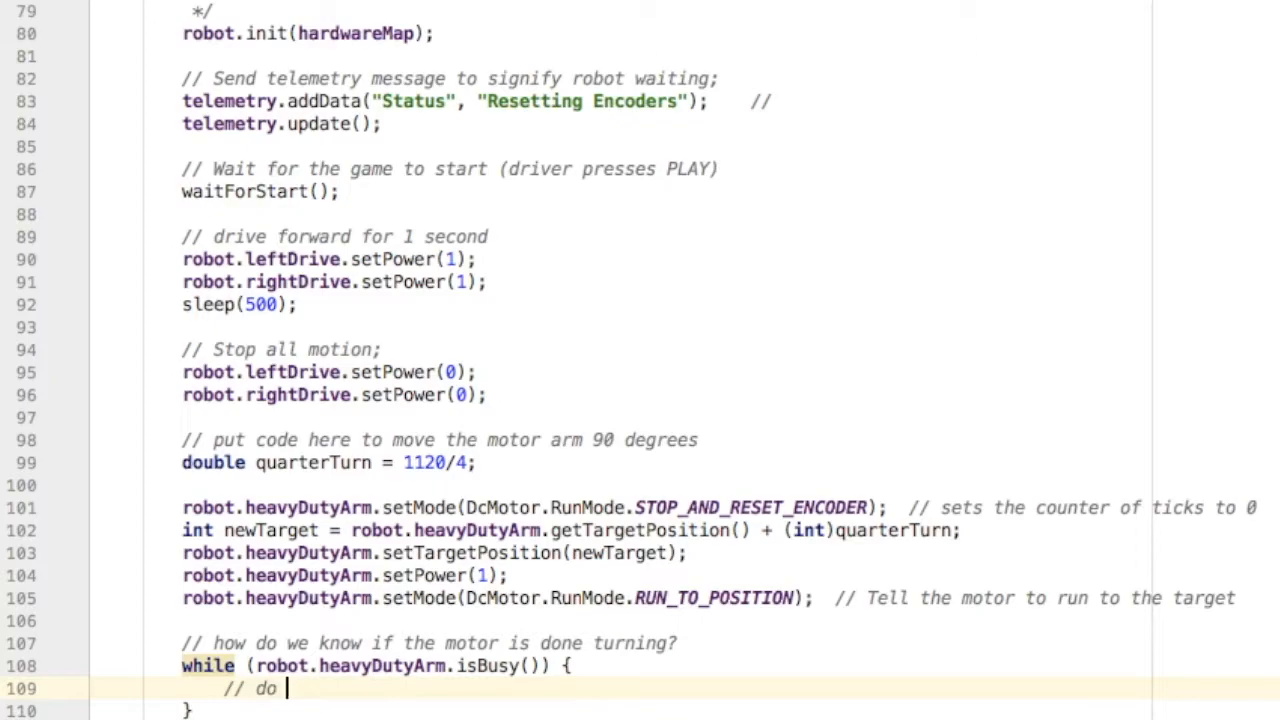
type("nothing?  or")
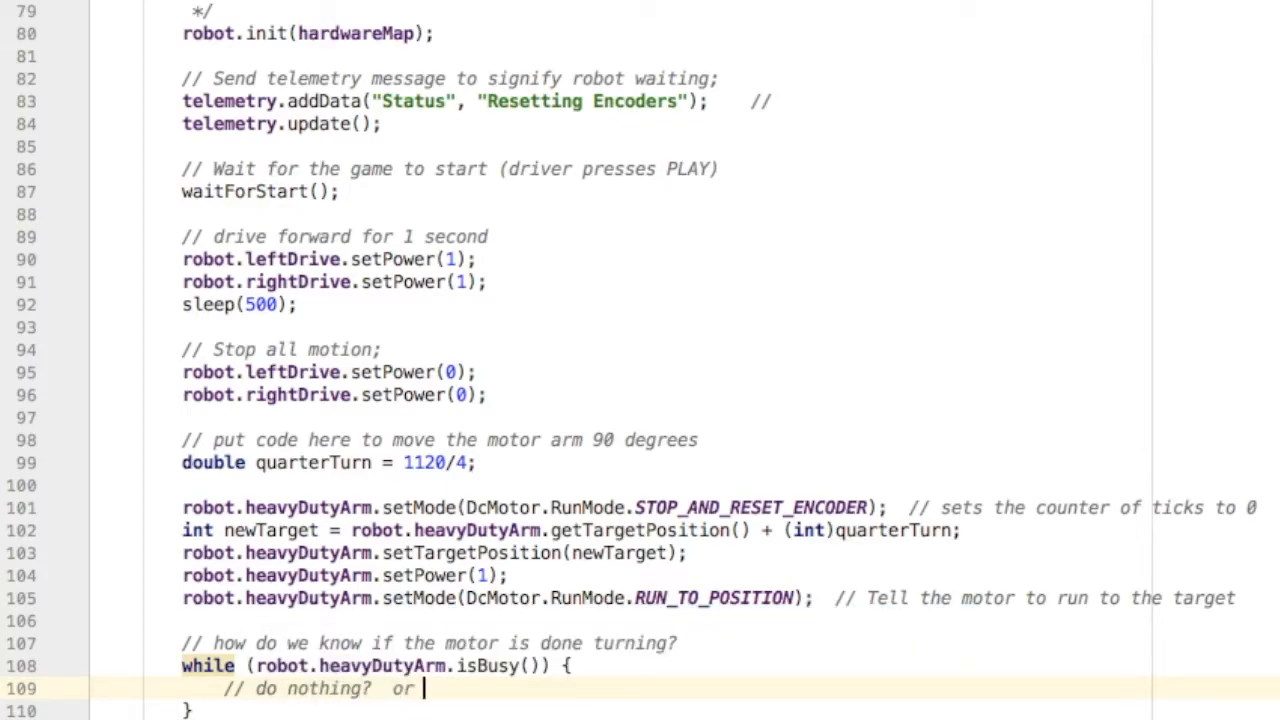
type("print out some telemetry info to your phone")
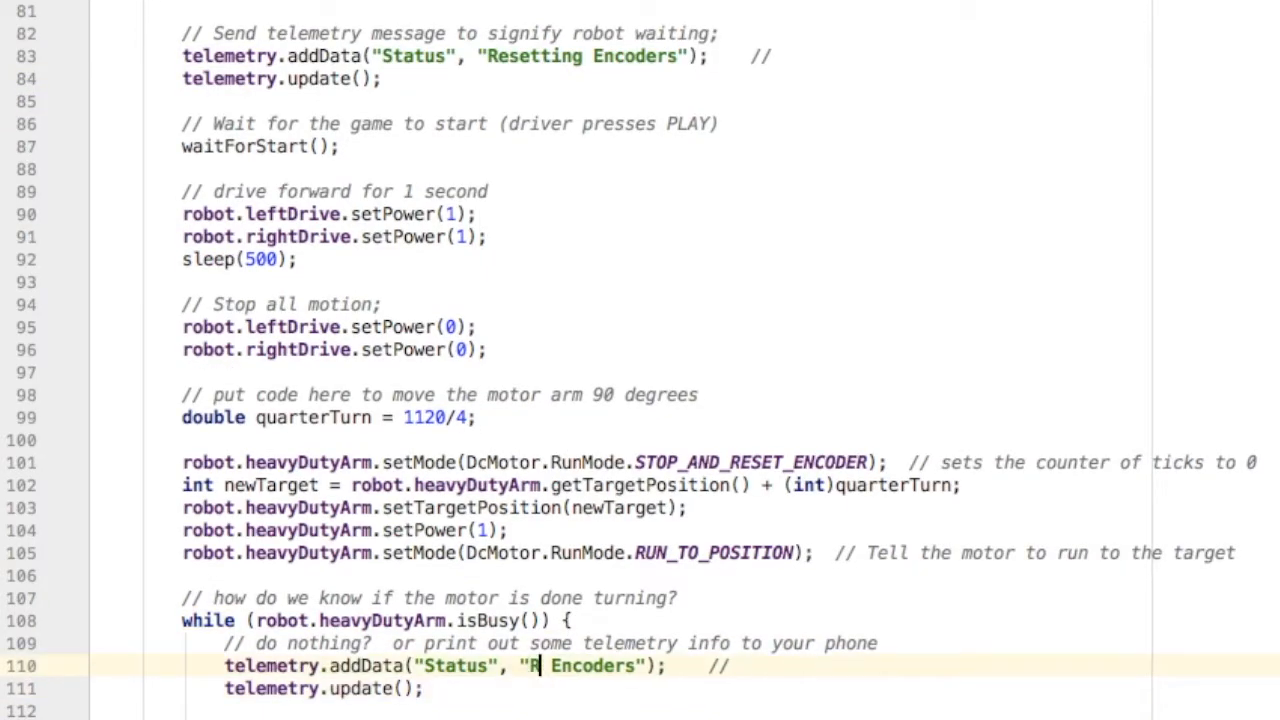
type("unning to")
type("// now that we are n")
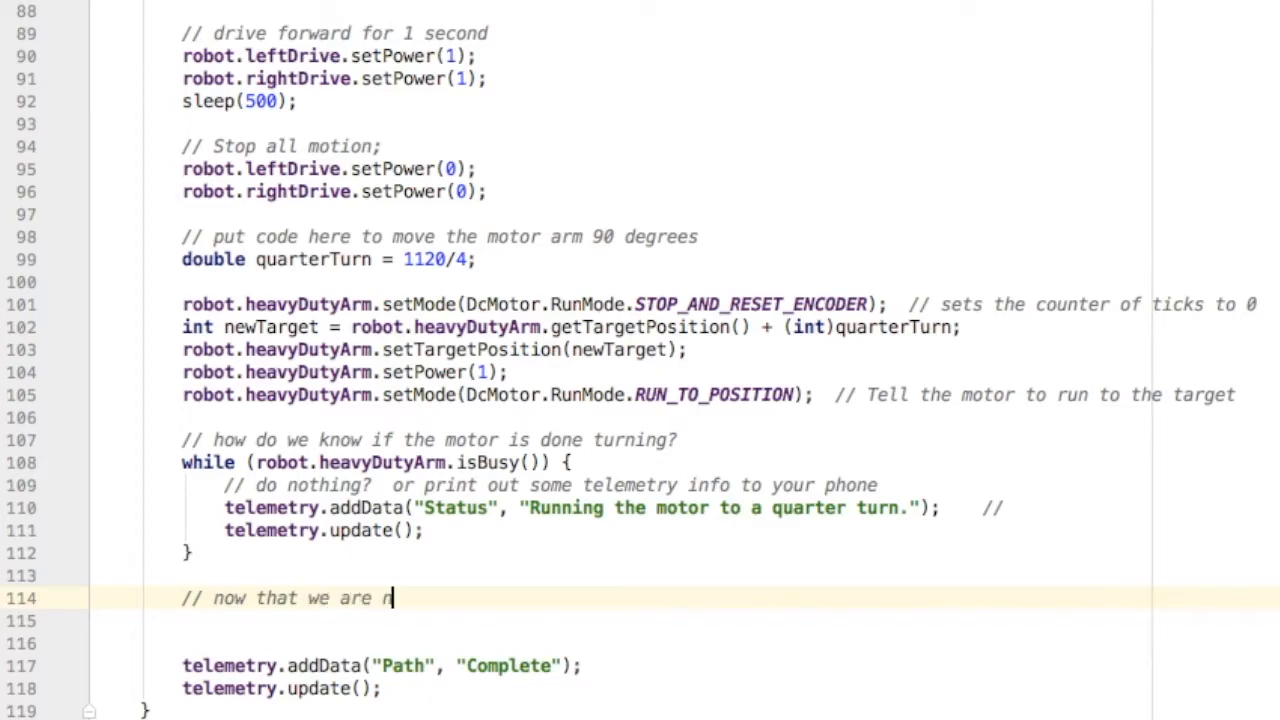
Step: After the loop, set arm power to 0 and reset its encoder, with comments
type("o longer")
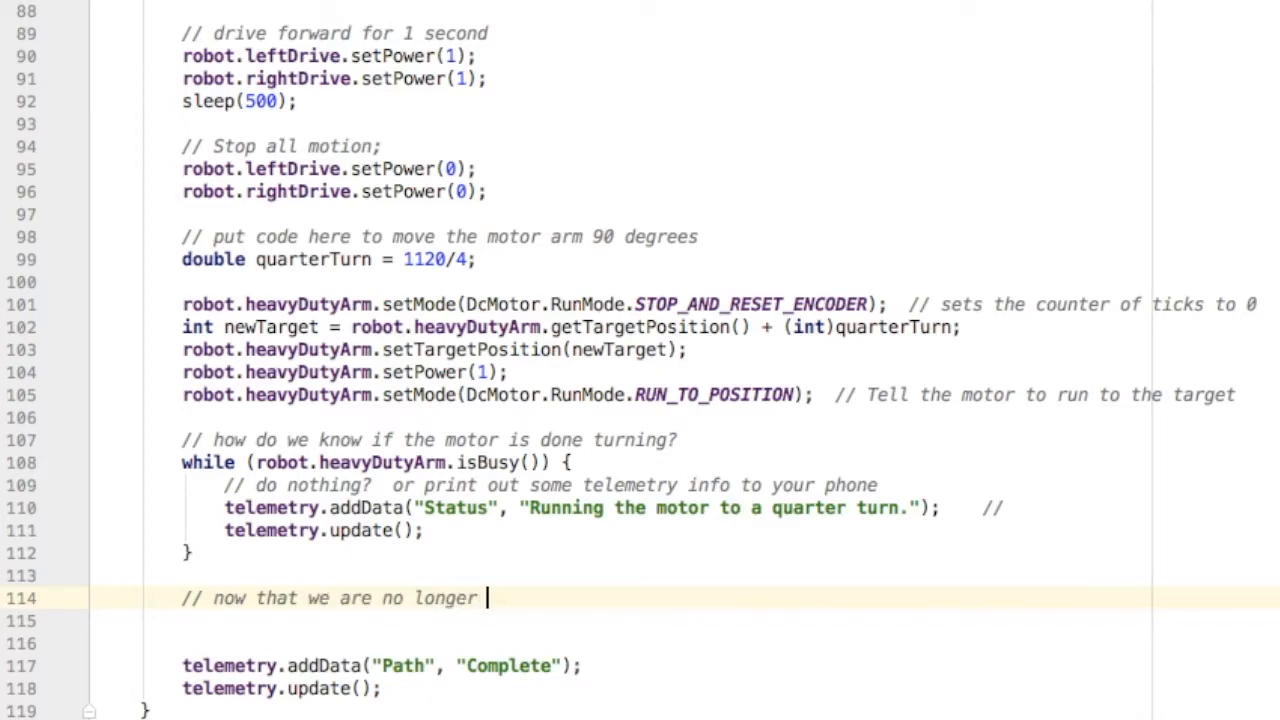
type("busy, turn the motor off.")
left_click(731, 621)
type("robot.heavyDutyArm.setPower(0);")
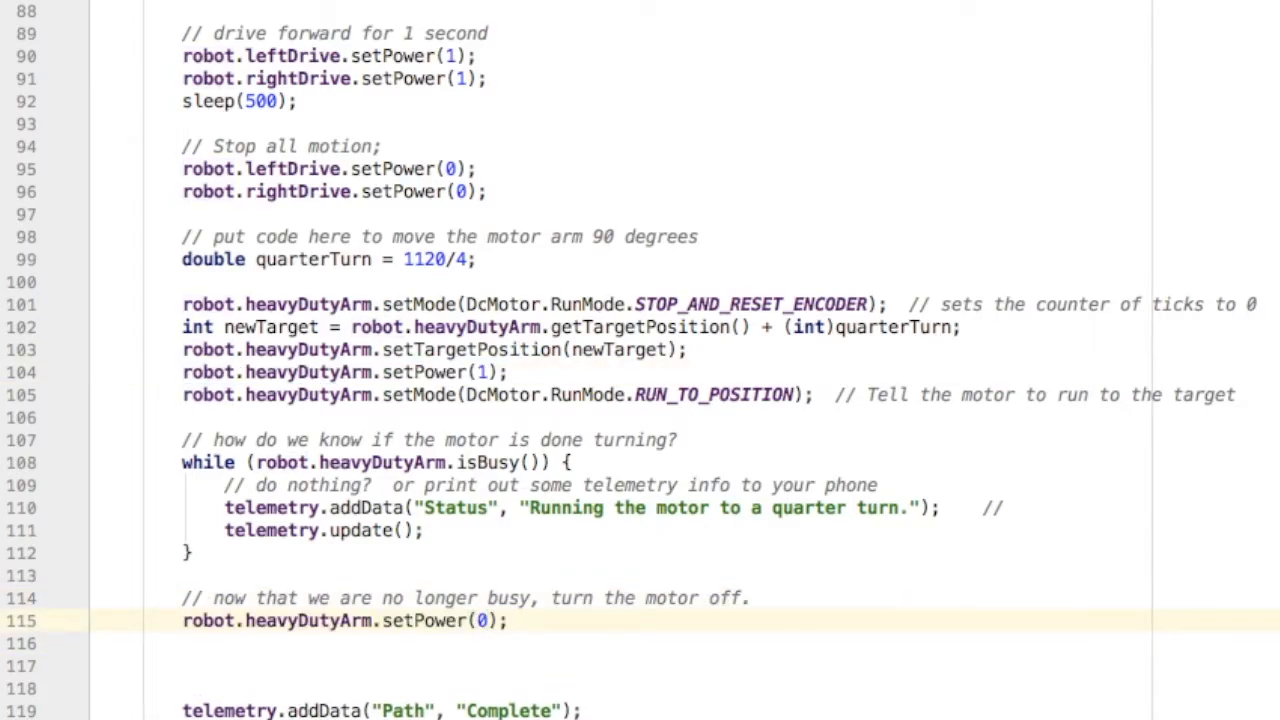
type("// your could even tell the motor to stop and reset the encoder if you want")
type("robot.heavyDutyArm.setMode(DcMotor.RunMode.STOP_AND_RESET_ENCODER);")
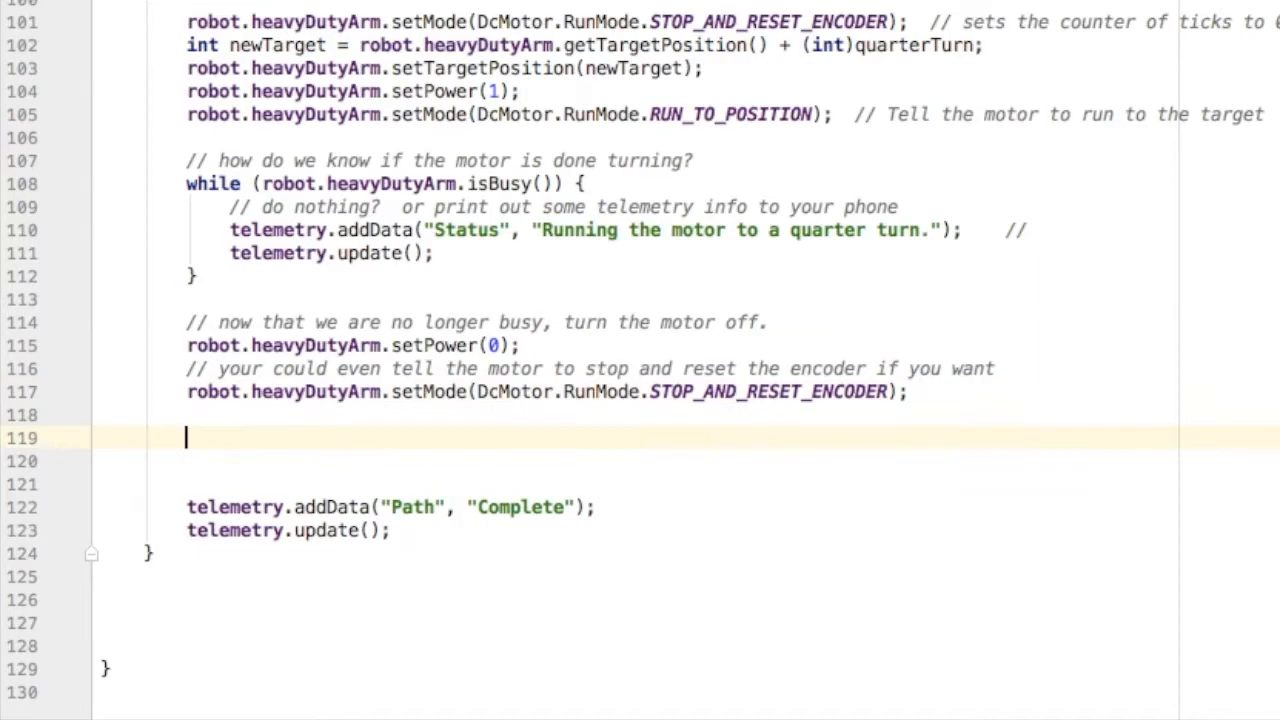
type("// Make the")
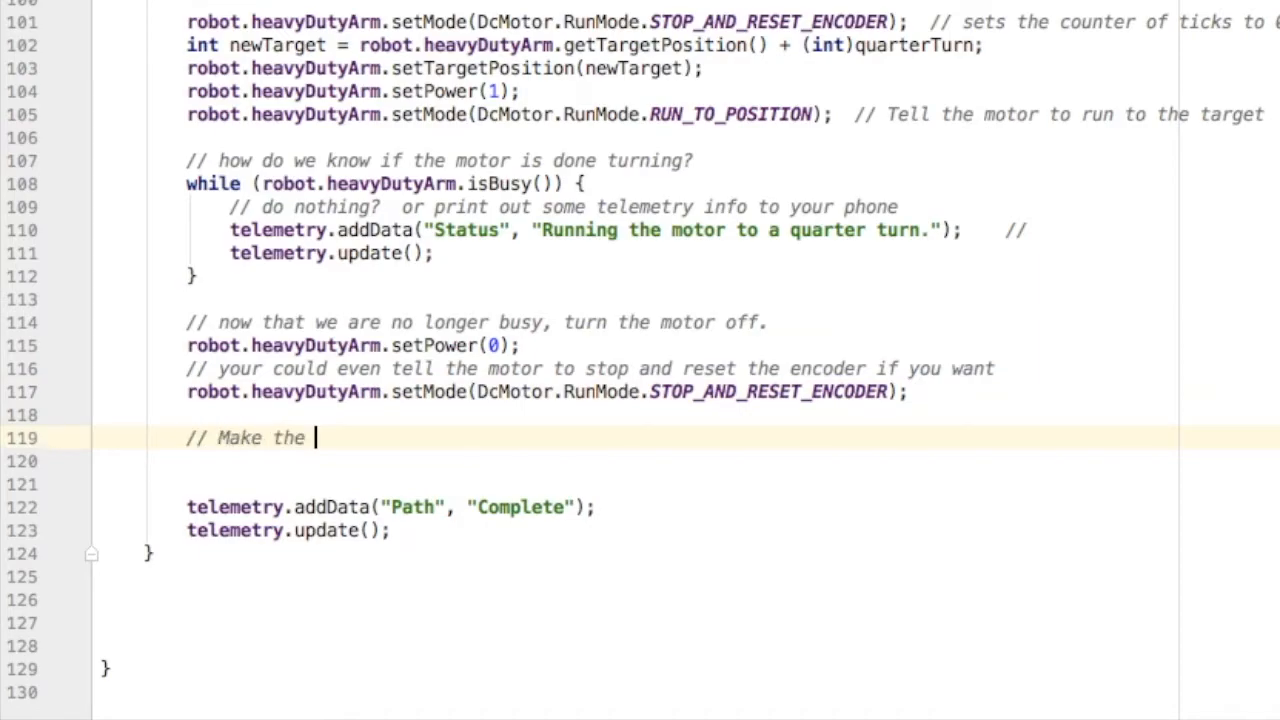
Step: Finish the 'Make the arm move back' comment and set newTarget to target minus quarterTurn
type("arm move back")
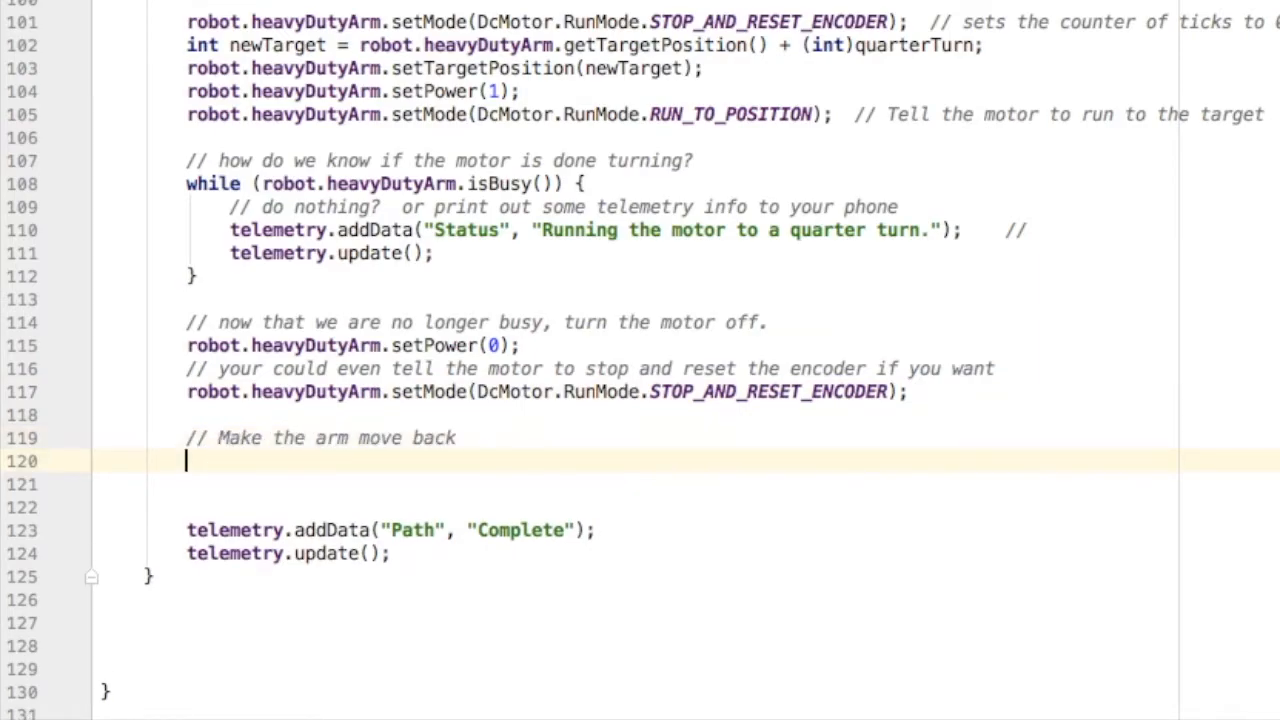
key("enter")
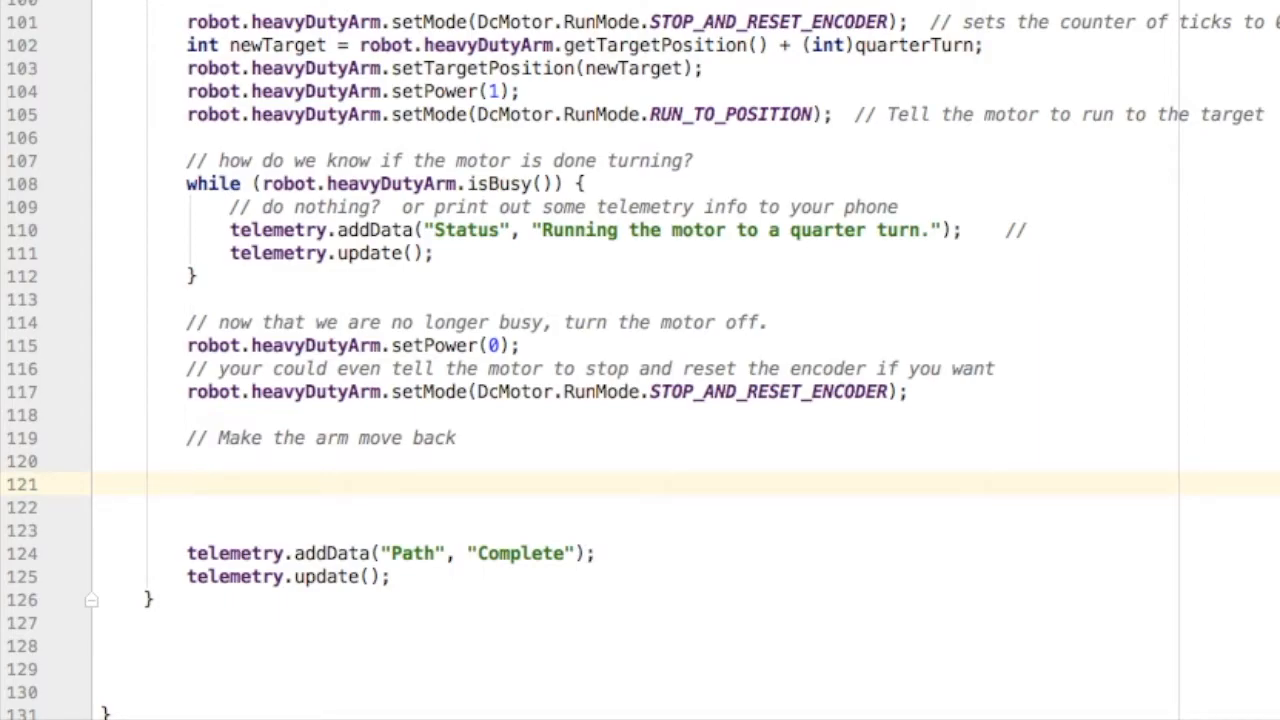
type("newTarget =")
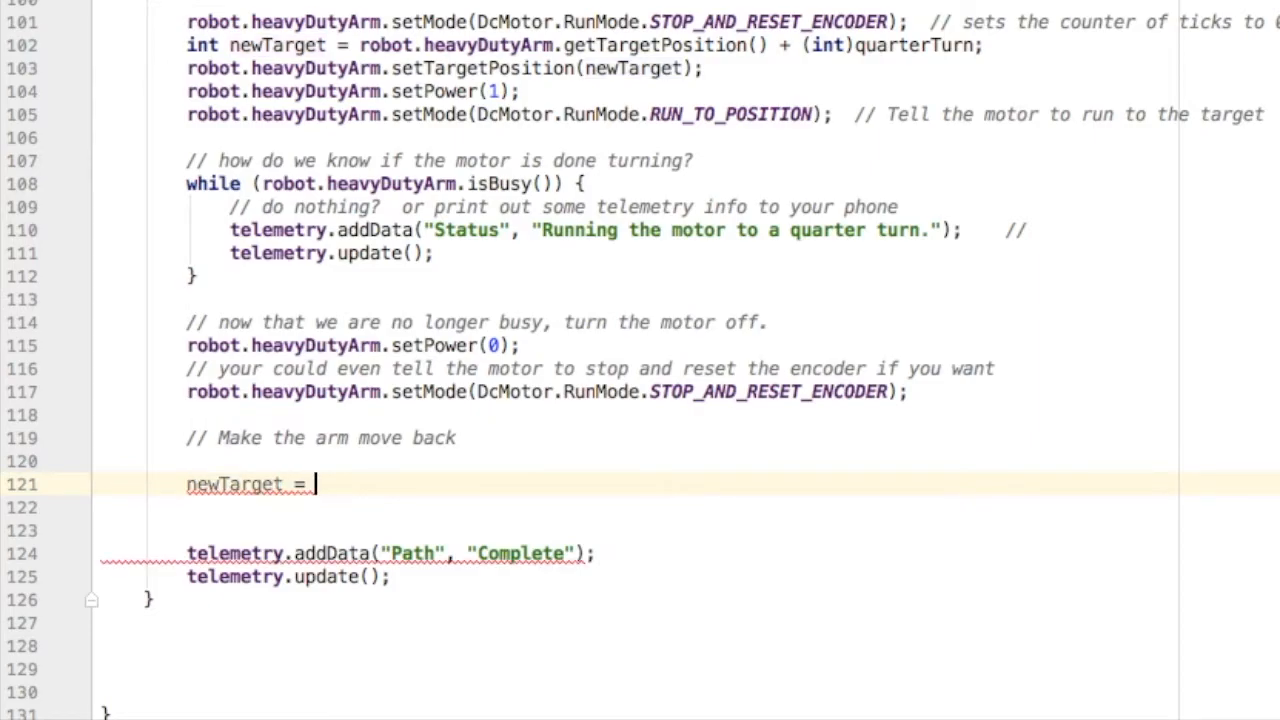
type("robot.heavyDutyArm.getTargetPosition() -")
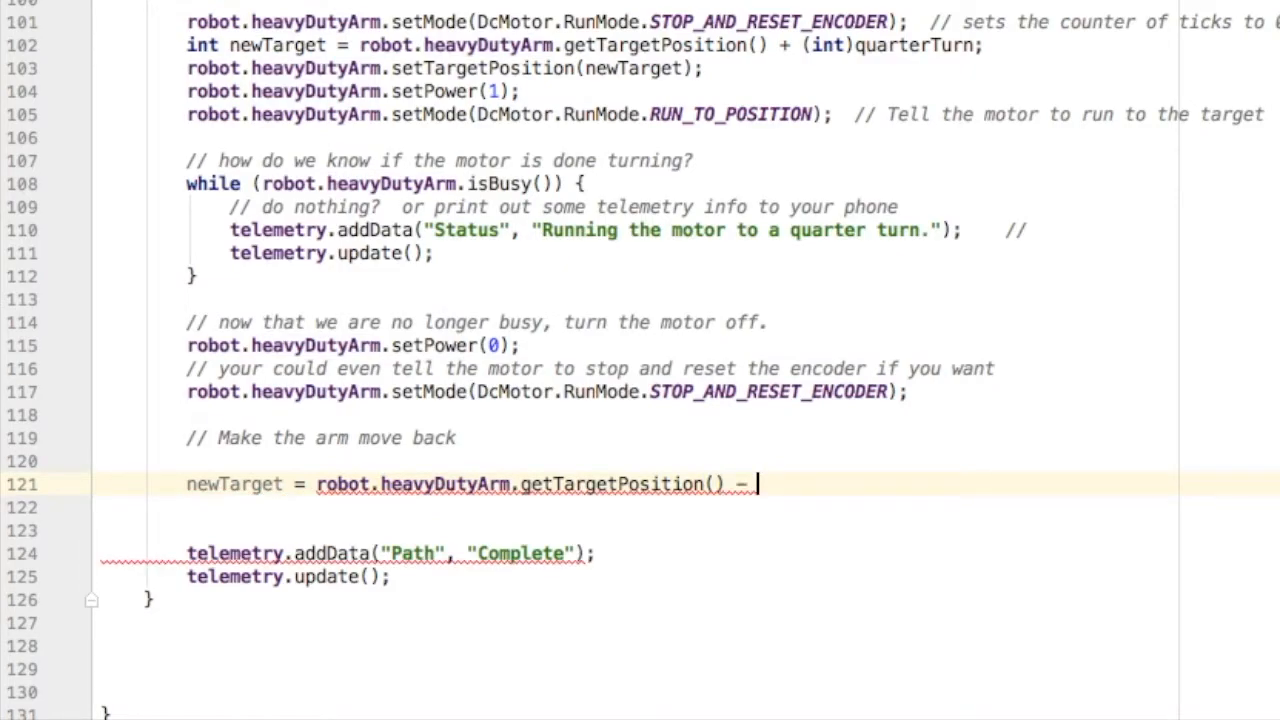
type("(int)quarterTurn")
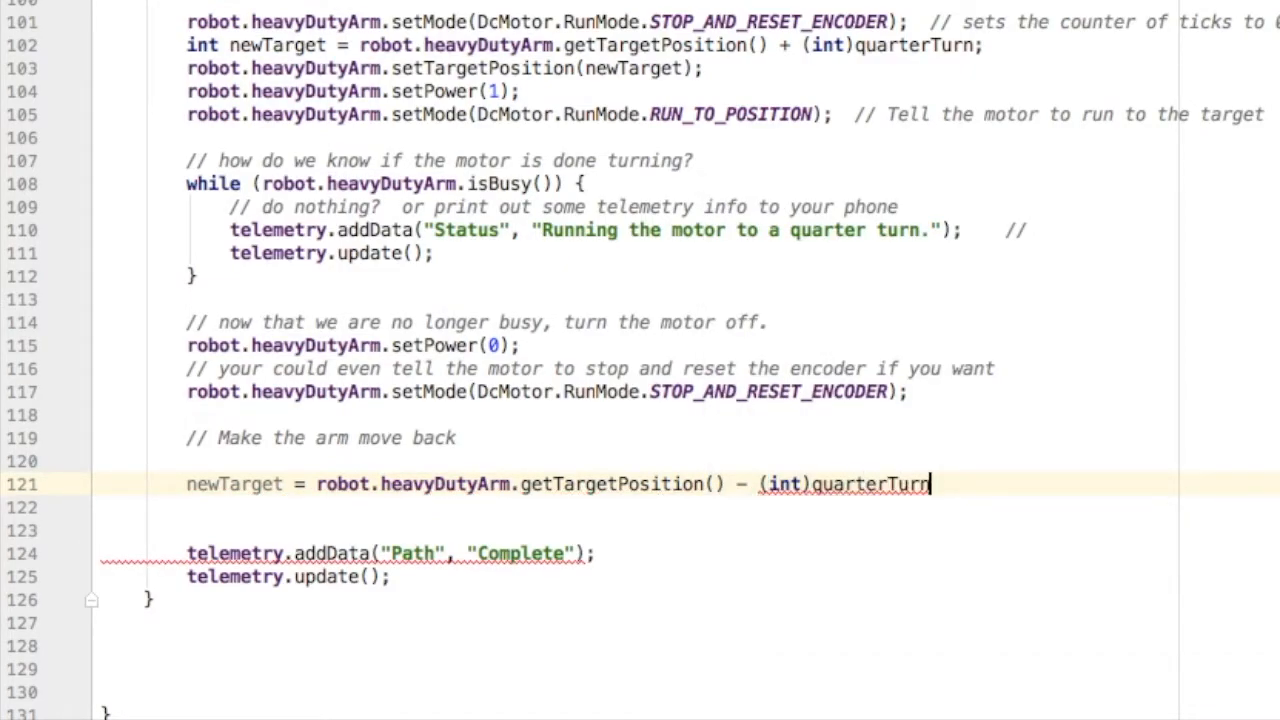
type("robot.heavyDutyArm.setTargetPosition(newTa);")
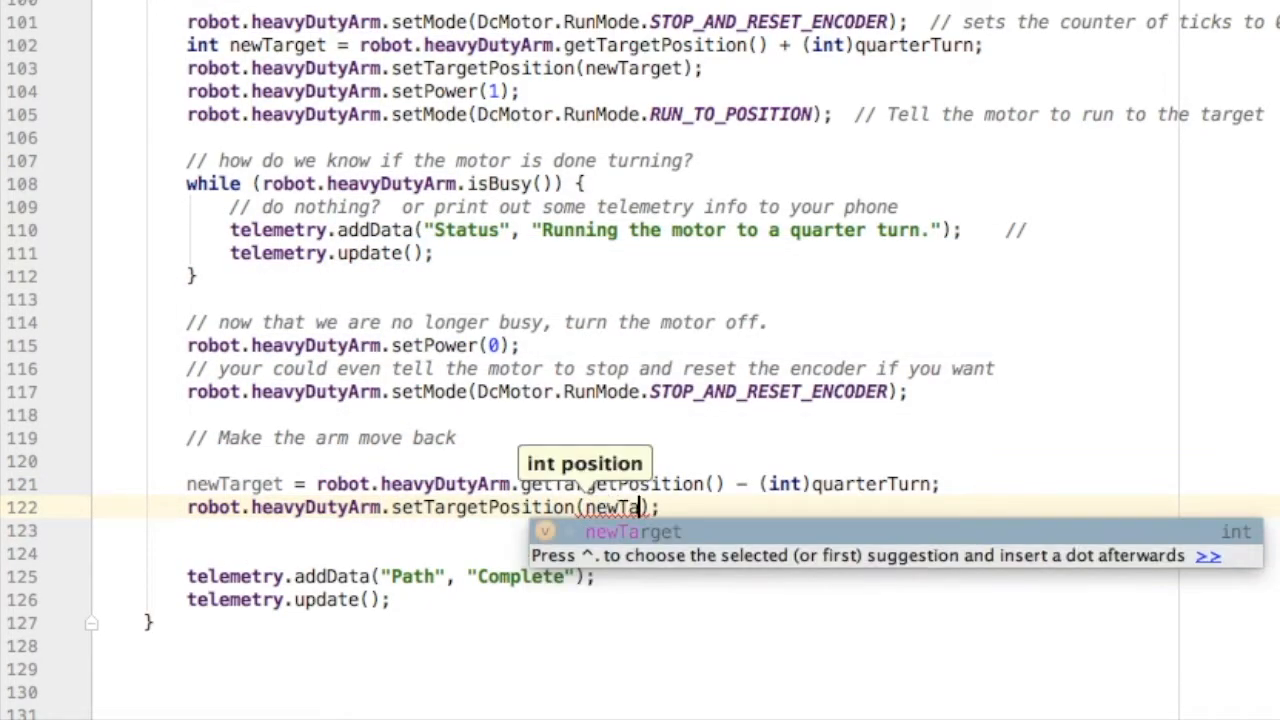
key("Enter")
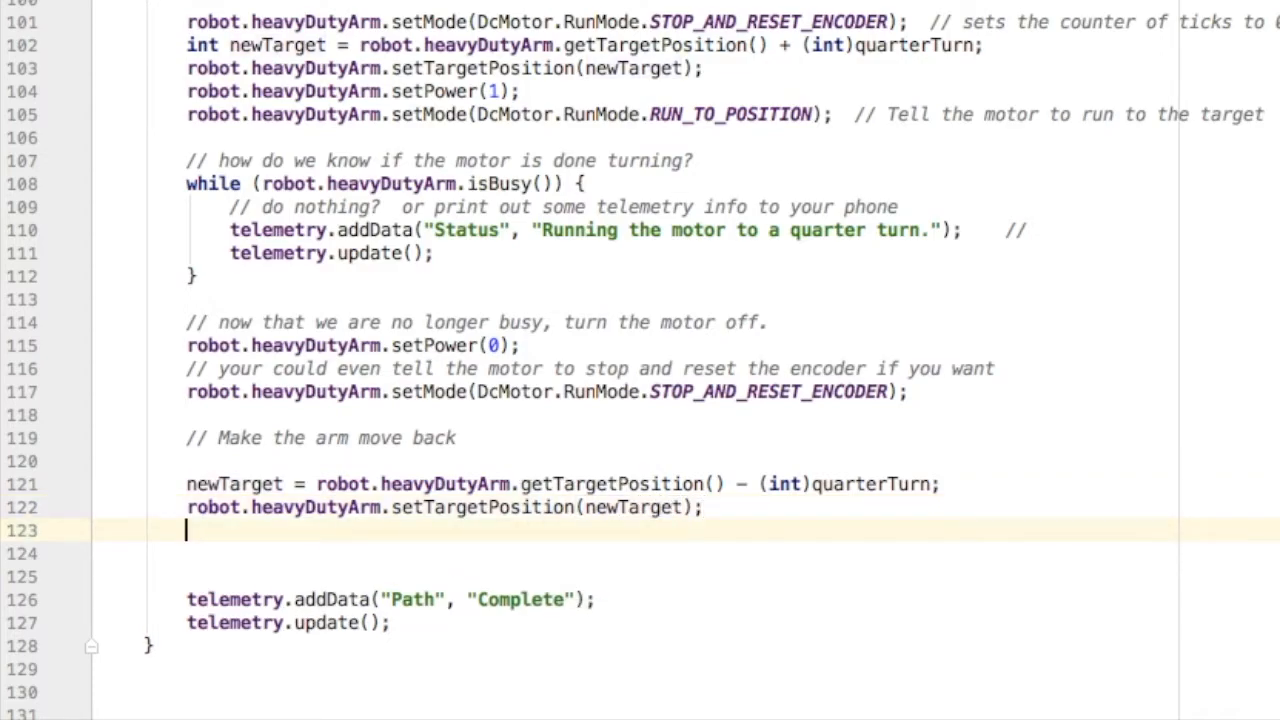
Step: Set arm power 1, RUN_TO_POSITION mode, and open a while(isBusy) loop
type("rd")
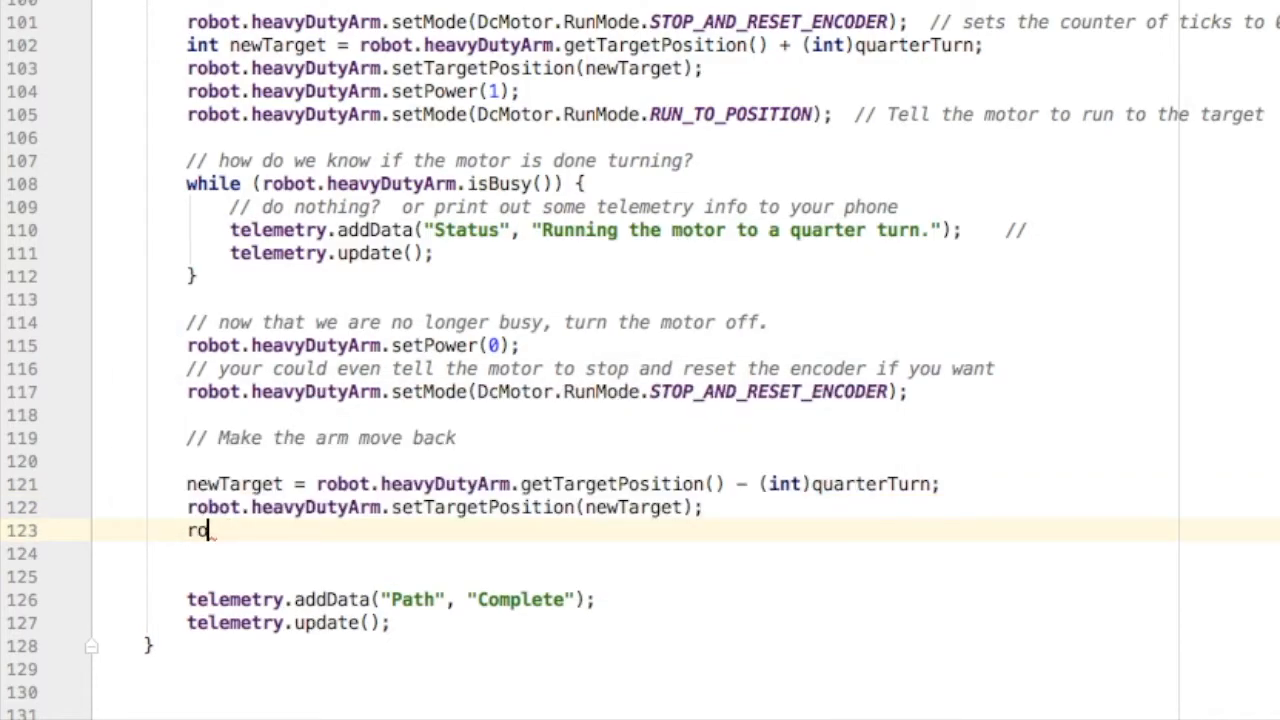
type("robot.heavyDutyArm.setPower();")
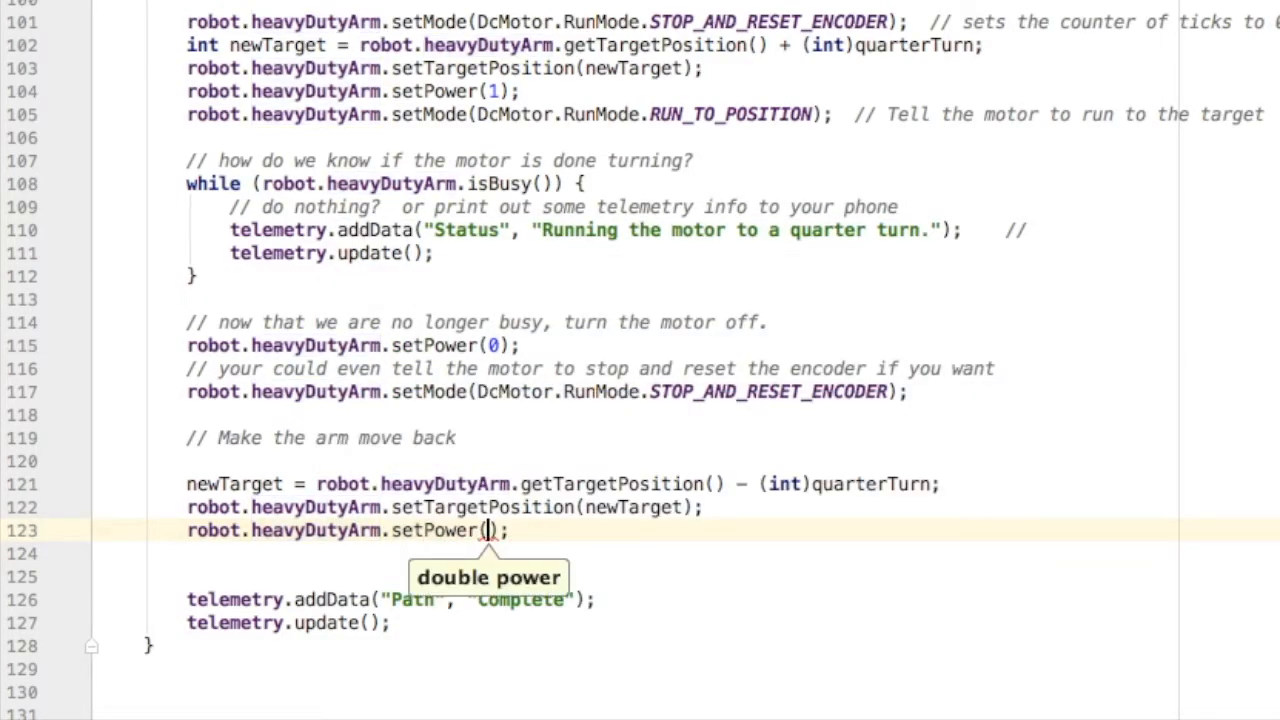
type("1")
left_click(683, 554)
type("robot.heavyDutyArm.")
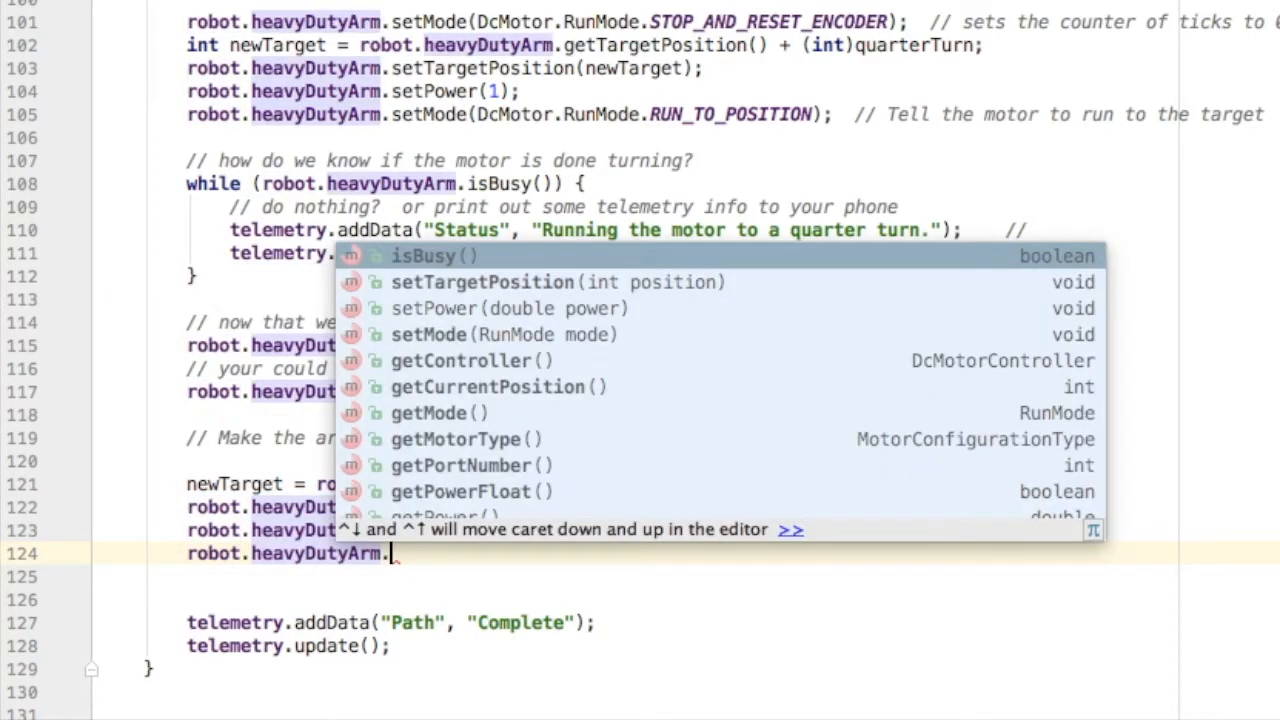
type("setMode(Dd")
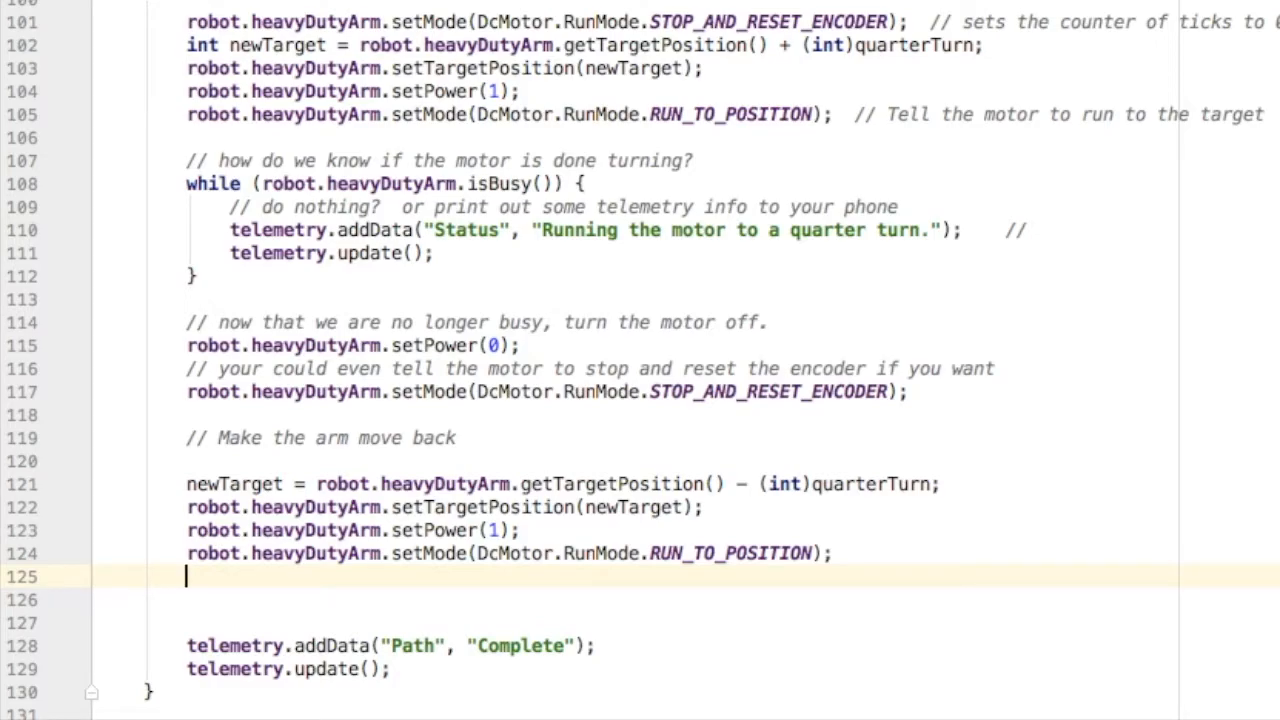
type("while(robot.heavyDutyArm.isBusy()){")
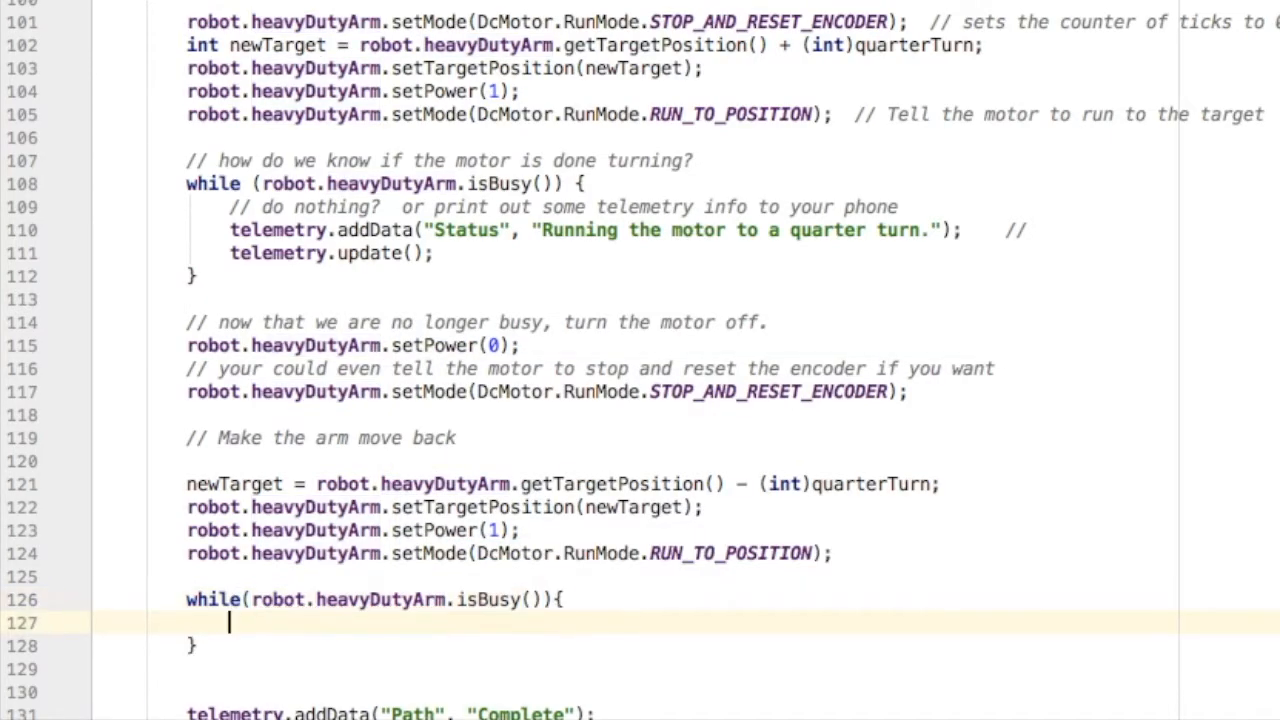
Step: Copy the telemetry lines into the return loop, say 'BACK', then set arm power 0
left_click_drag(230, 230, 432, 253)
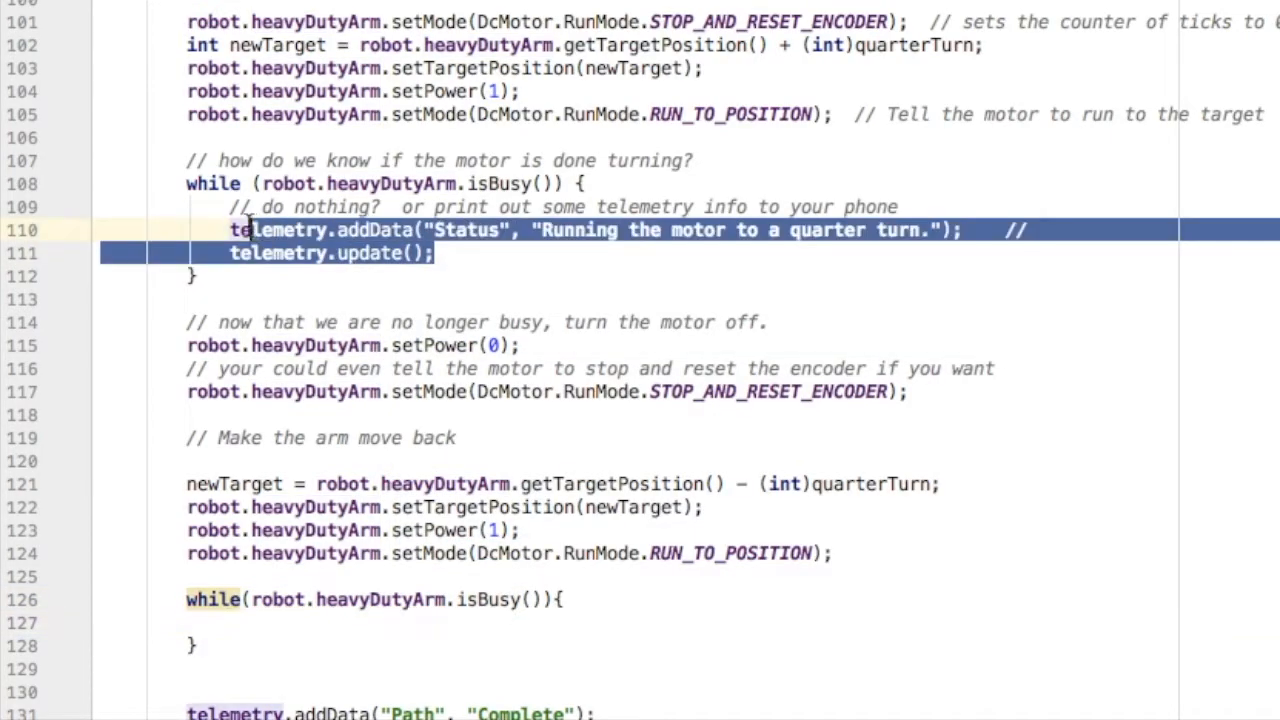
left_click(232, 623)
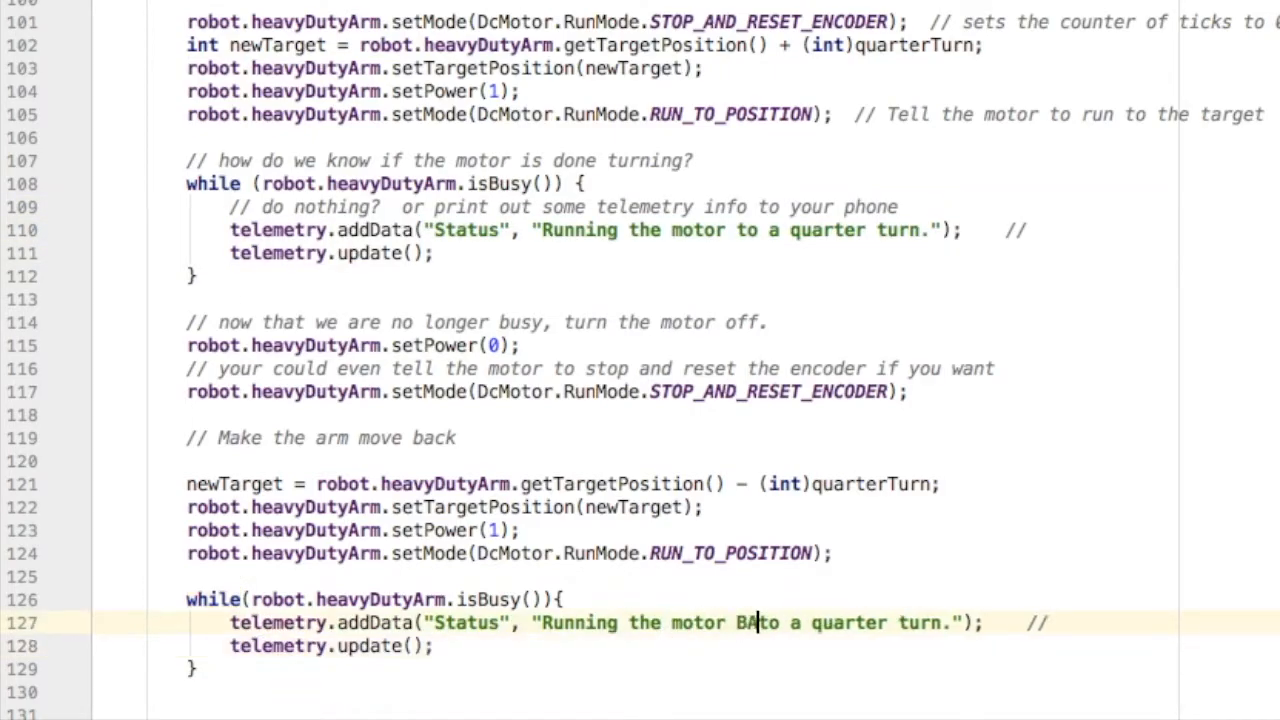
type("CK")
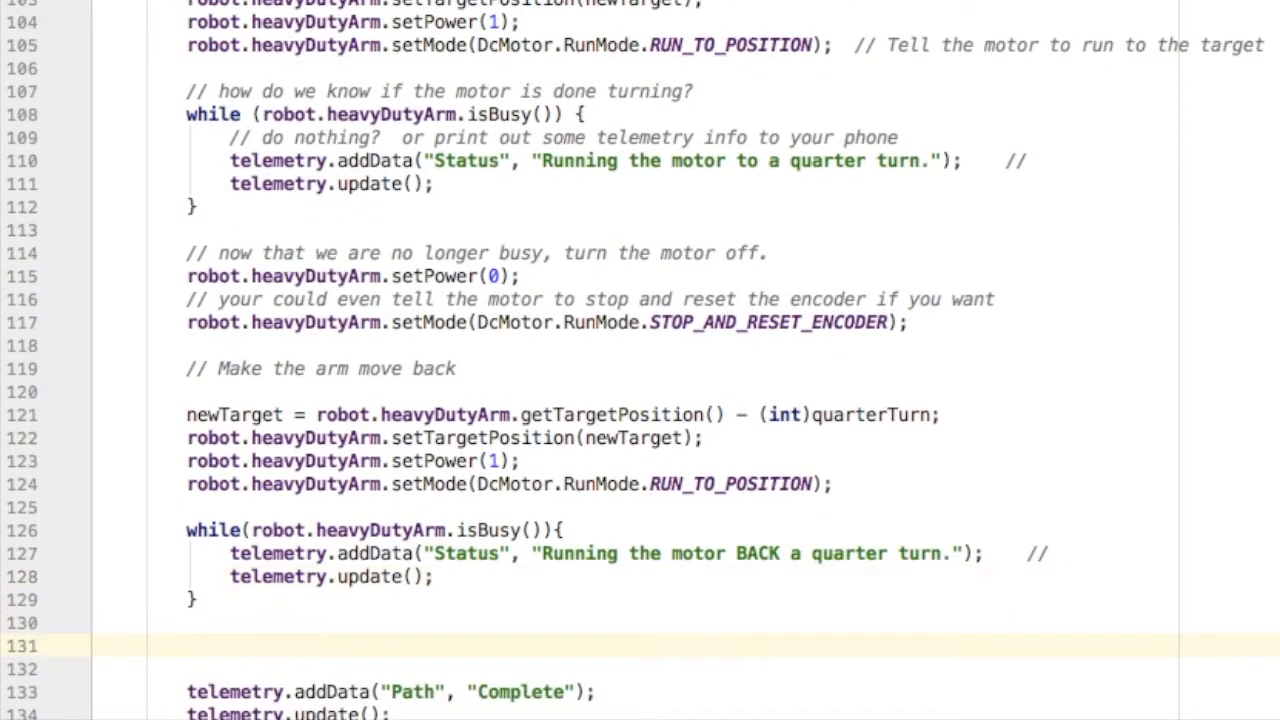
type("robot.heavyDutry")
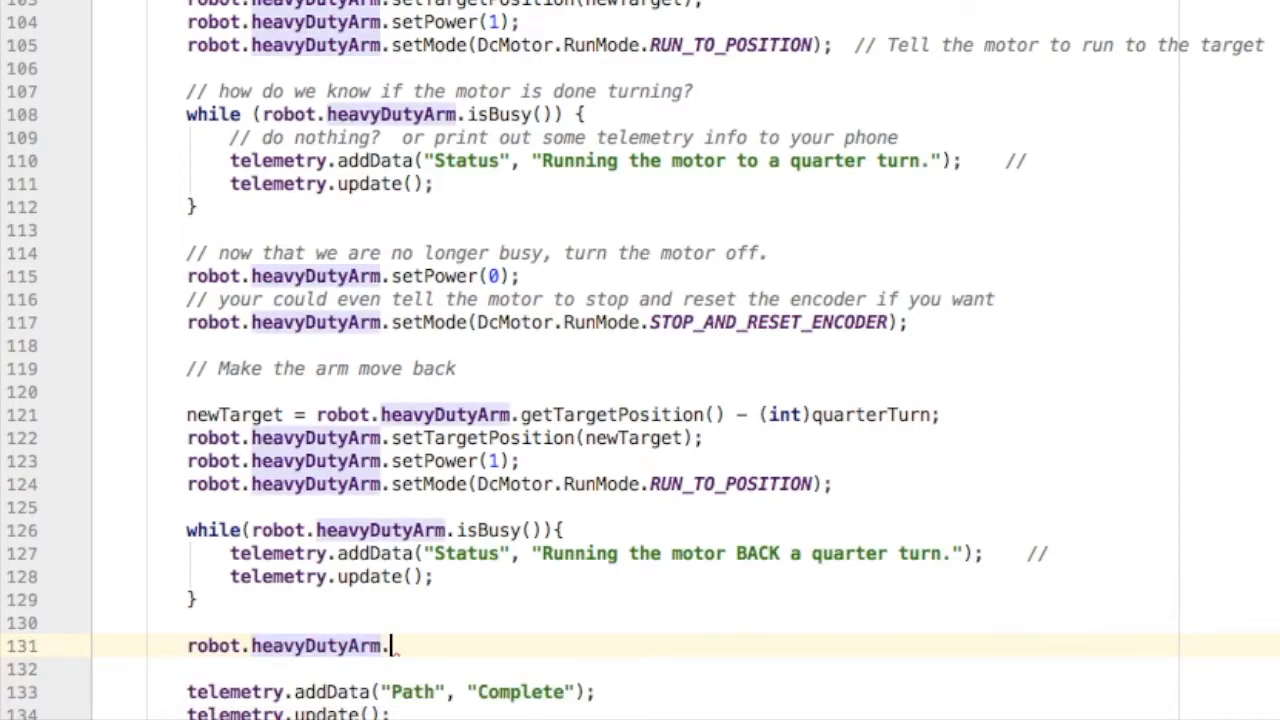
type("setPower(0);")
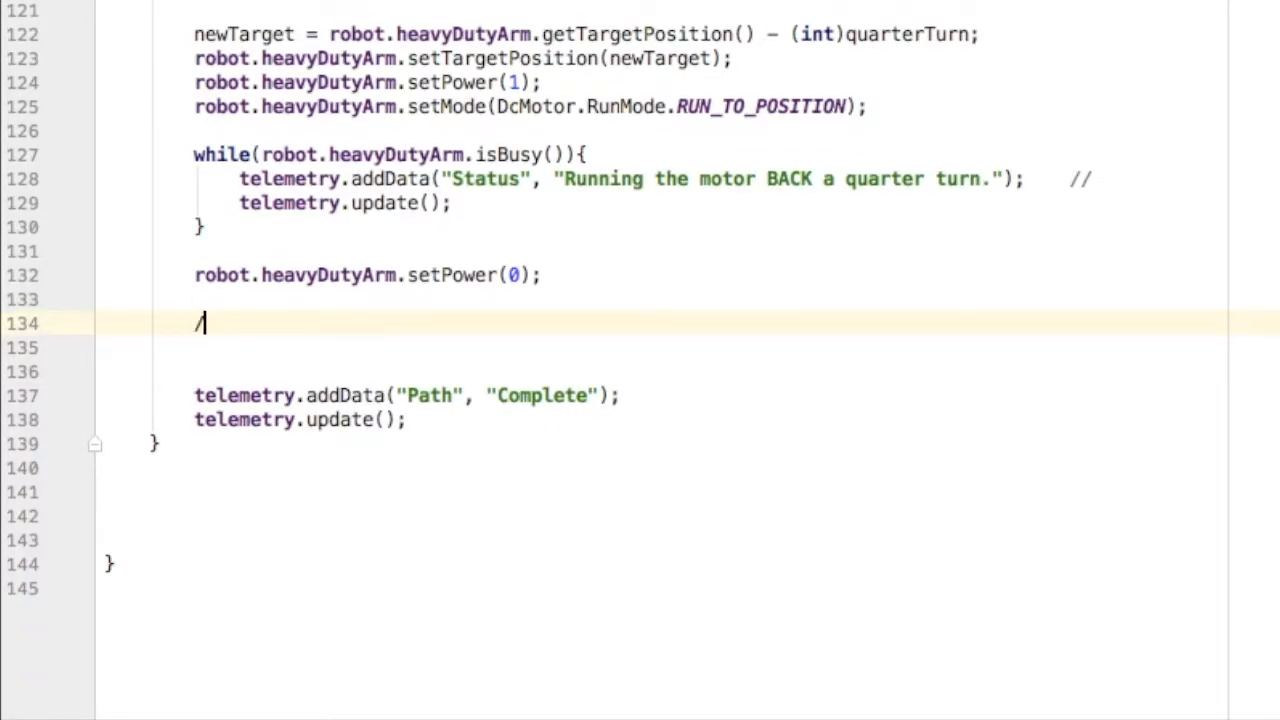
Step: Add the three-turn pulley comment and newTarget = heavyDutyArm.getTargetPosition() + MOTOR_TICK_COUNT*3
type("/ let's say the m")
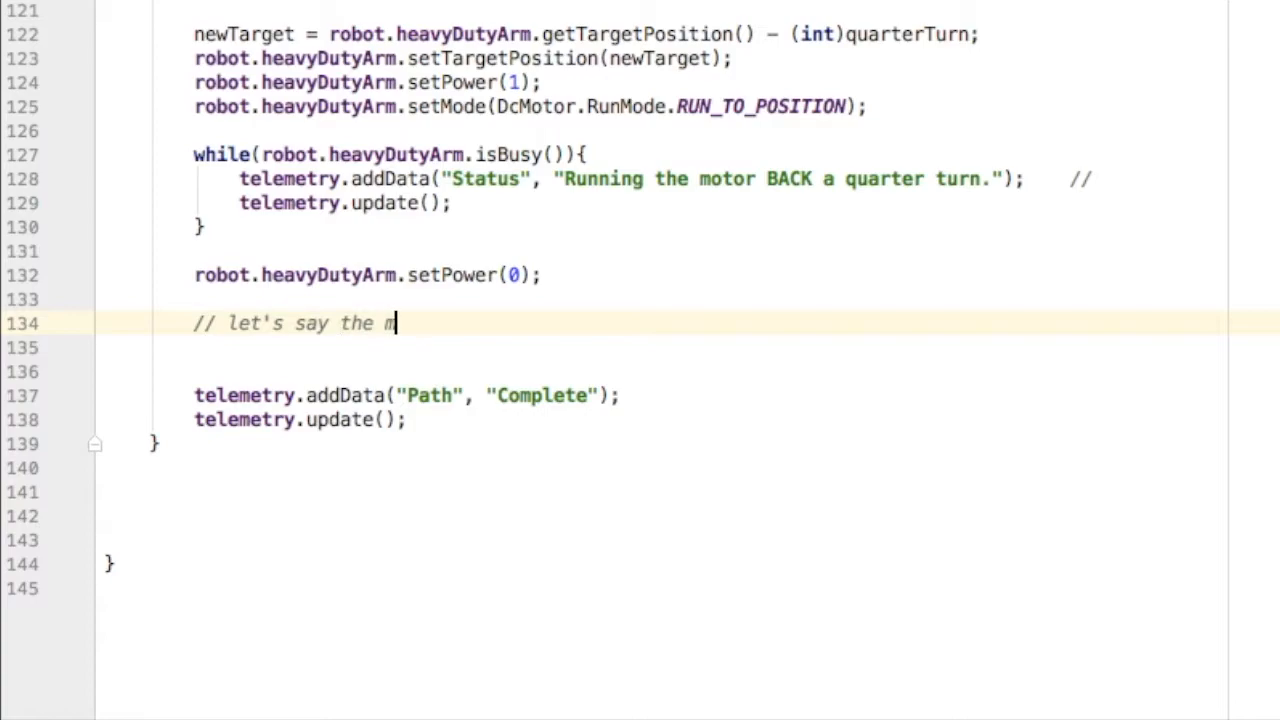
type("otor is a pulley,")
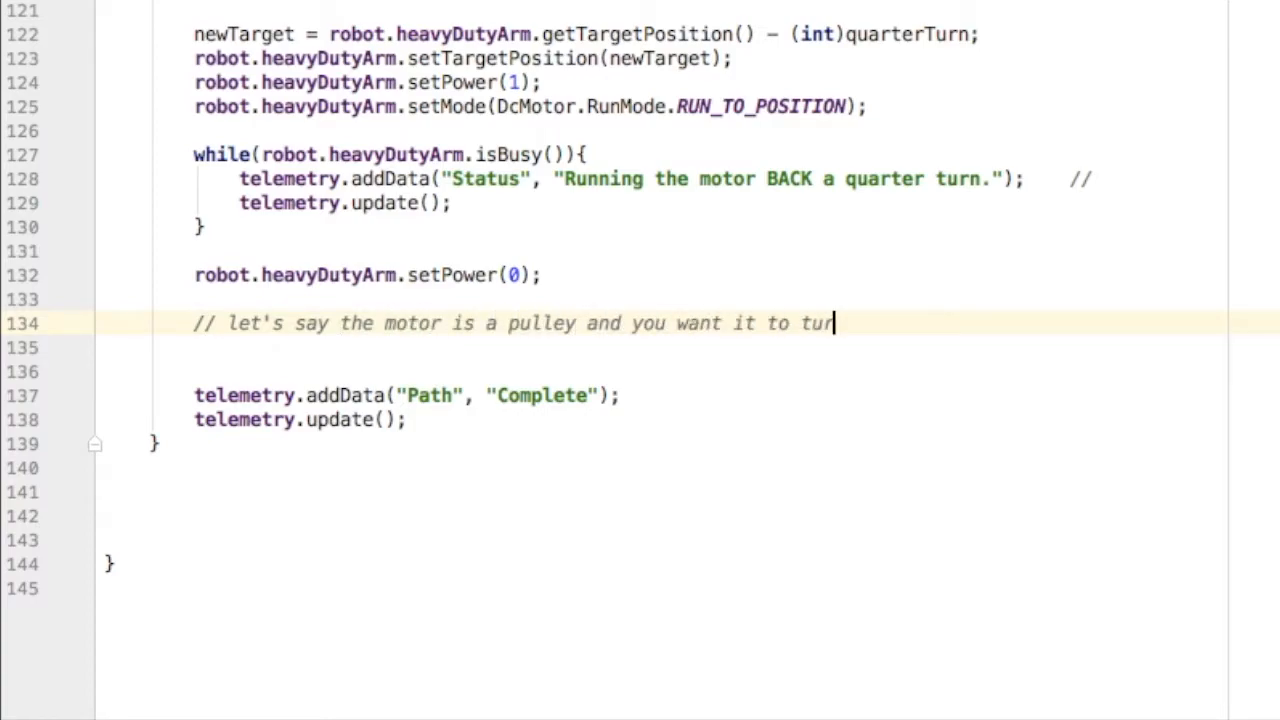
type("n exactly 3 times")
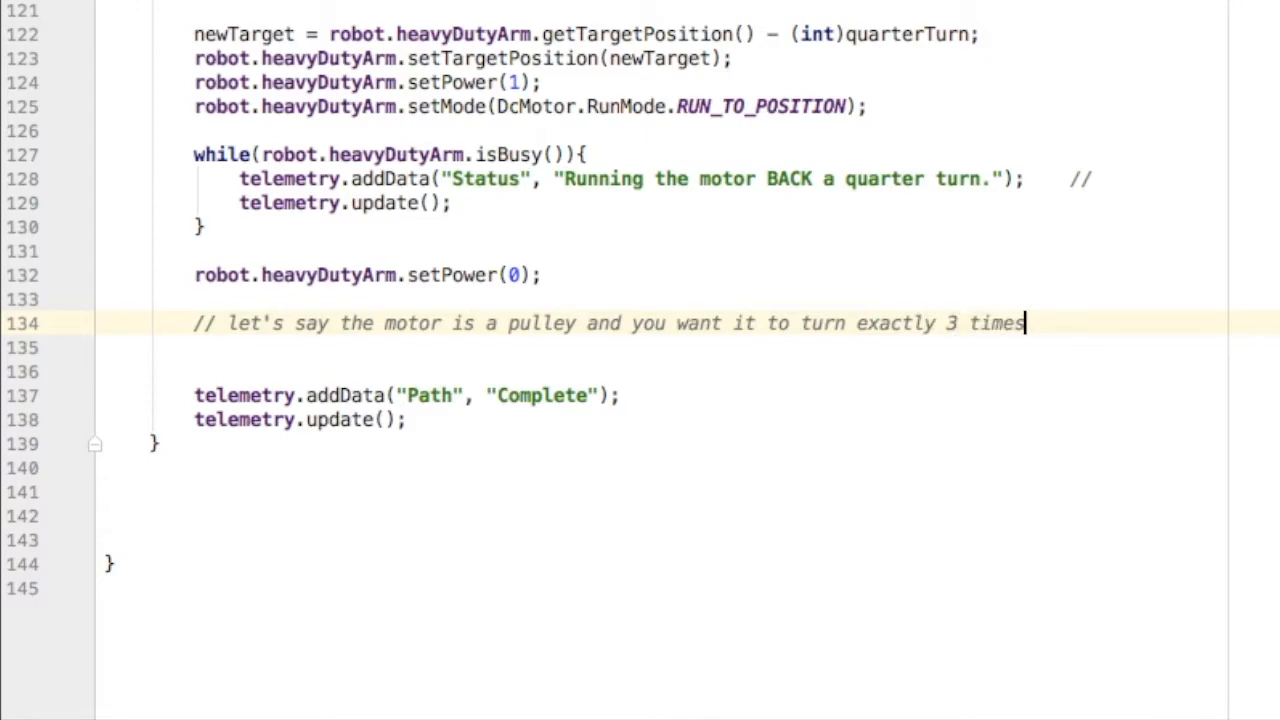
type("new")
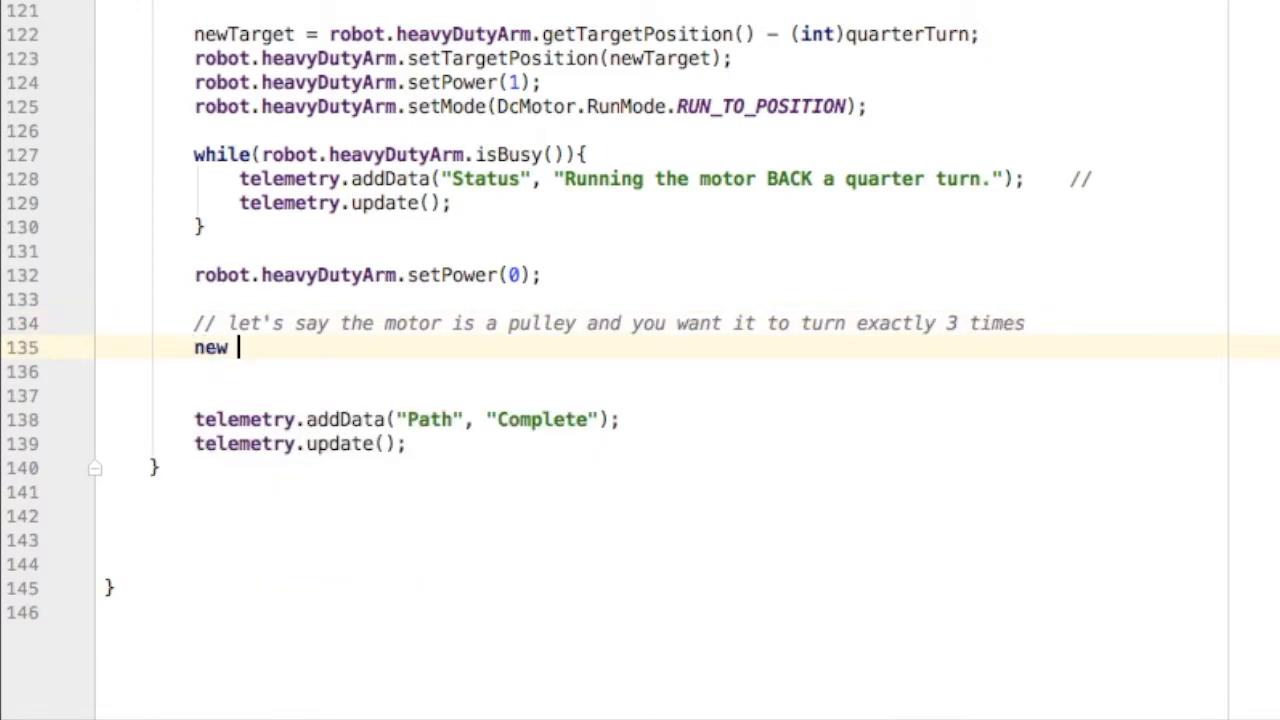
type("Target =")
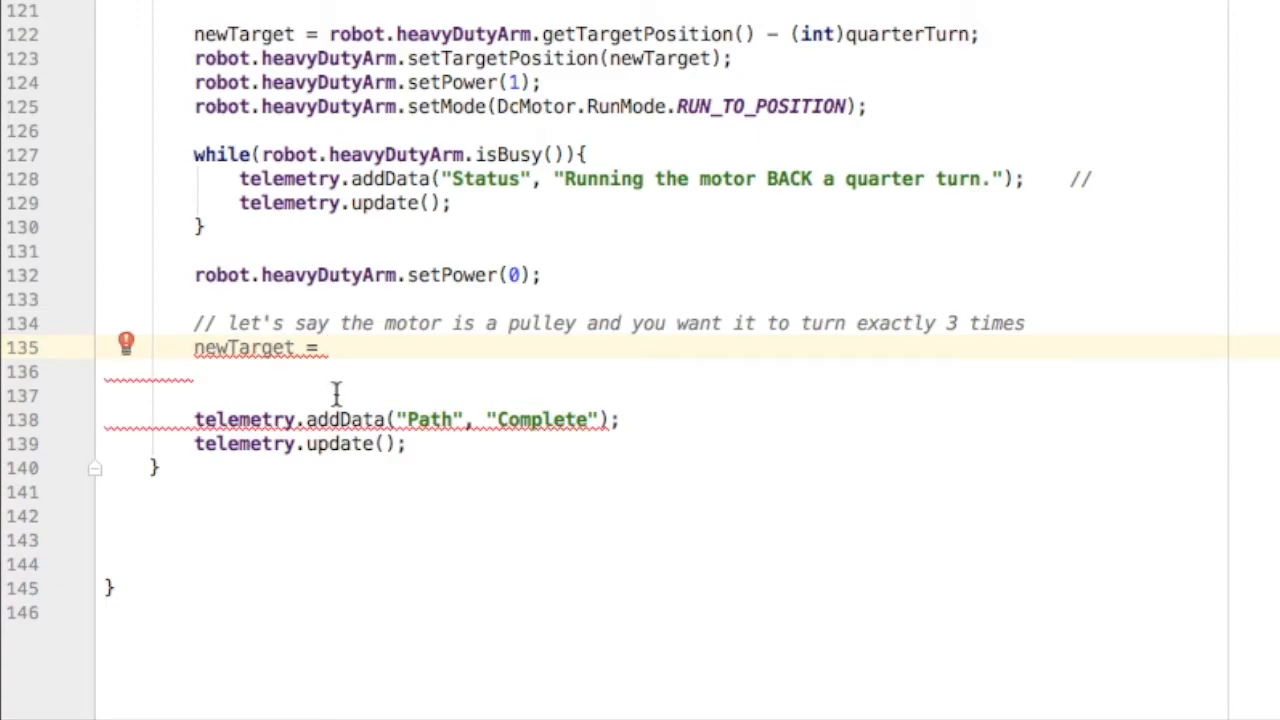
left_click(188, 347)
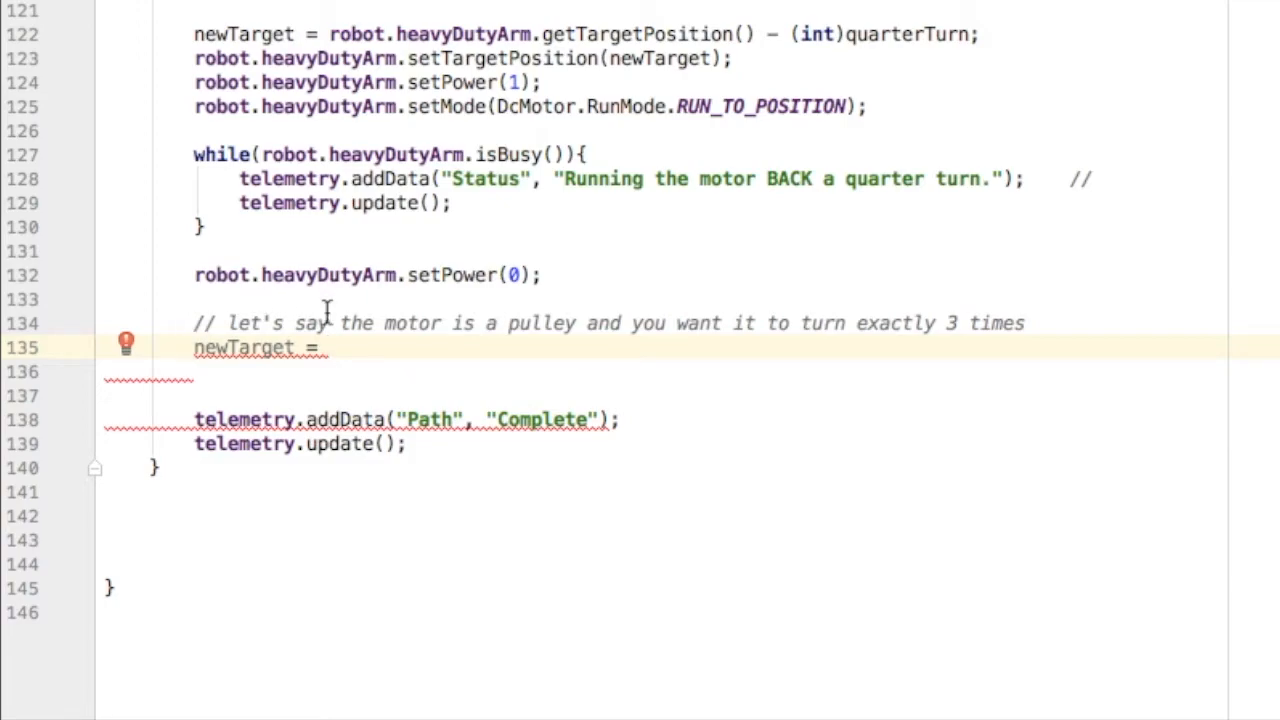
type("robot.heavyDutyArm")
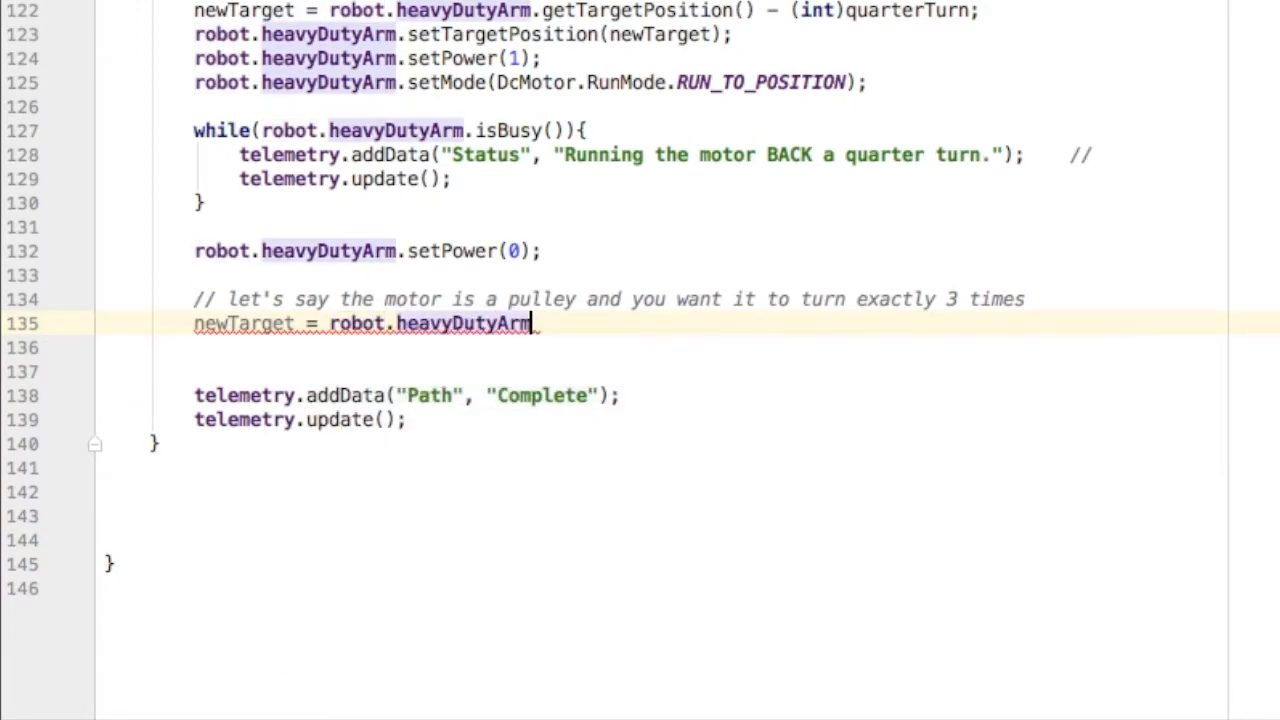
type(".getTargetPosition()")
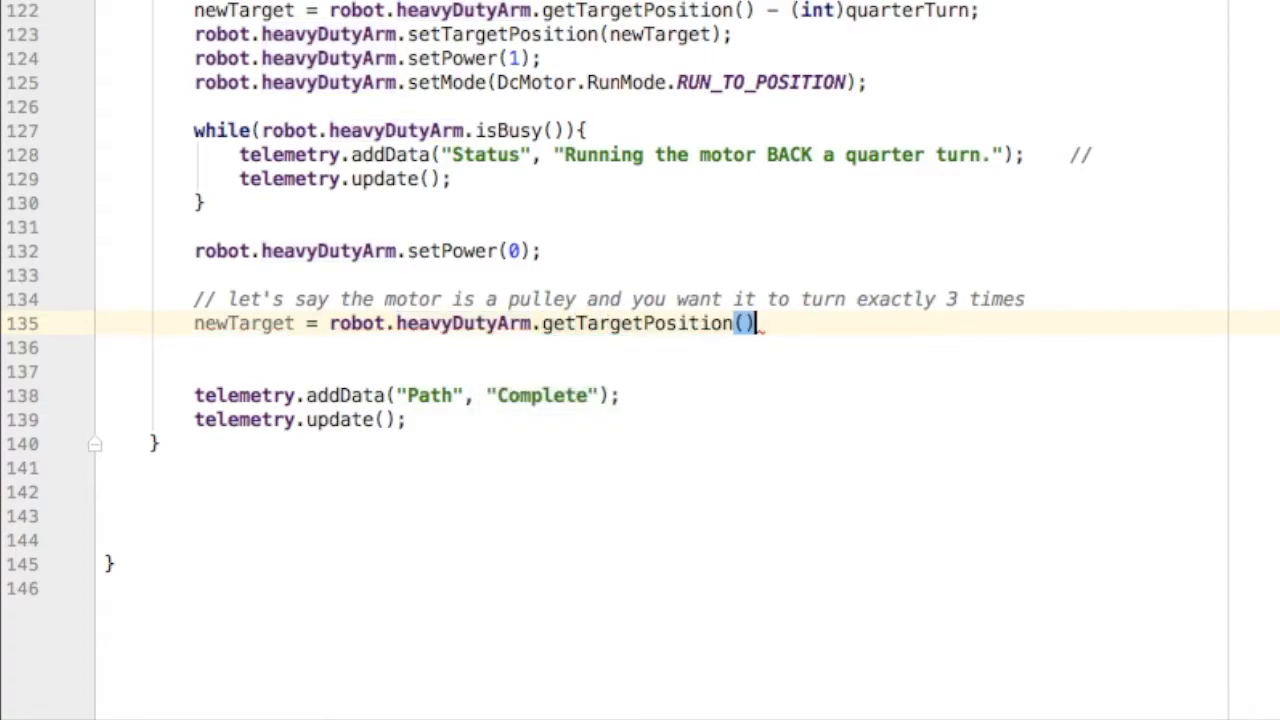
type("+ MOTOR_TICK_COUNT")
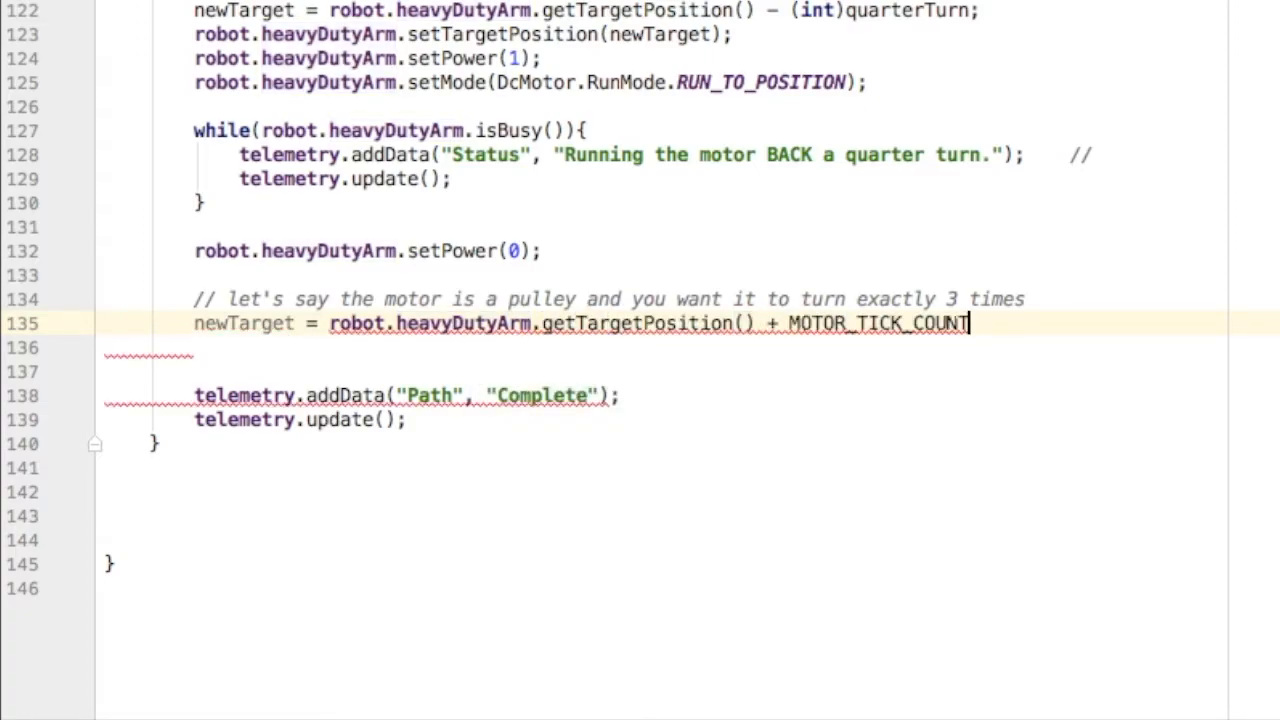
type("*3;")
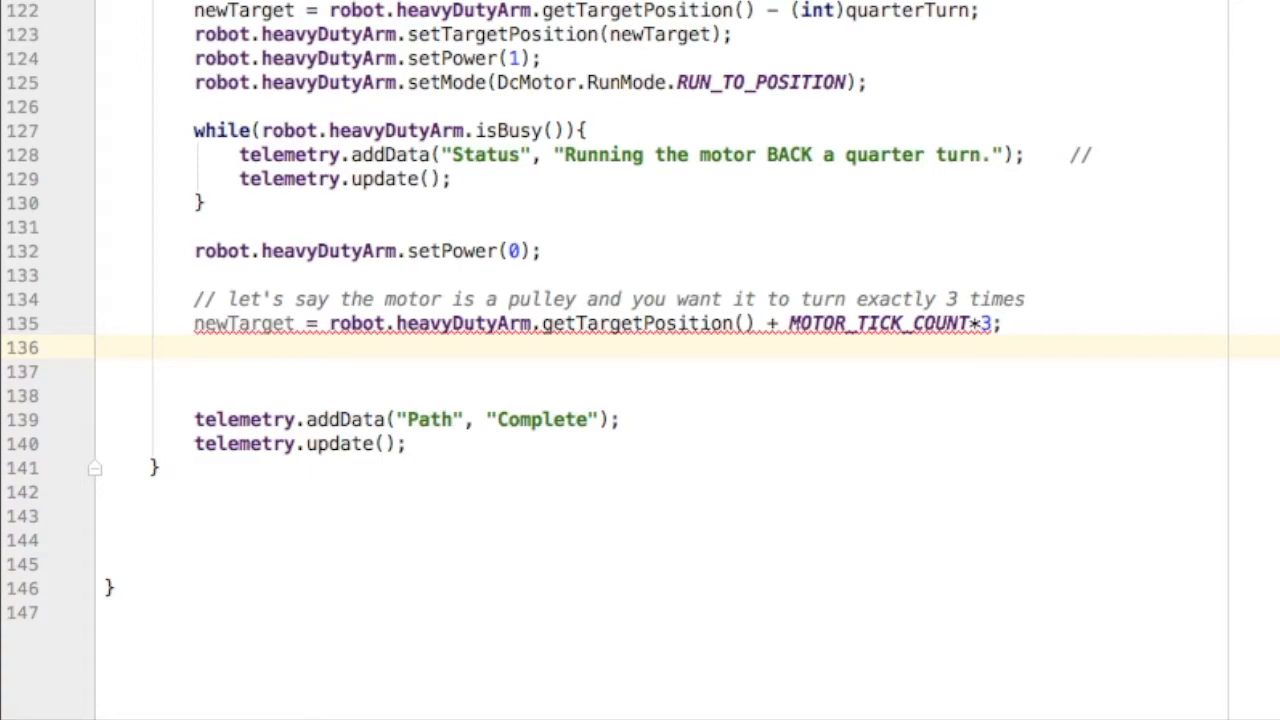
Step: Call robot.heavyDutyArm.setTargetPosition(newTarget), casting to int to fix the type error
type("robot.heavyDutyArm")
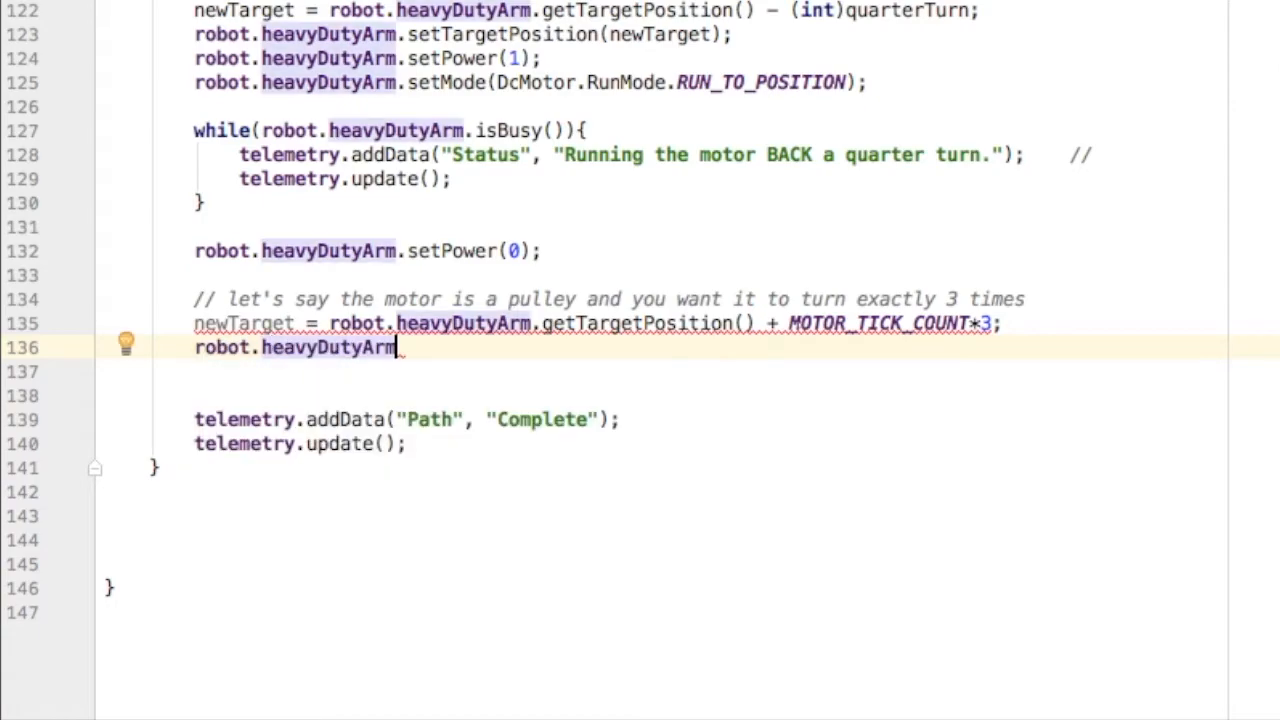
type(".setTargetPosition();")
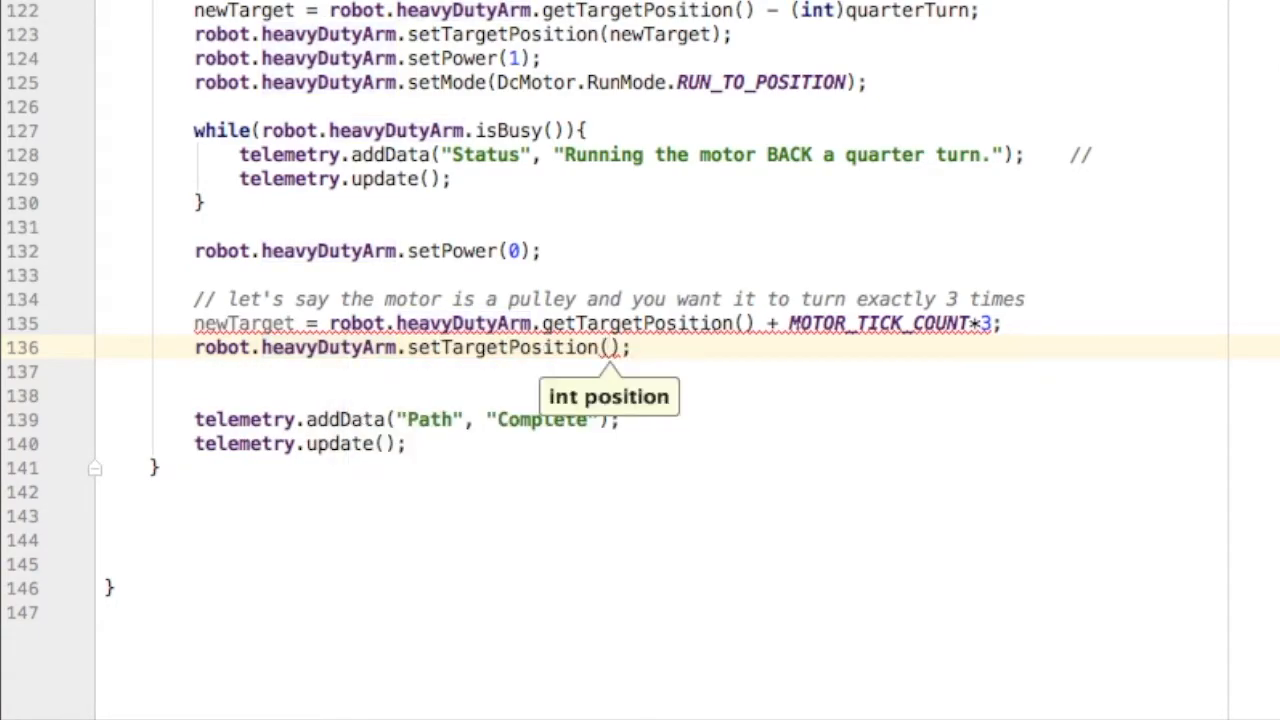
type("newTarget")
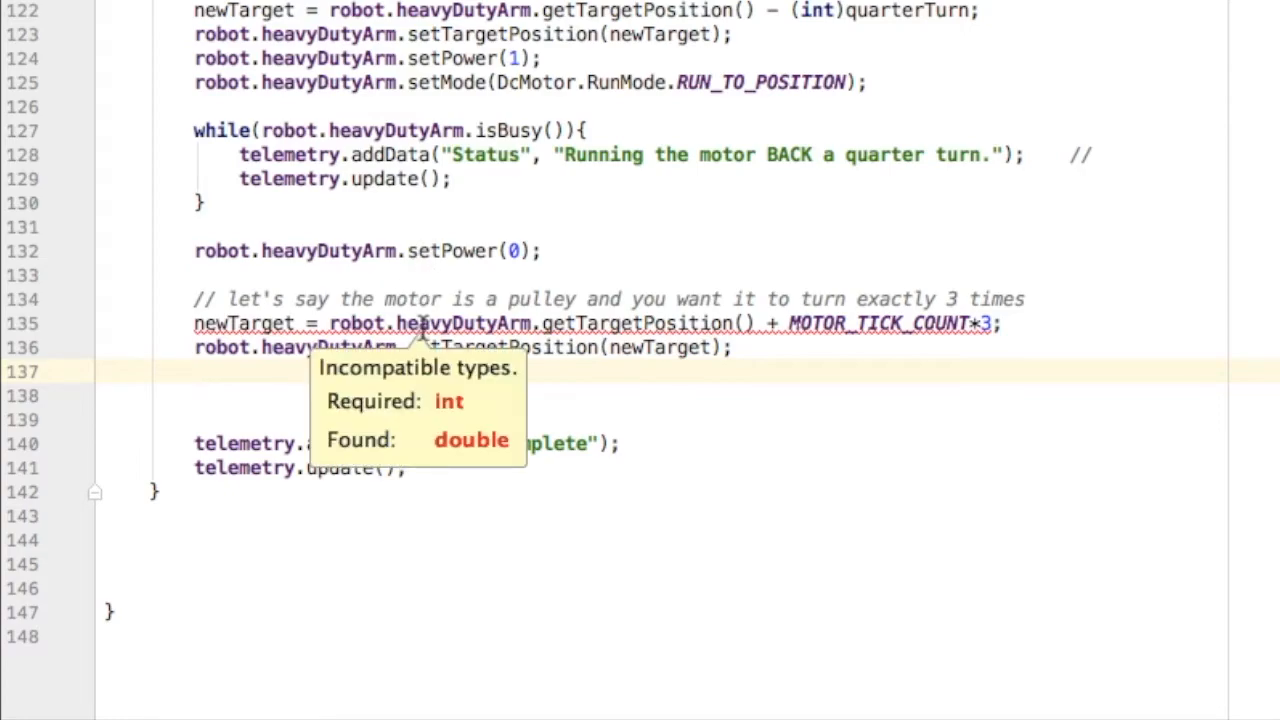
type("(int")
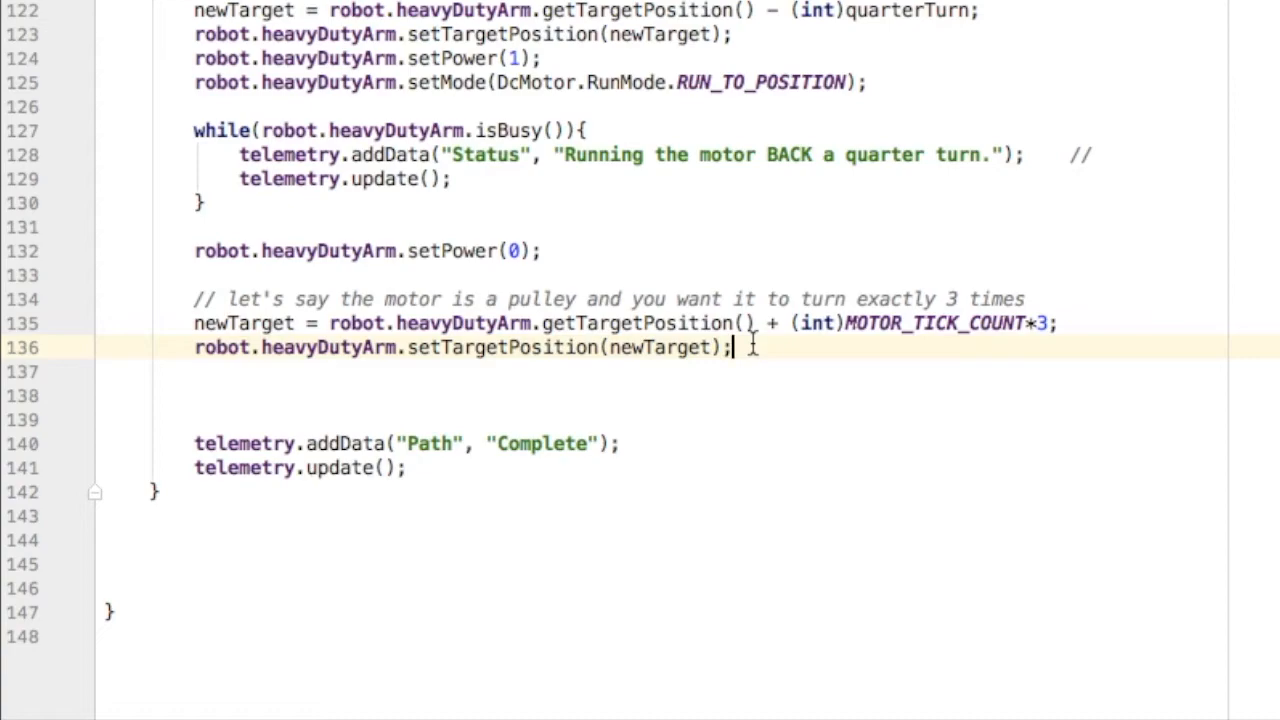
Step: Add arm power 1, RUN_TO_POSITION mode, an isBusy() telemetry loop, then robot.heavyDutyArm.setPower()
type("robot.")
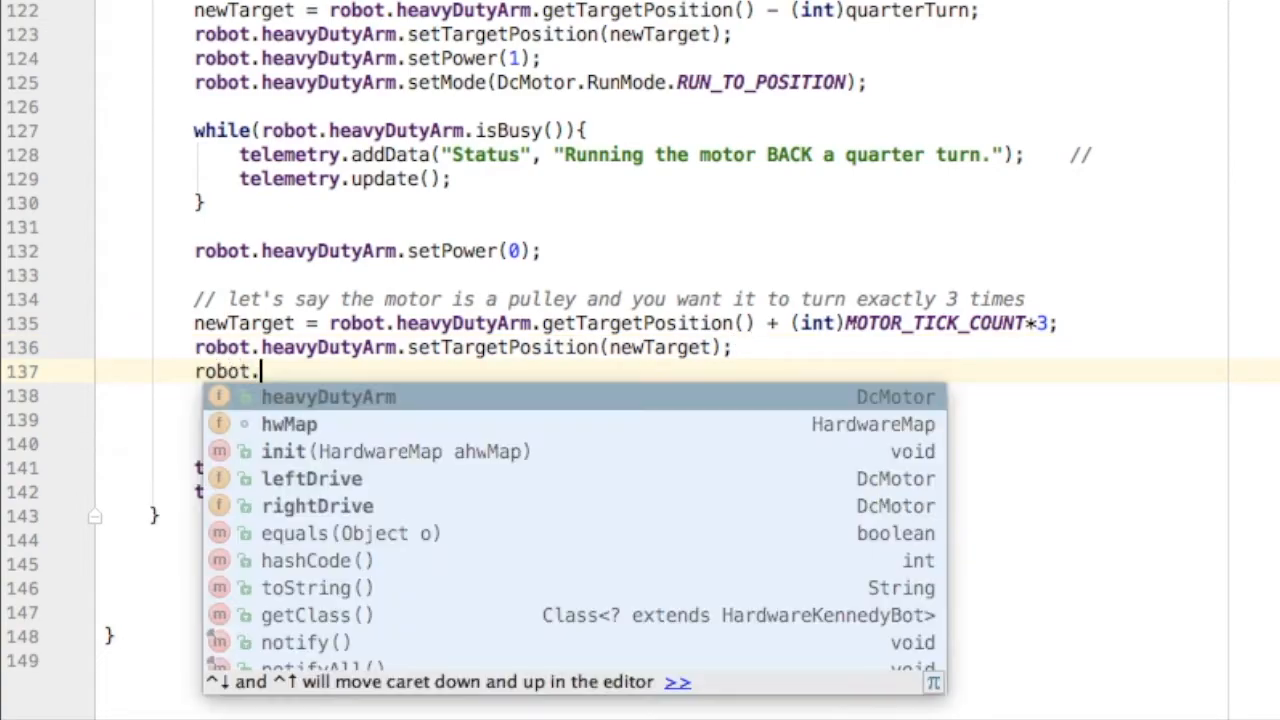
type("heavyDutry")
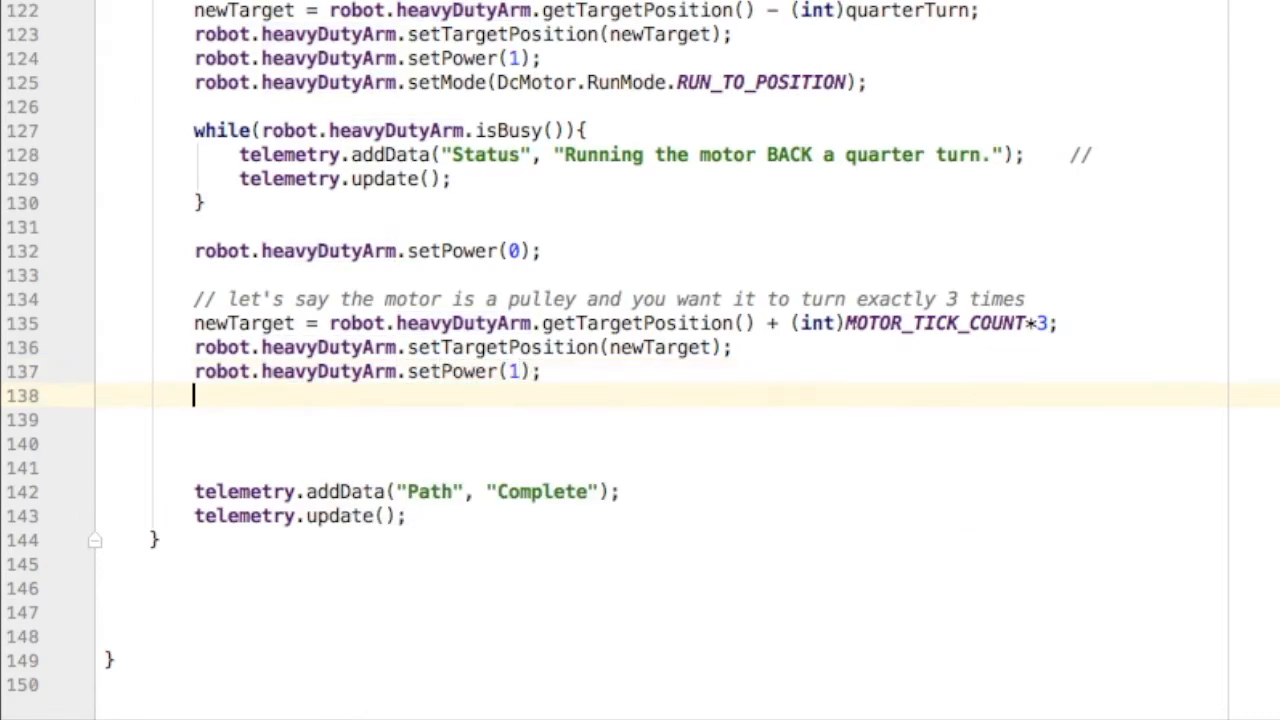
type("robot.heavyDutyArm.setMode(DcMotor.RunMode.RUN_TO_POSITION);")
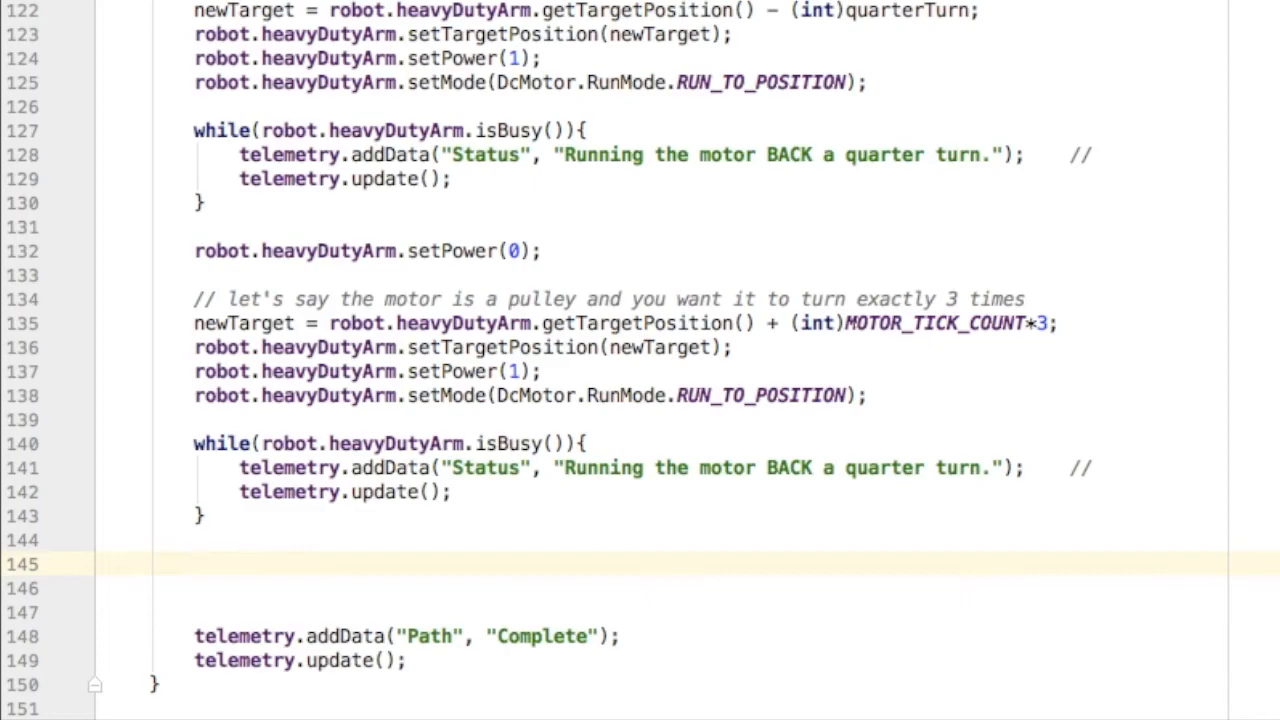
type("robot.heavyDutyArm.")
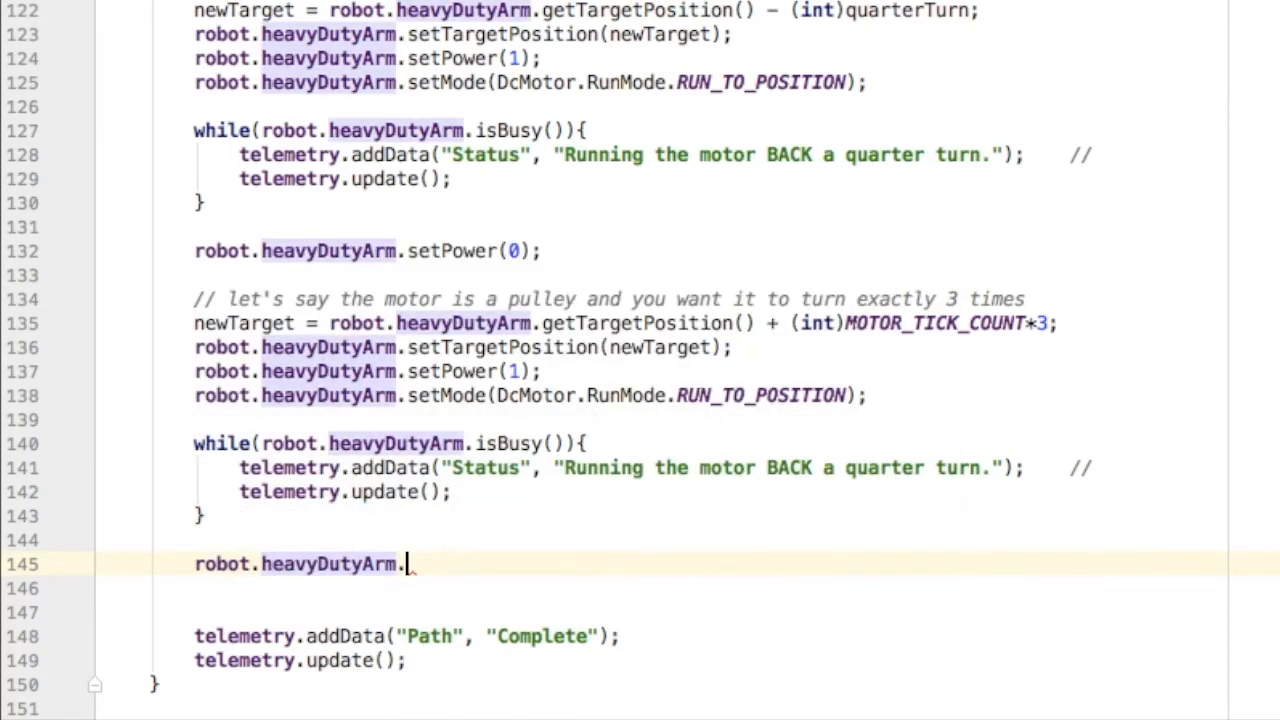
type("setPower()")
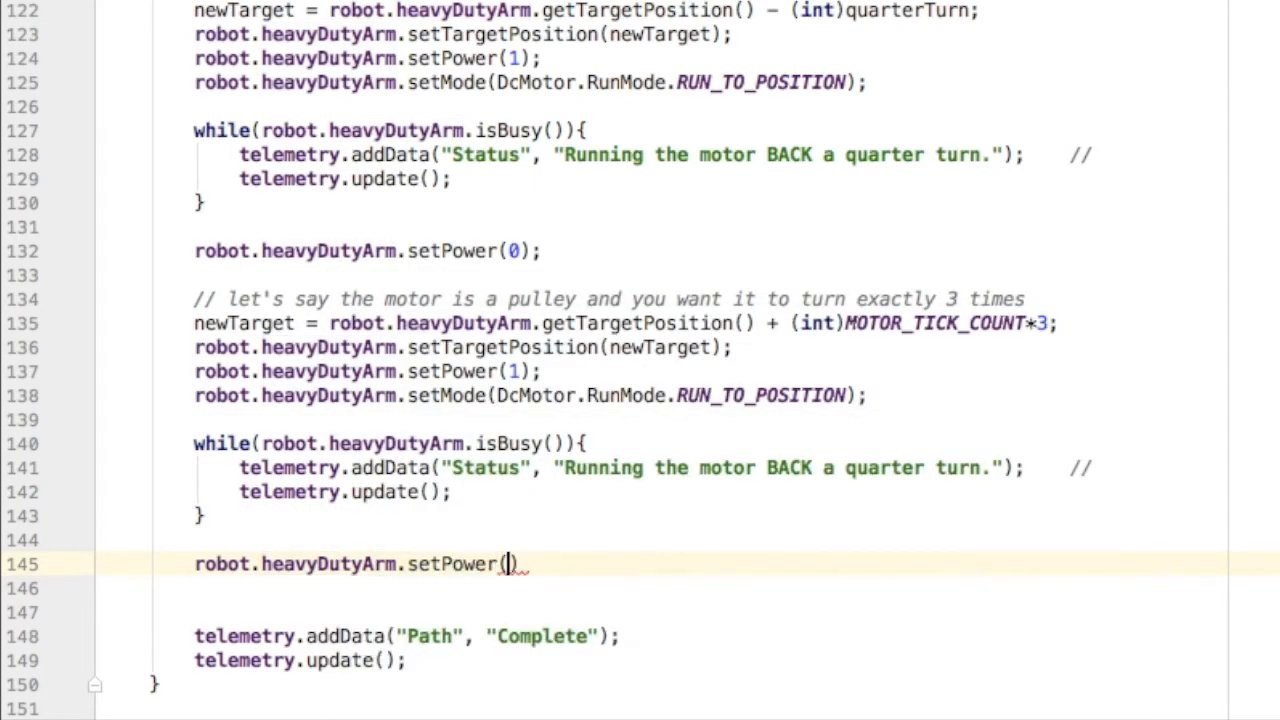